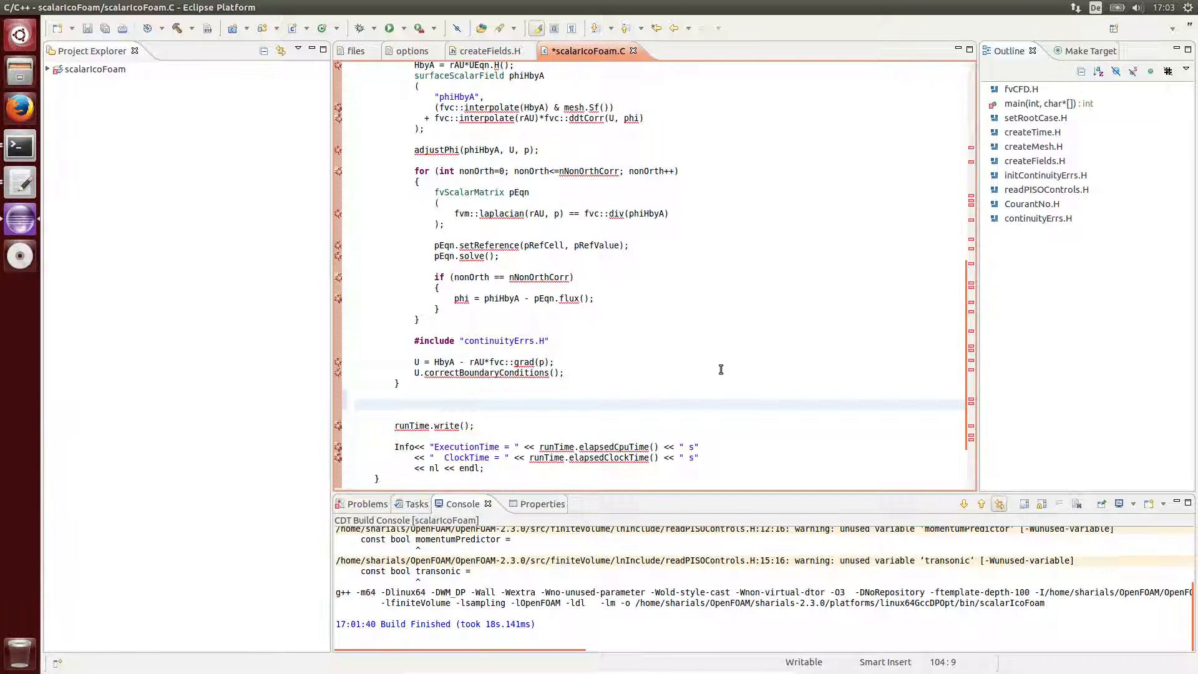
# Step: Type fvScalarMatrix TEqn with fvm::ddt(T) + fvm::div(phi, using content assist
pyautogui.write('fv')
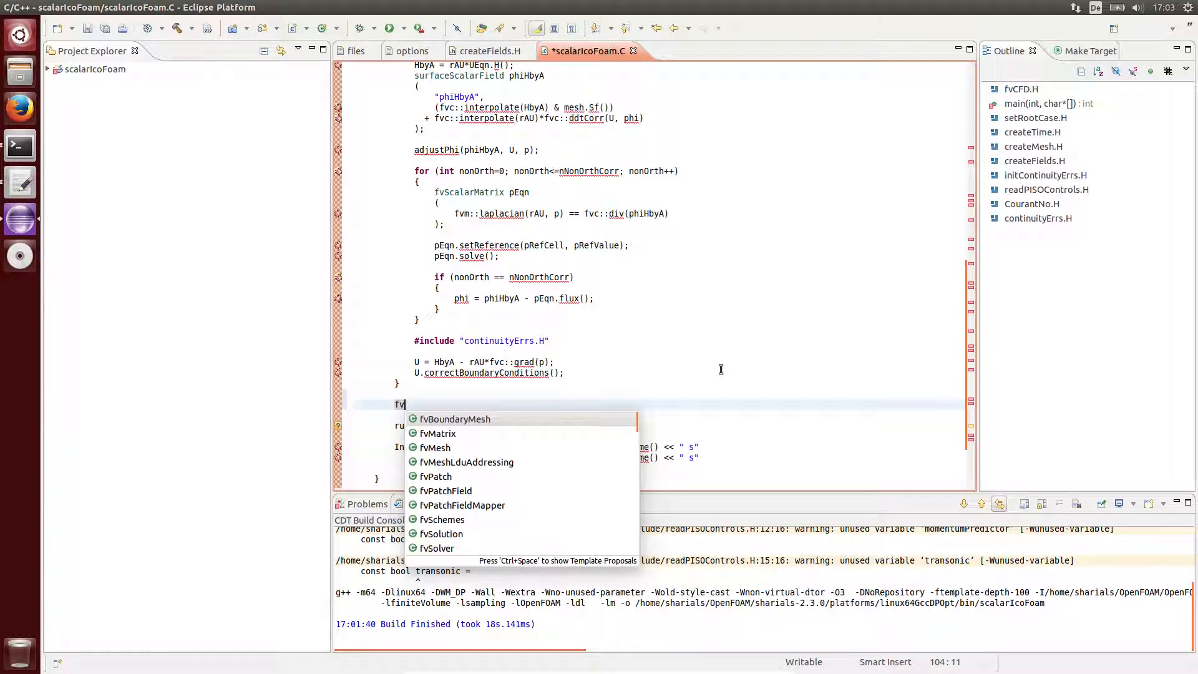
pyautogui.click(50, 7)
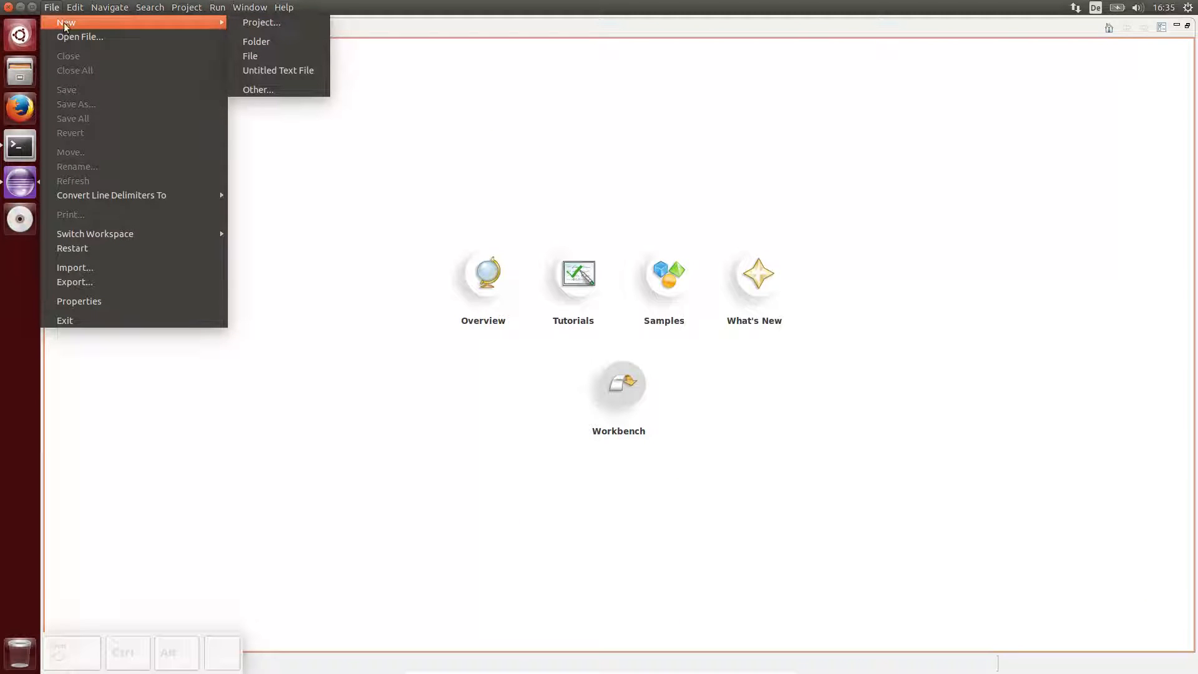
pyautogui.click(262, 23)
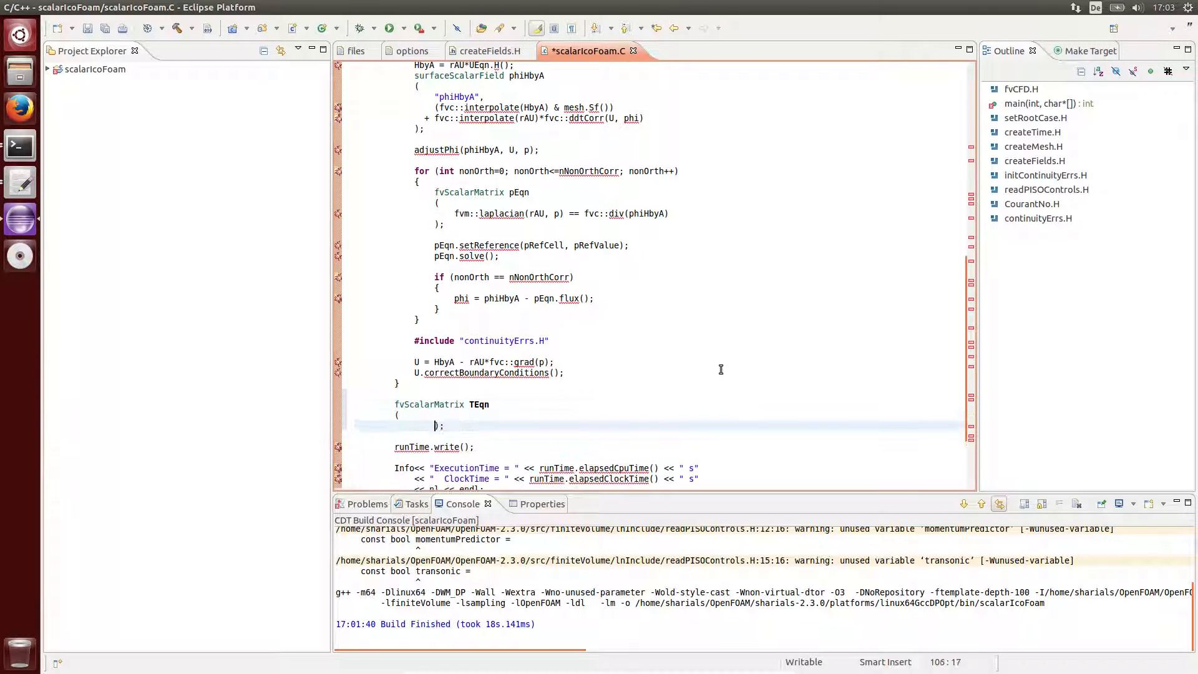
pyautogui.write('fvm::ddt(T')
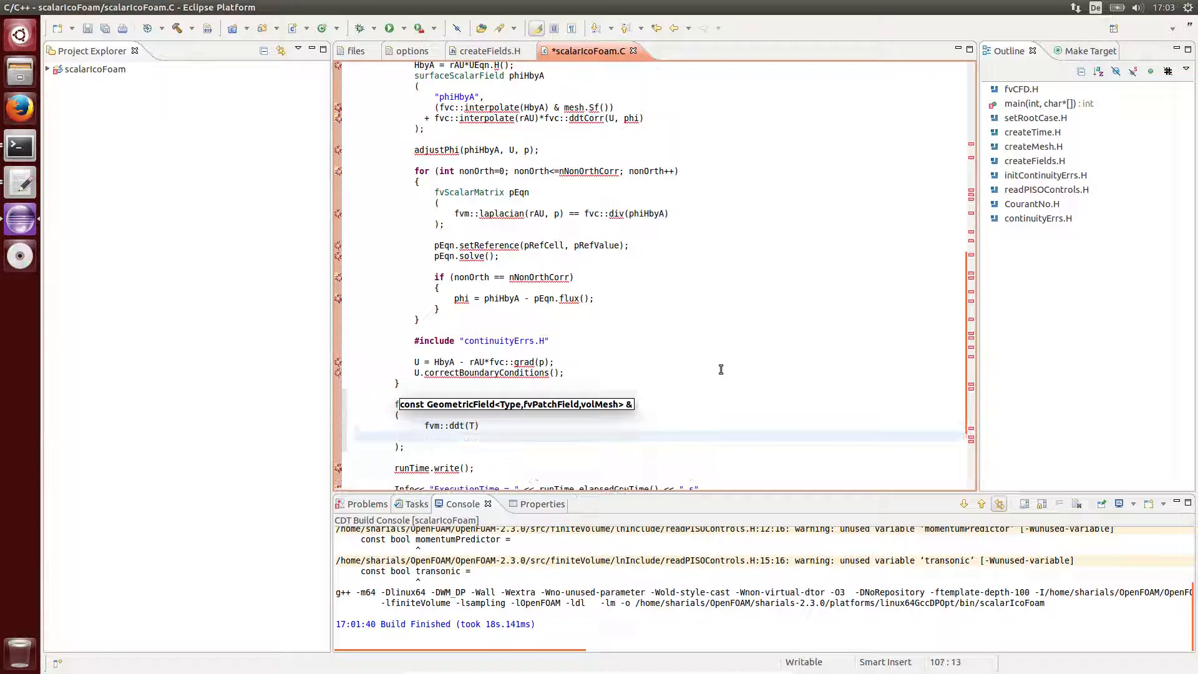
pyautogui.write('+ fvm::div(phi,')
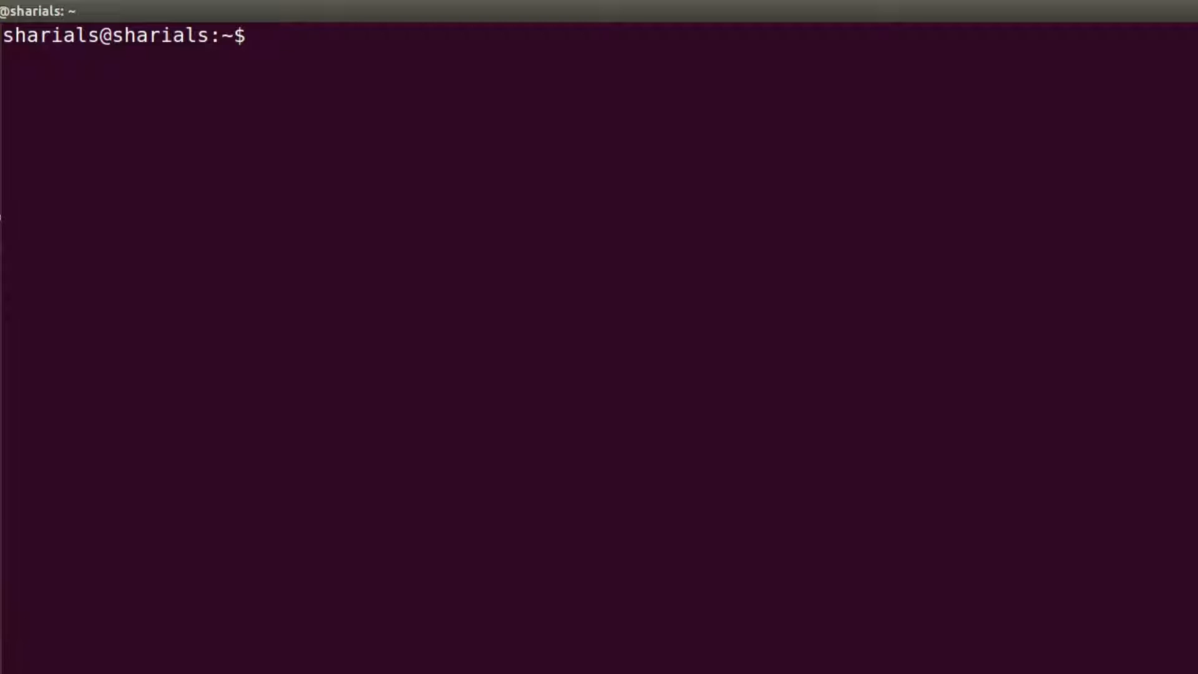
# Step: Print the Ubuntu release, $WM_PROJECT_VERSION and $FOAM_INST_DIR, then clear the terminal
pyautogui.write('lsb_release -ds && echo')
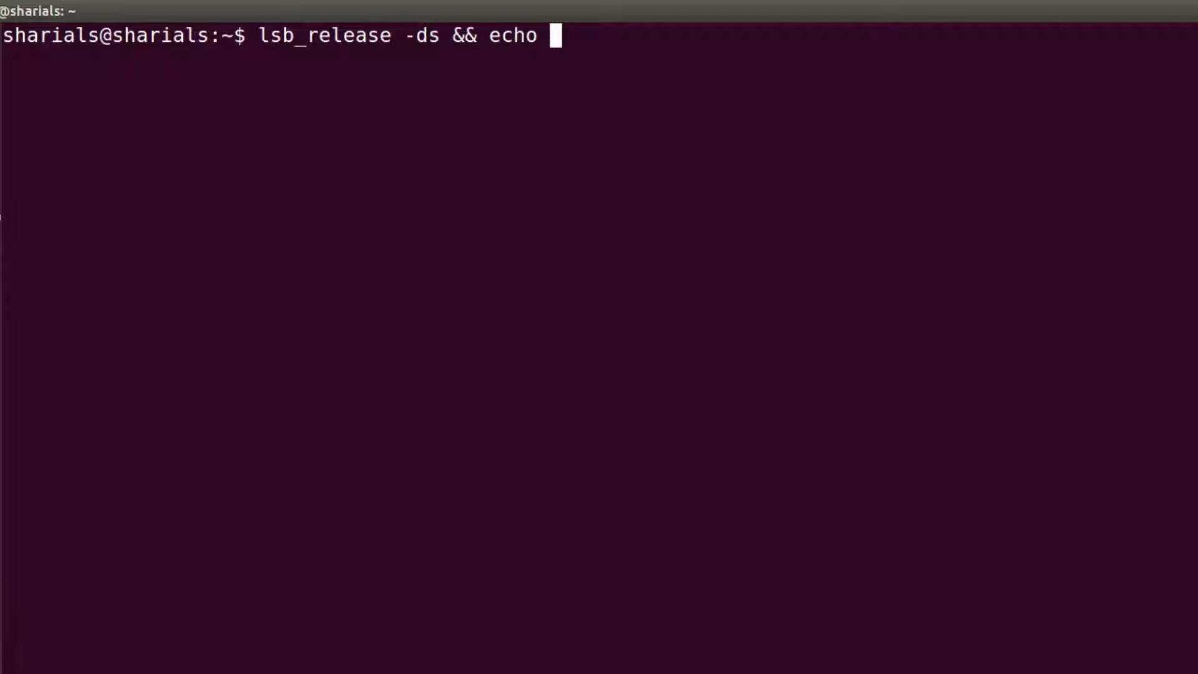
pyautogui.write('$WM_PROJECT_VERSION')
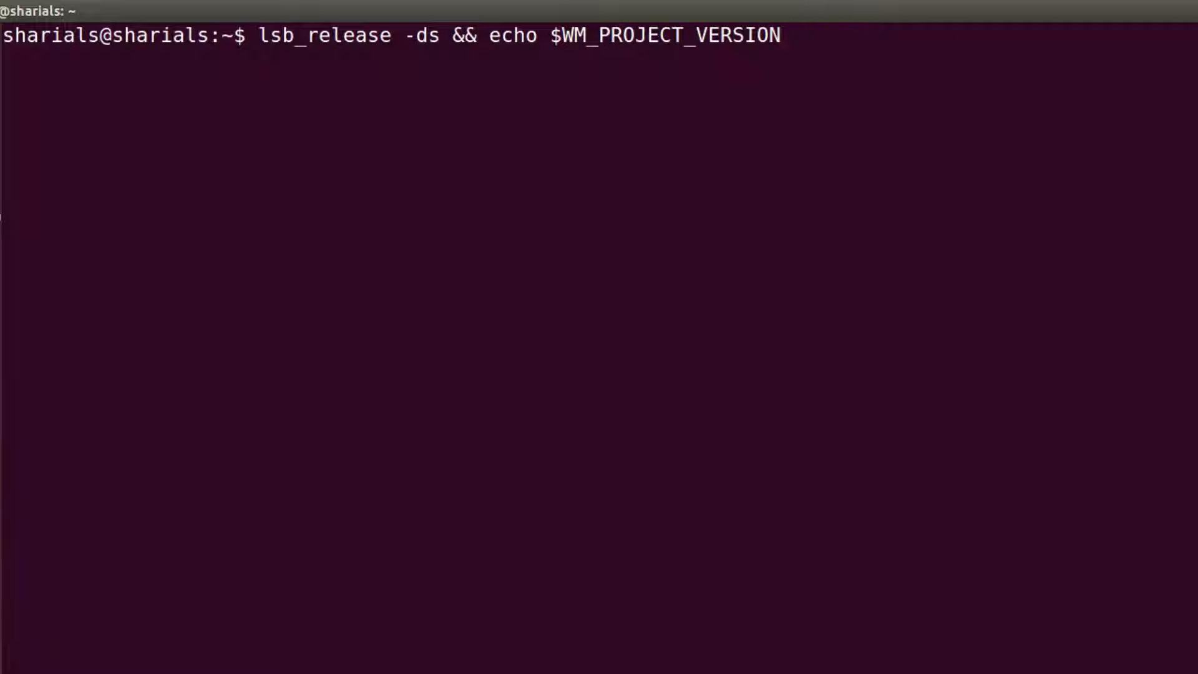
pyautogui.write('&& echo $FOAM_INST_DIR')
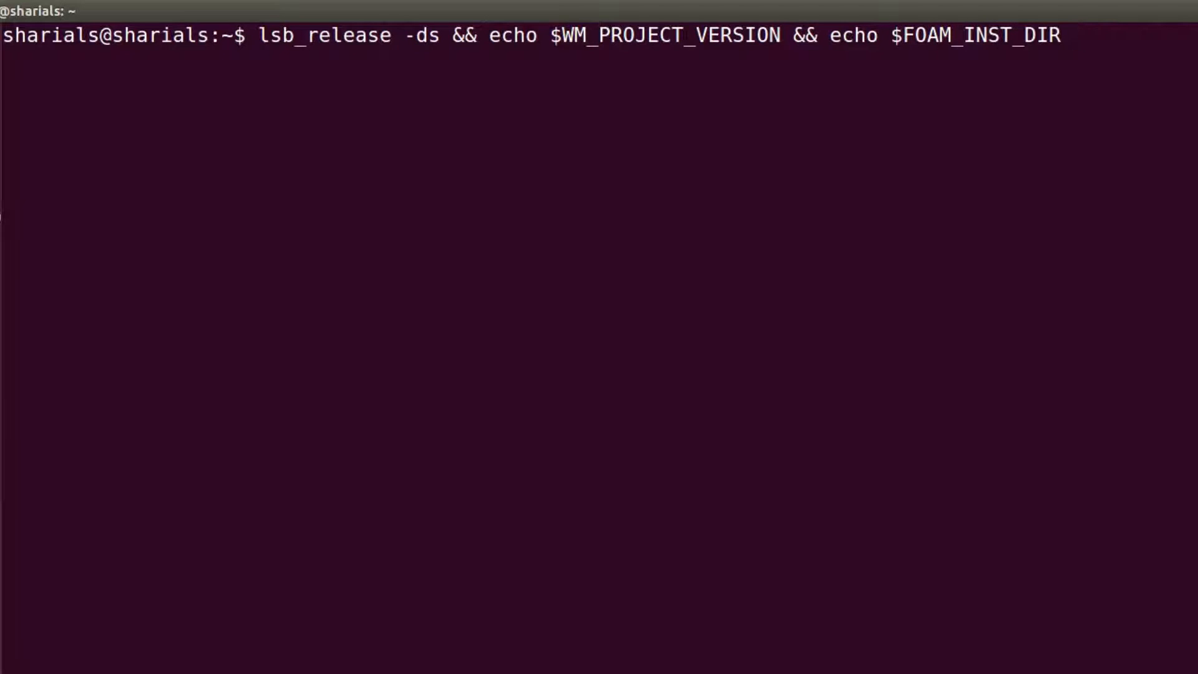
pyautogui.press('Return')
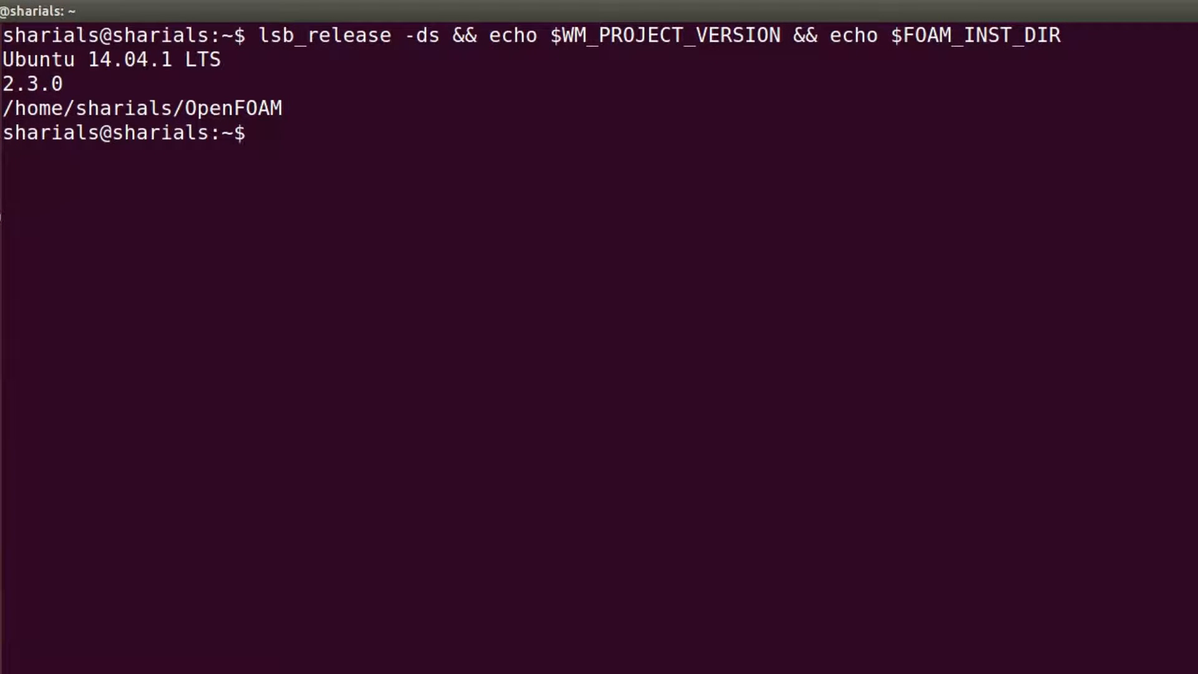
pyautogui.write('cler')
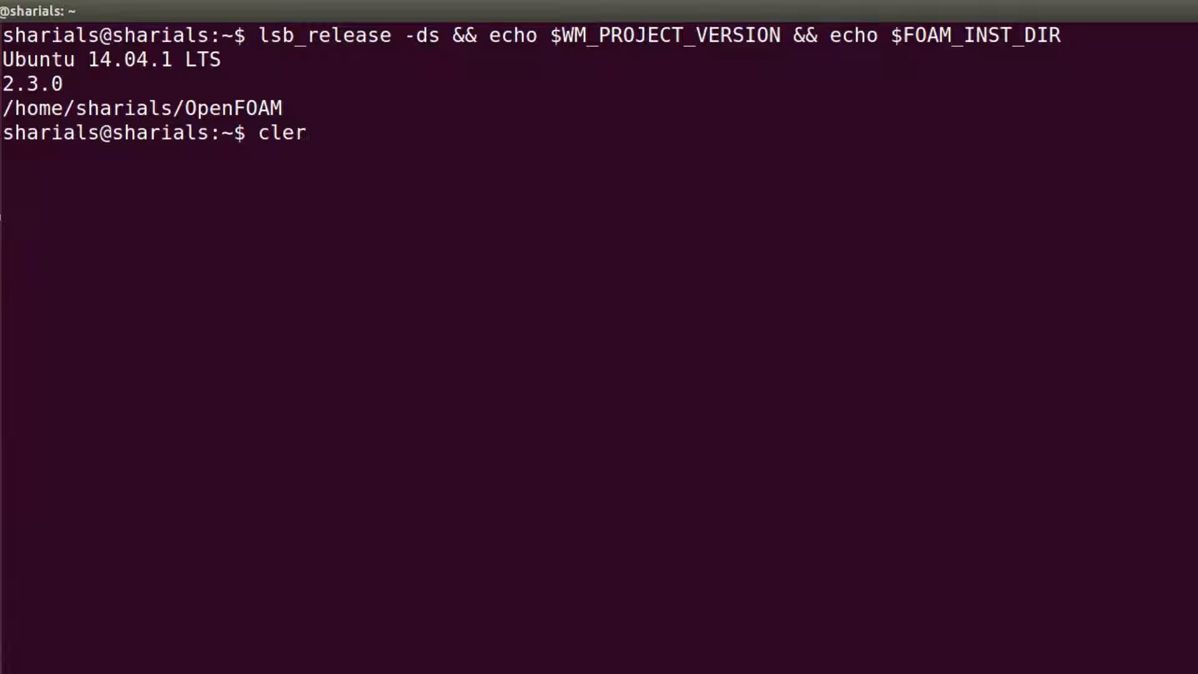
pyautogui.press('Return')
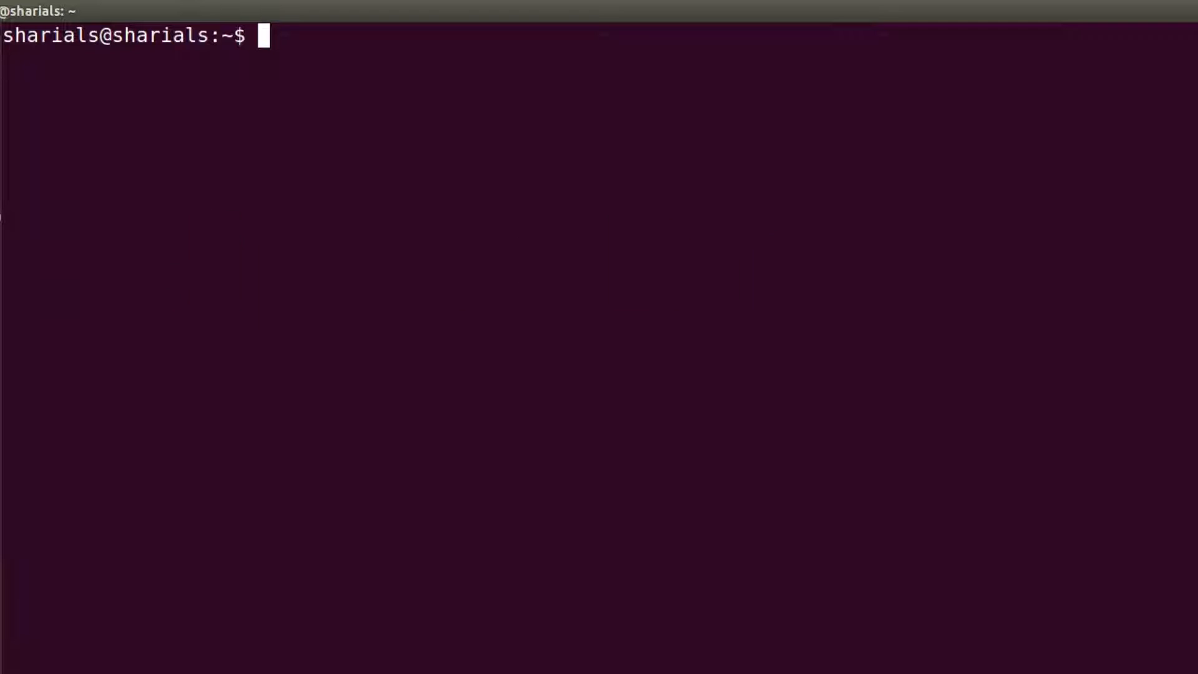
# Step: Run sudo apt-get install eclipse-cdt, enter the password, and review the package list
pyautogui.write('sudo apt-ge')
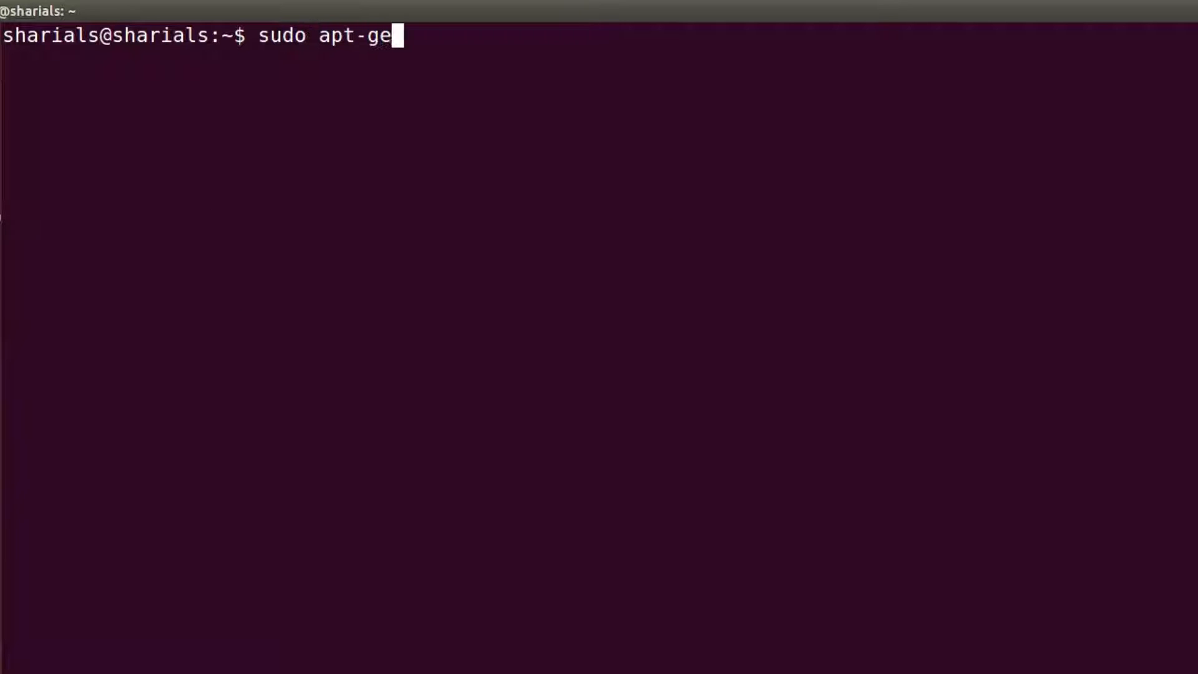
pyautogui.write('t install')
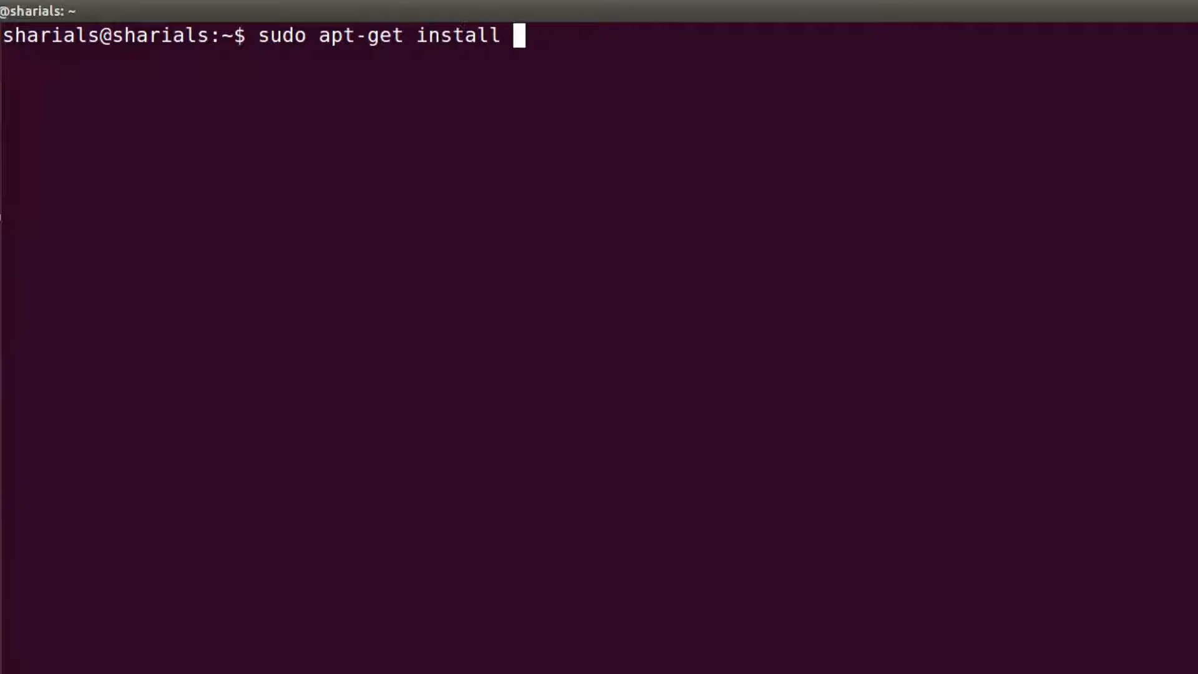
pyautogui.write('eclips')
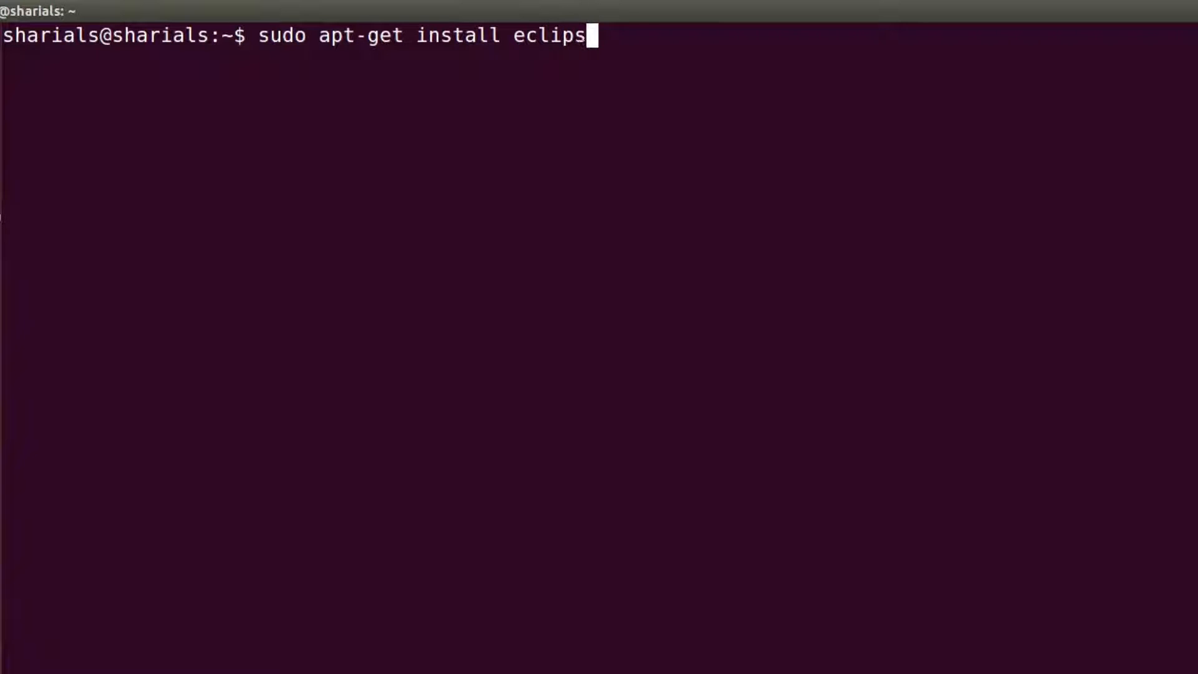
pyautogui.write('e-cdt')
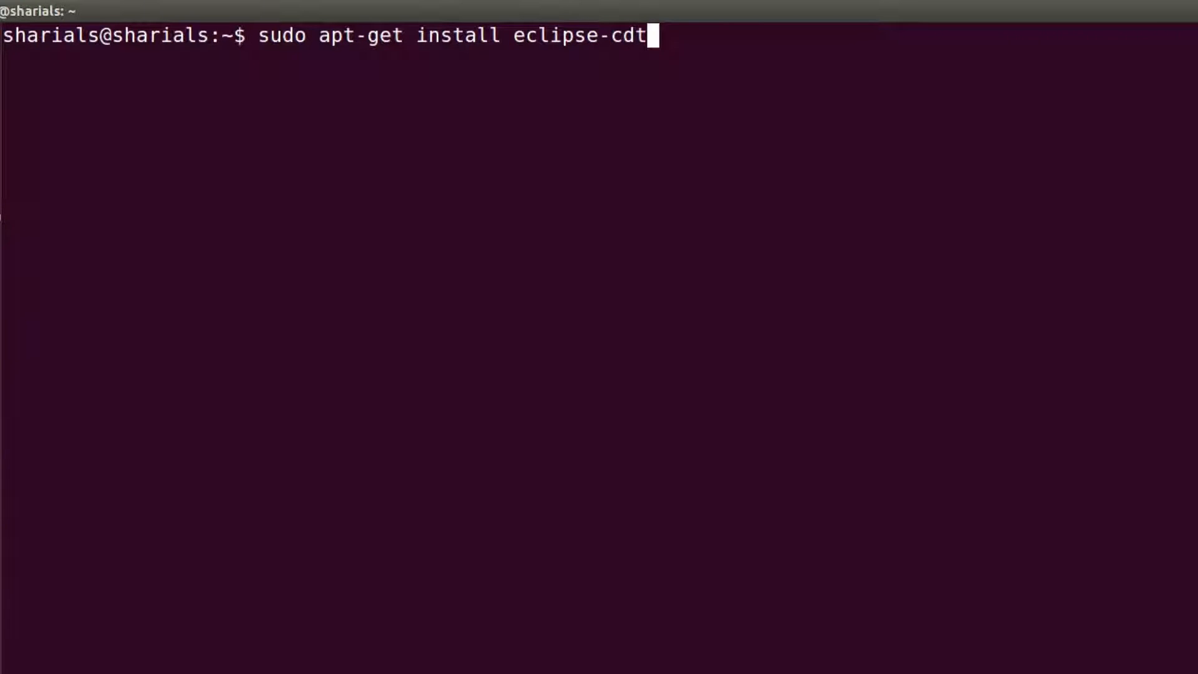
pyautogui.press('Return')
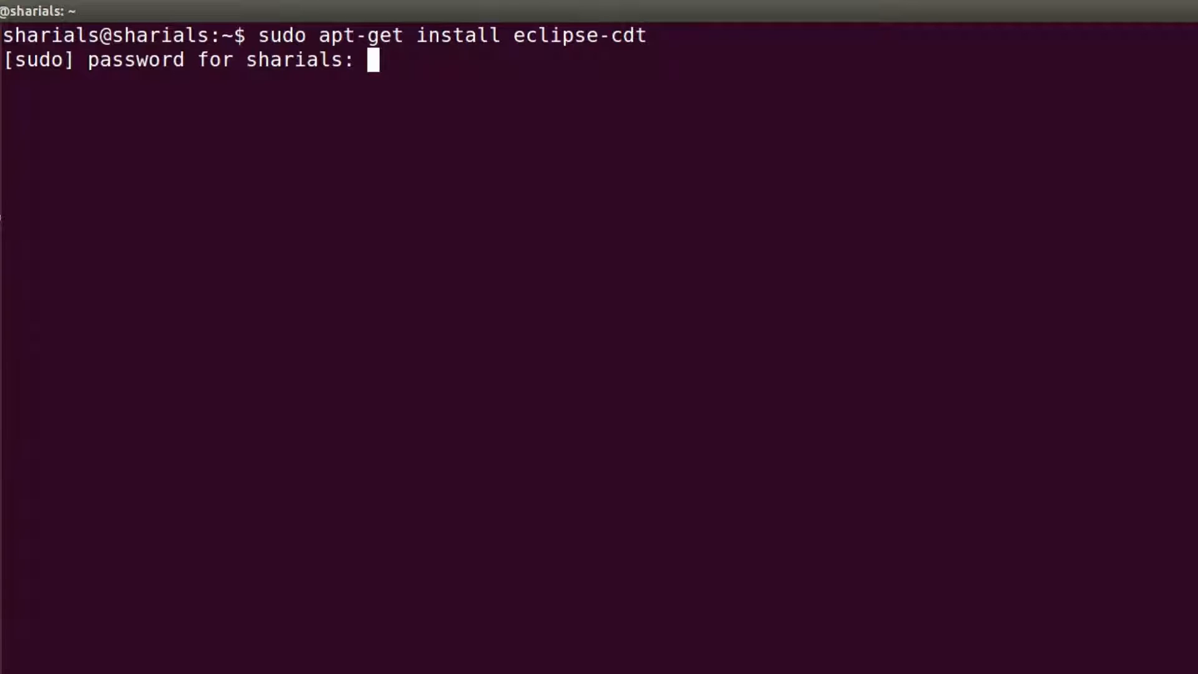
pyautogui.press('Return')
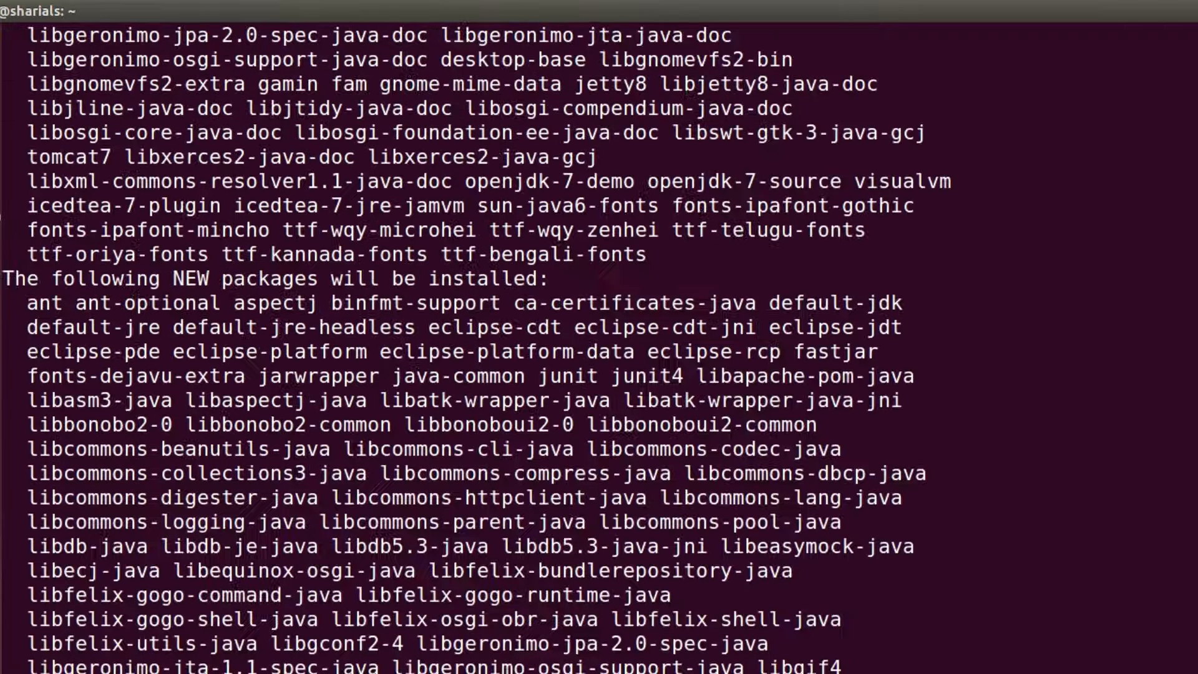
pyautogui.scroll(-3)
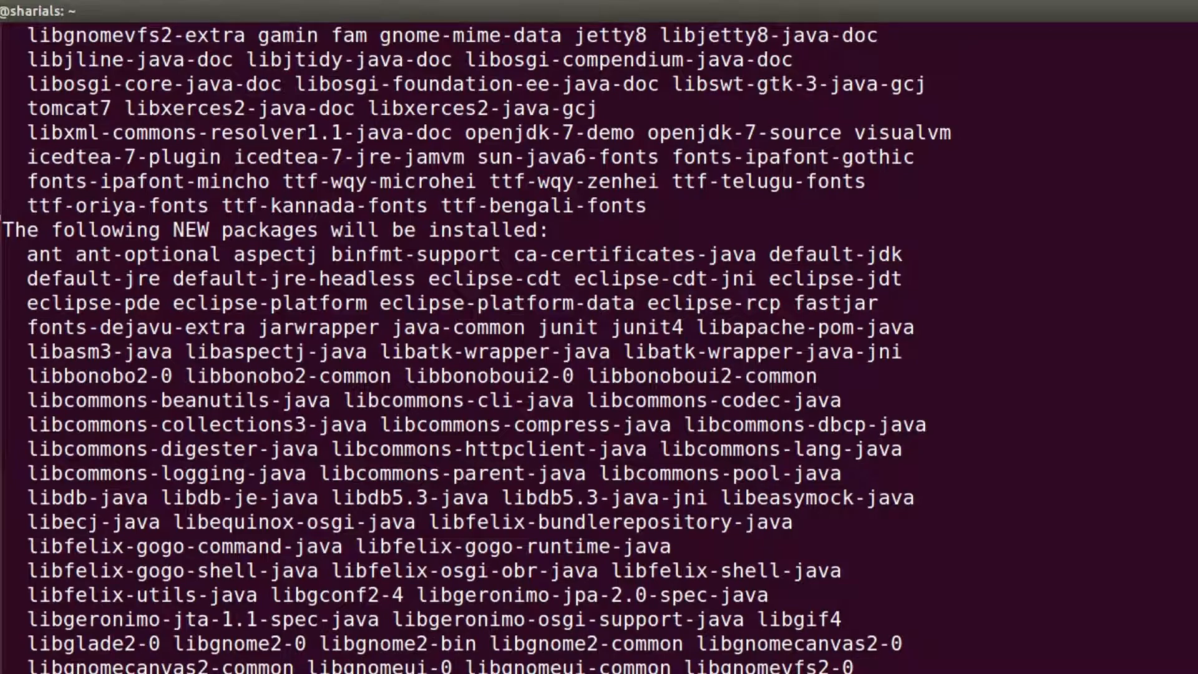
pyautogui.scroll(-3)
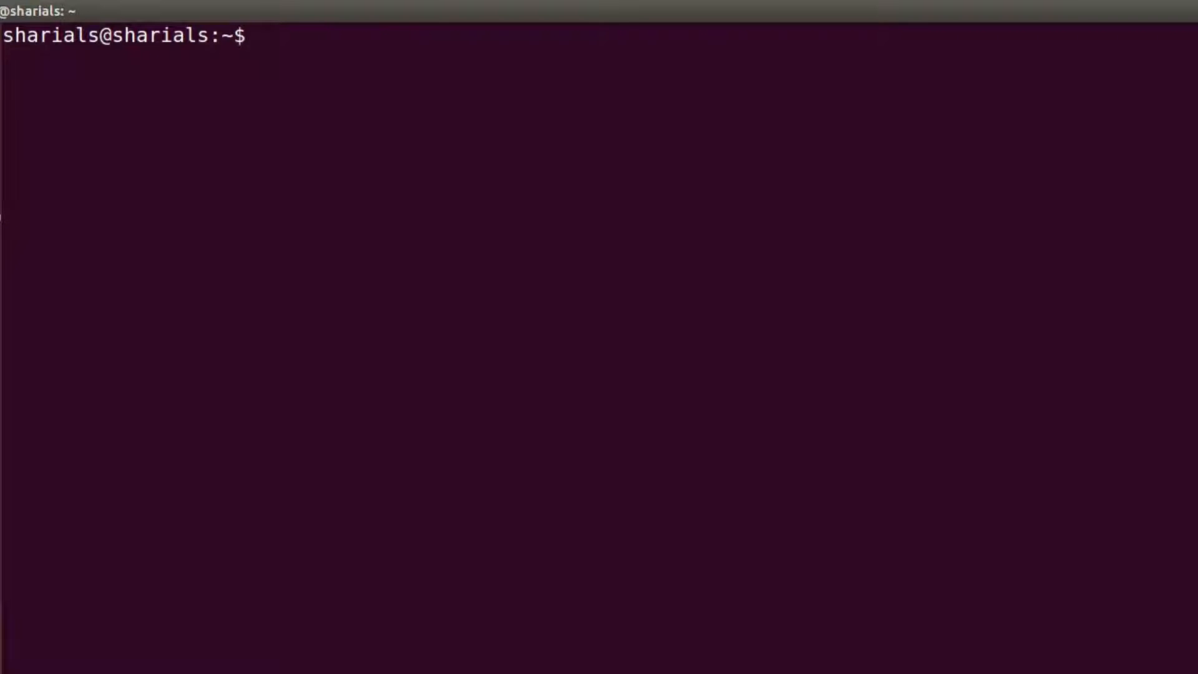
# Step: Create the applications/solvers folders inside the personal OpenFOAM directory
pyautogui.write('cd OpenFOAM/sharials-2.3.0/')
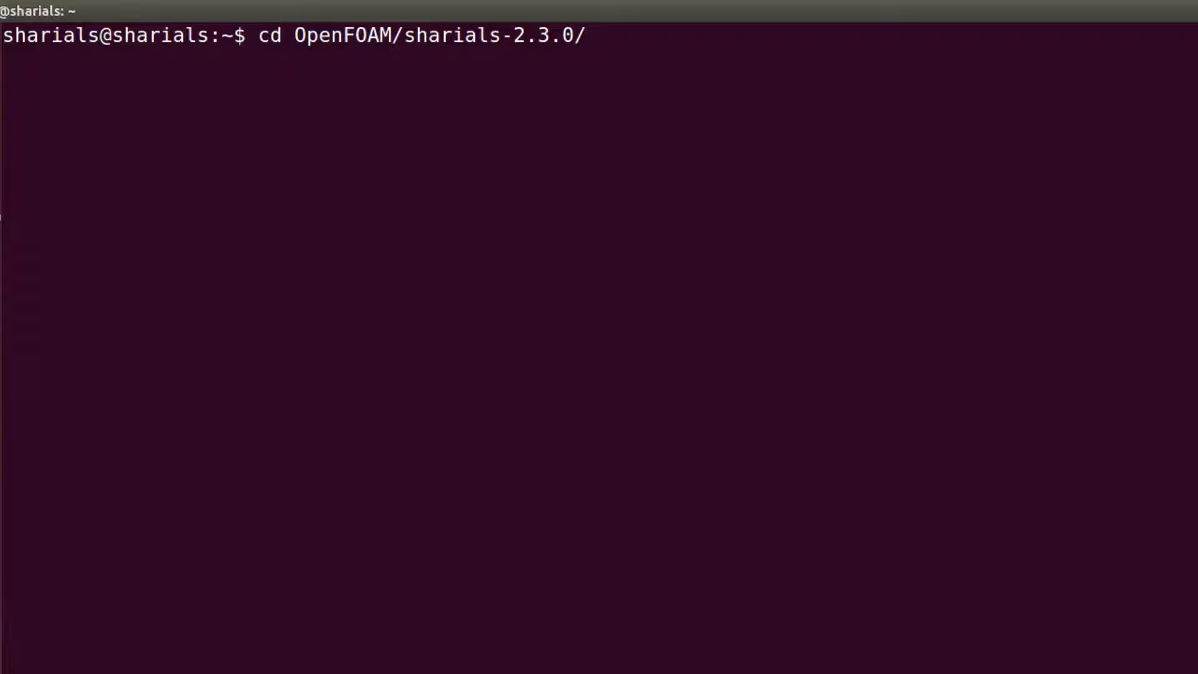
pyautogui.press('Return')
pyautogui.write('ls')
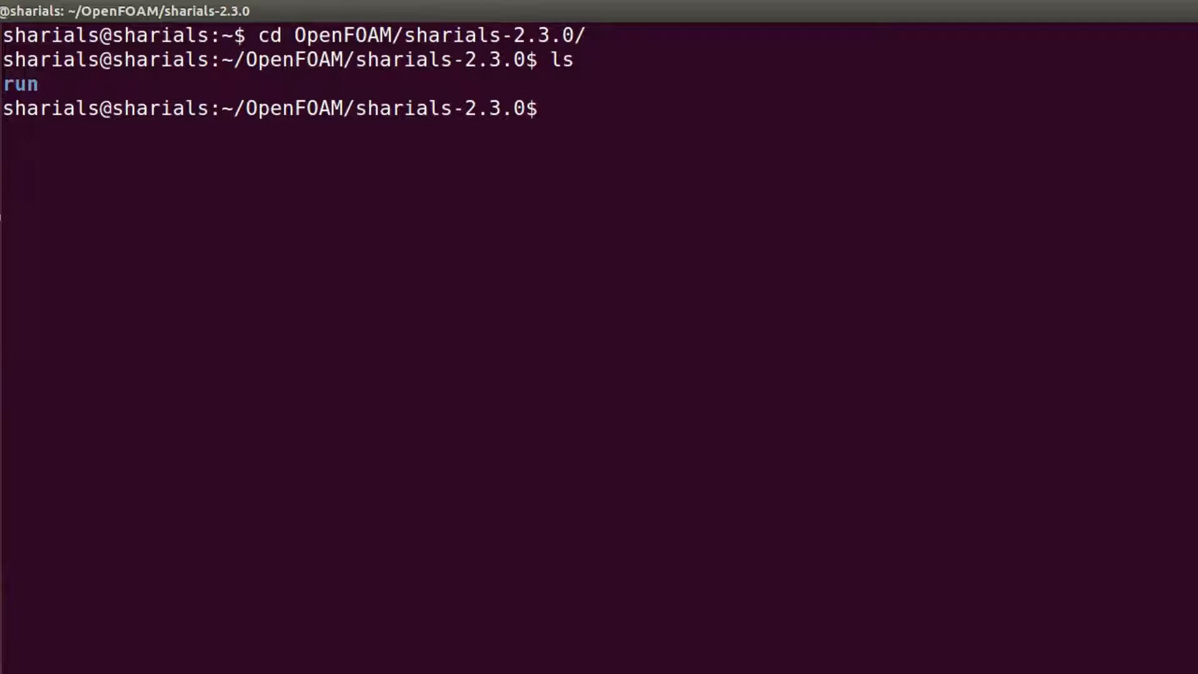
pyautogui.write('mkdir')
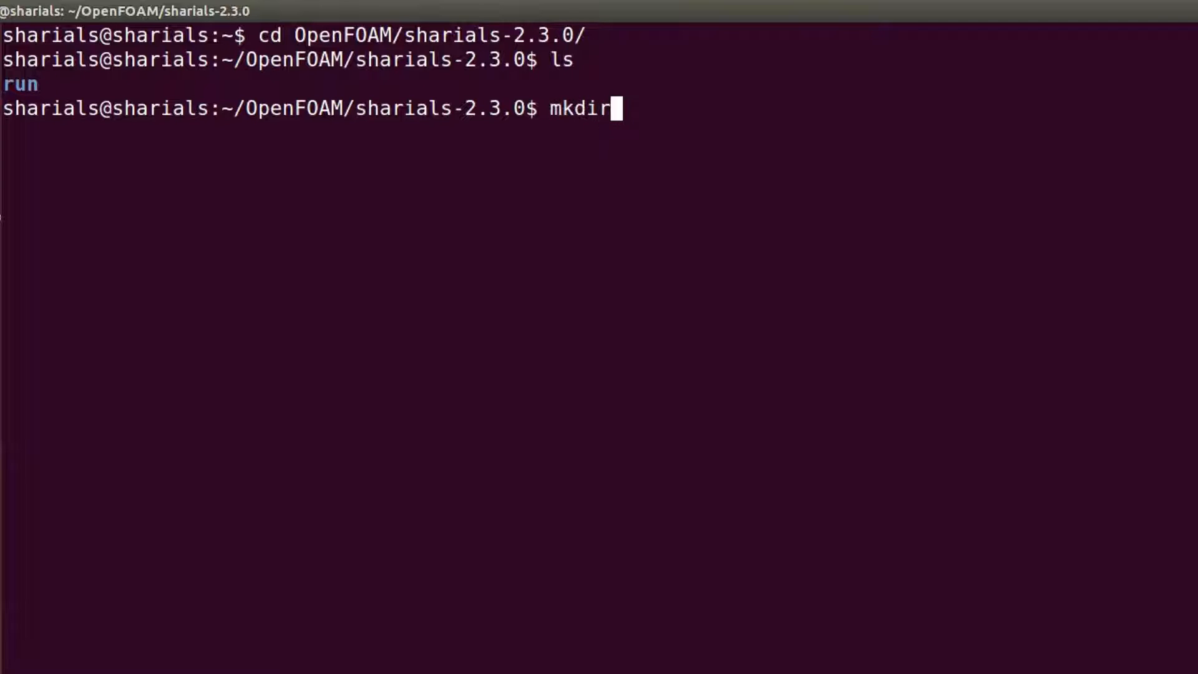
pyautogui.write('-p appl')
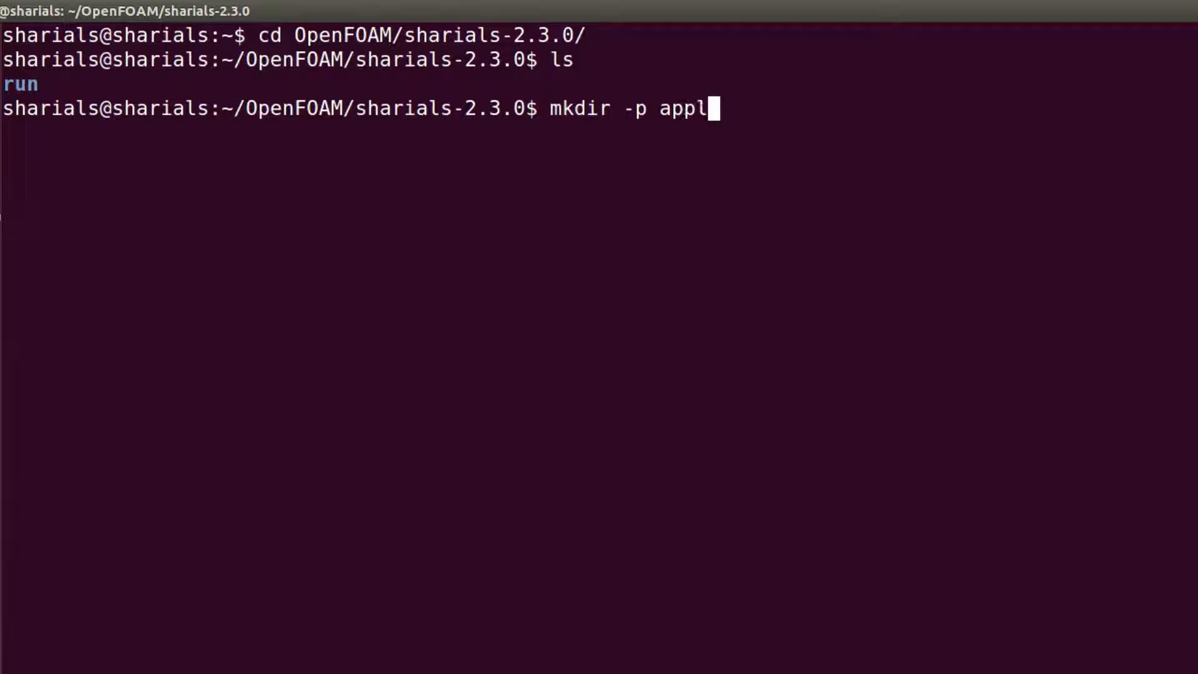
pyautogui.write('ications/')
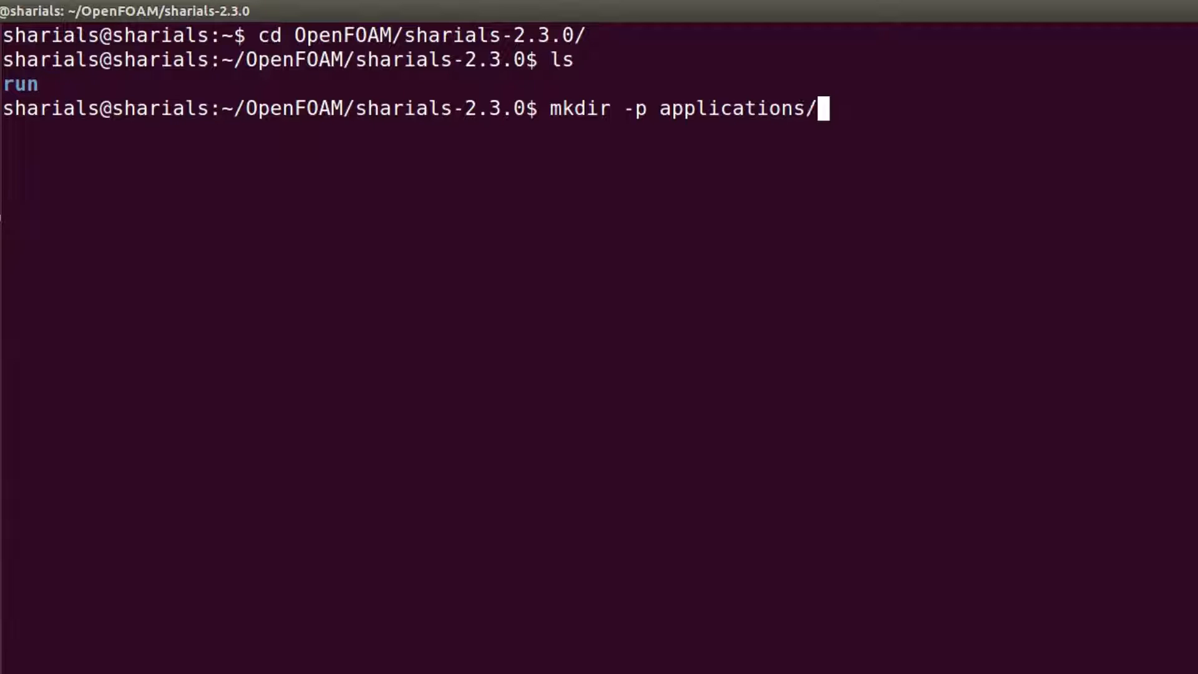
pyautogui.write('solvers')
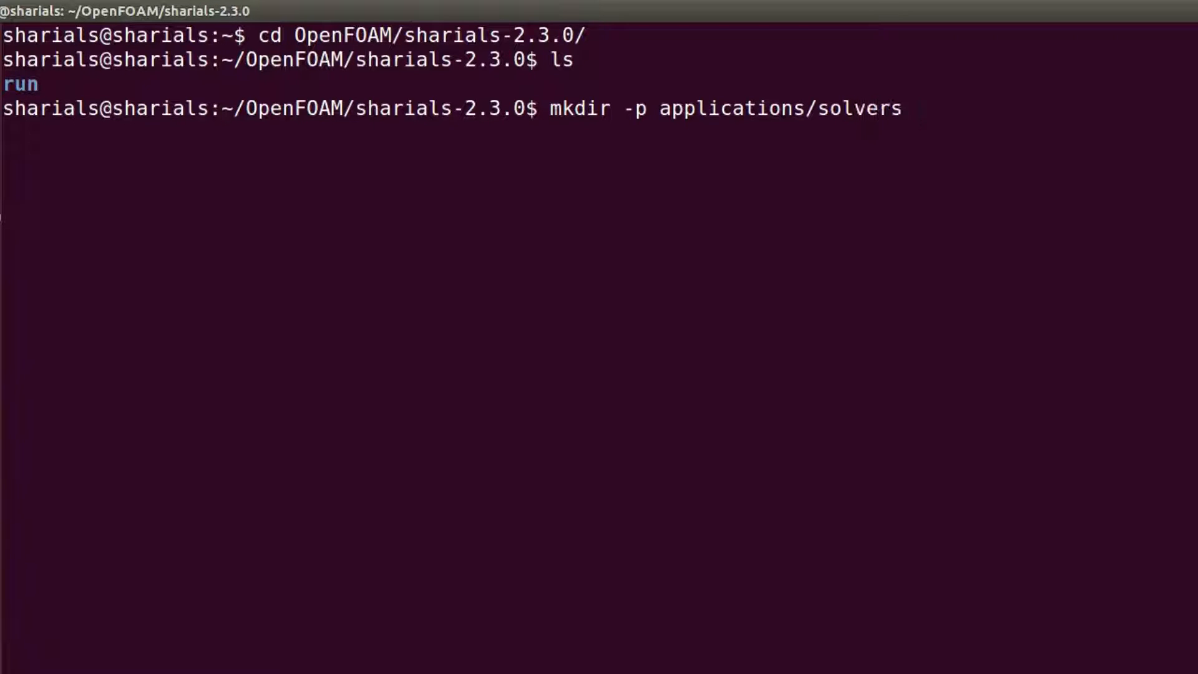
pyautogui.press('Return')
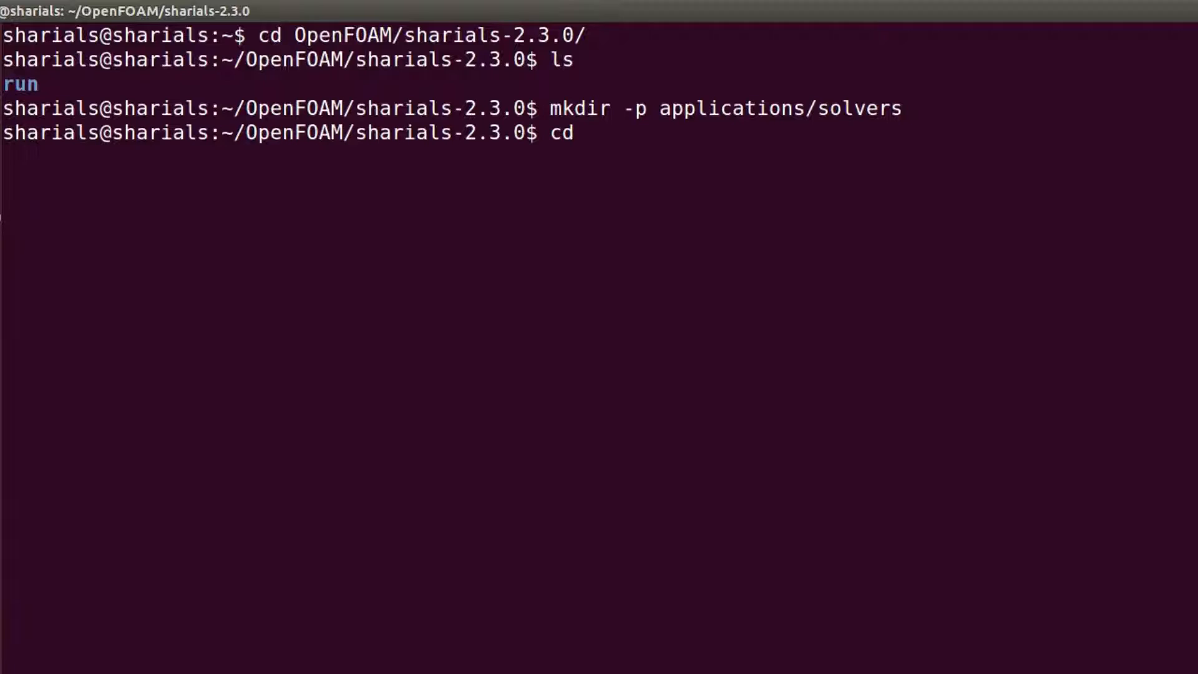
# Step: Copy icoFoam from $FOAM_ sources, rename it scalarIcoFoam, and wclean its build files
pyautogui.write('applications/solvers/')
pyautogui.write('cp')
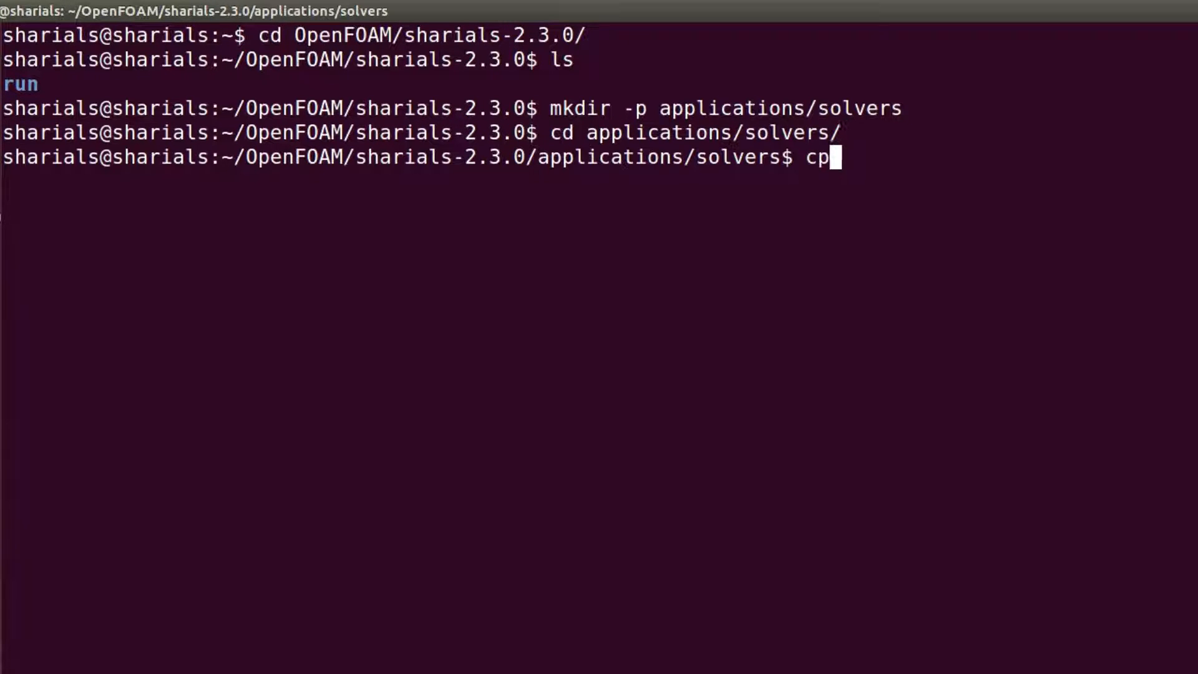
pyautogui.write('-r $FOAM_')
pyautogui.write('ls')
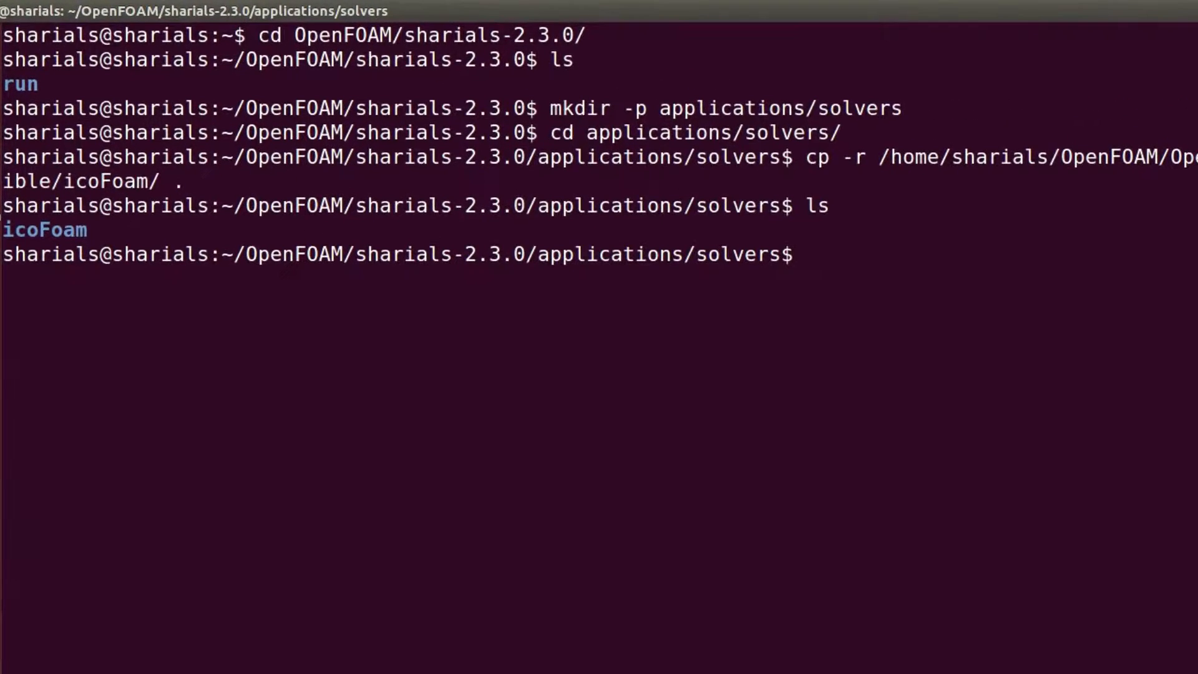
pyautogui.write('mv icoFoam/ scalarIcoFoam')
pyautogui.write('cd s')
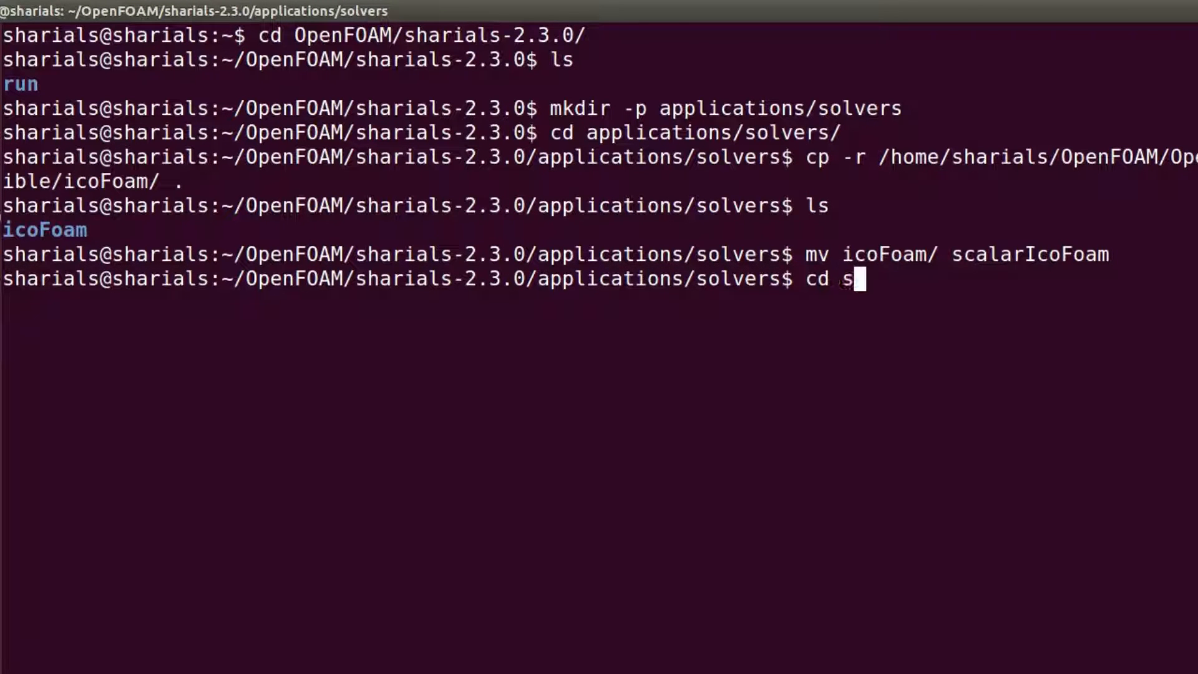
pyautogui.press('Return')
pyautogui.write('wcle')
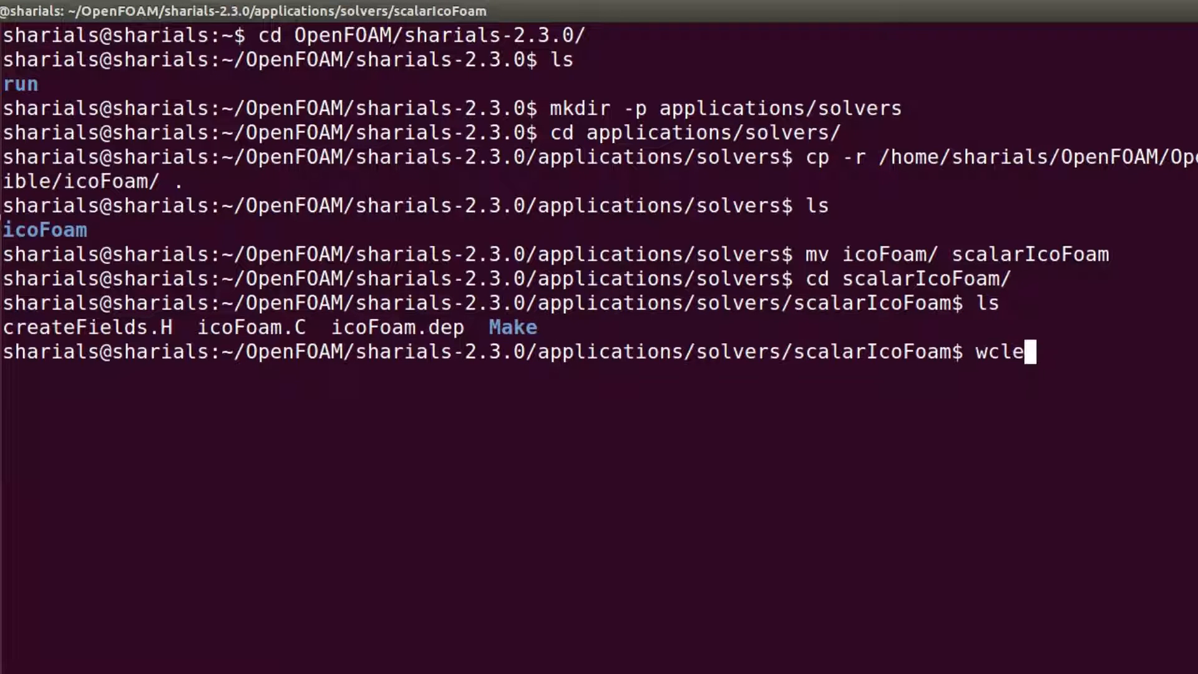
pyautogui.press('Return')
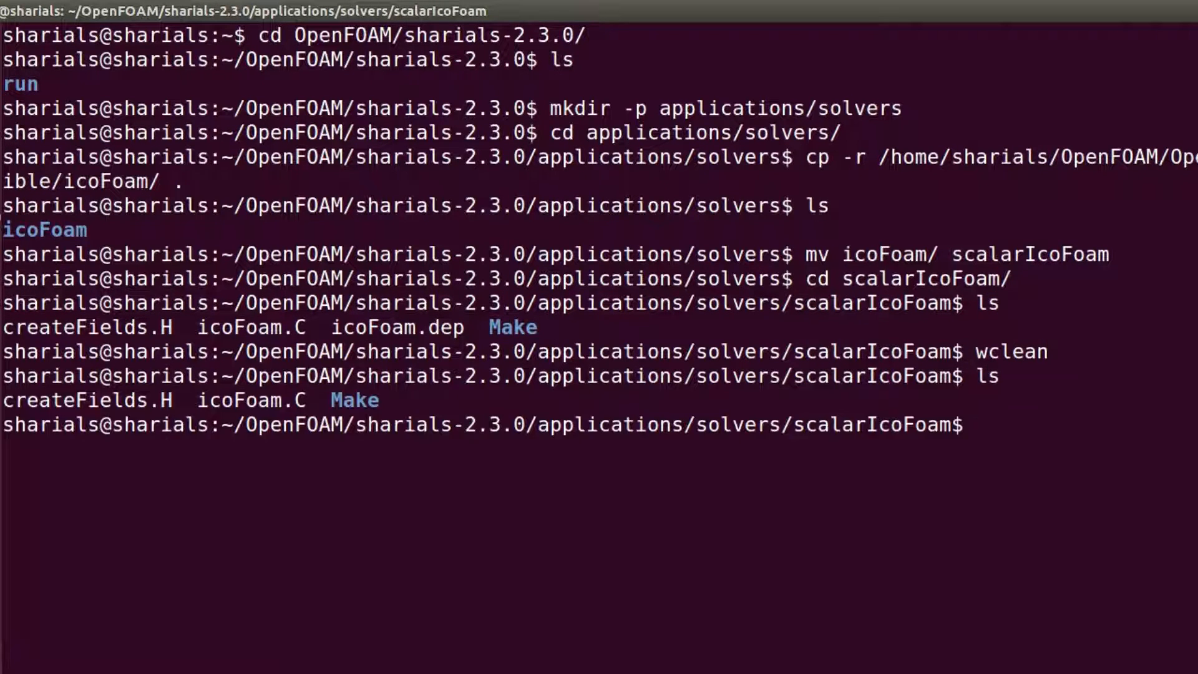
pyautogui.write('cd ../')
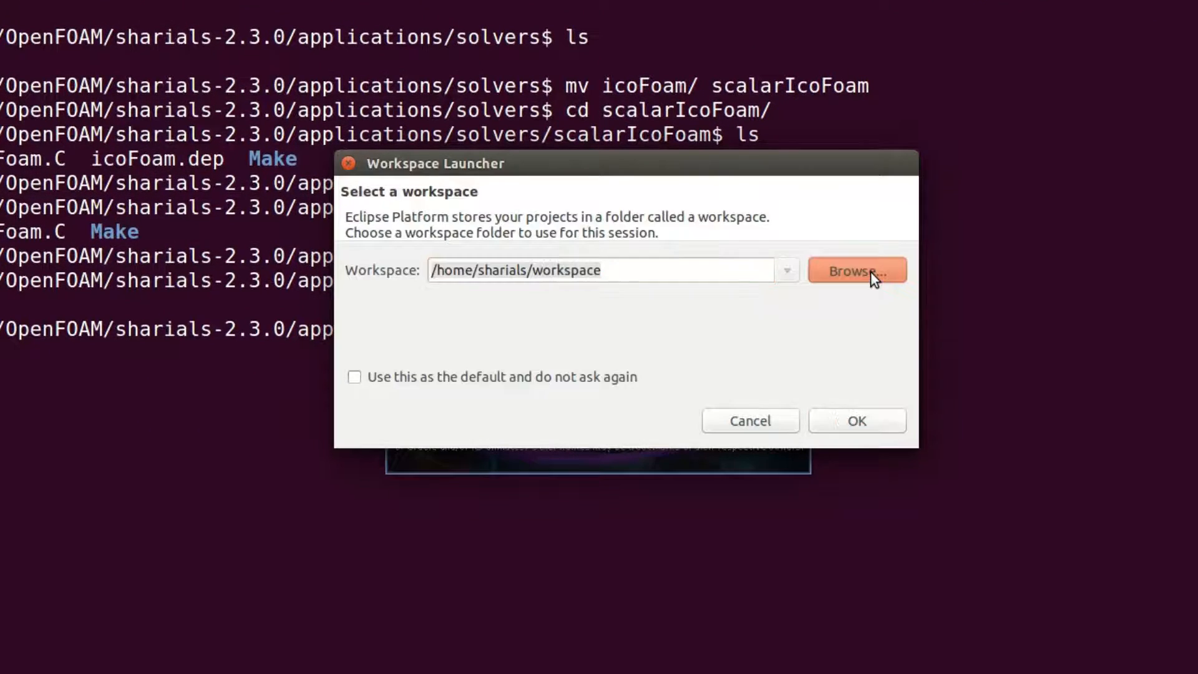
# Step: Browse to OpenFOAM > applications > solvers as the workspace and launch Eclipse
pyautogui.click(857, 270)
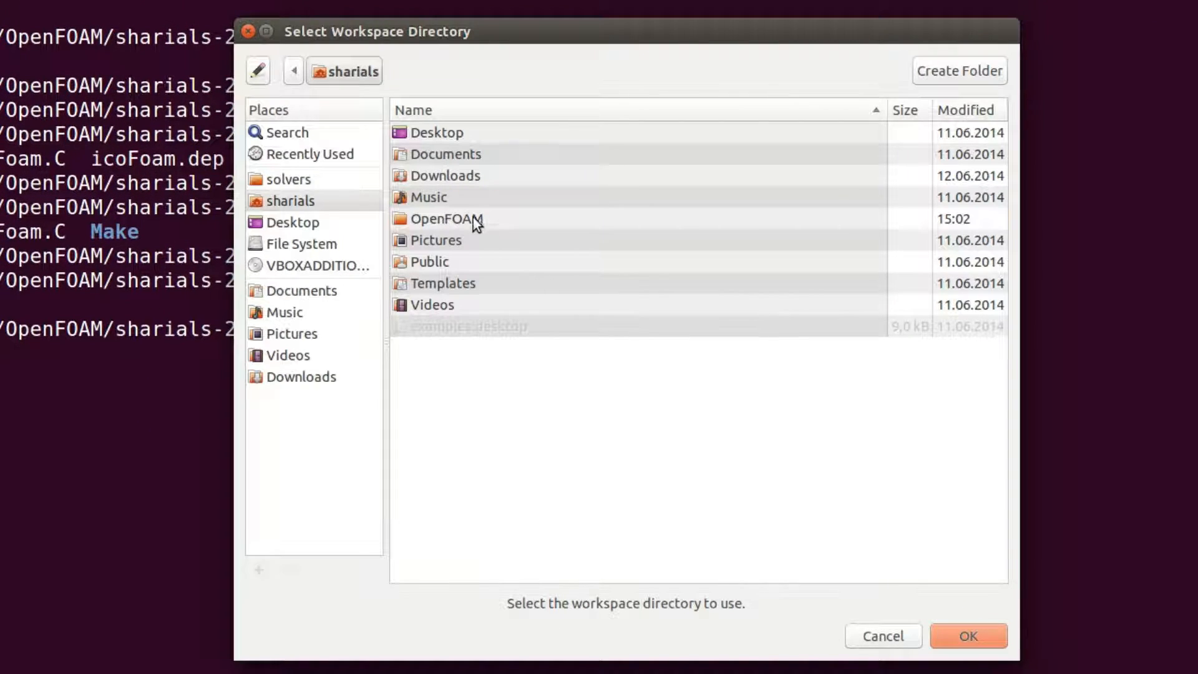
pyautogui.doubleClick(446, 219)
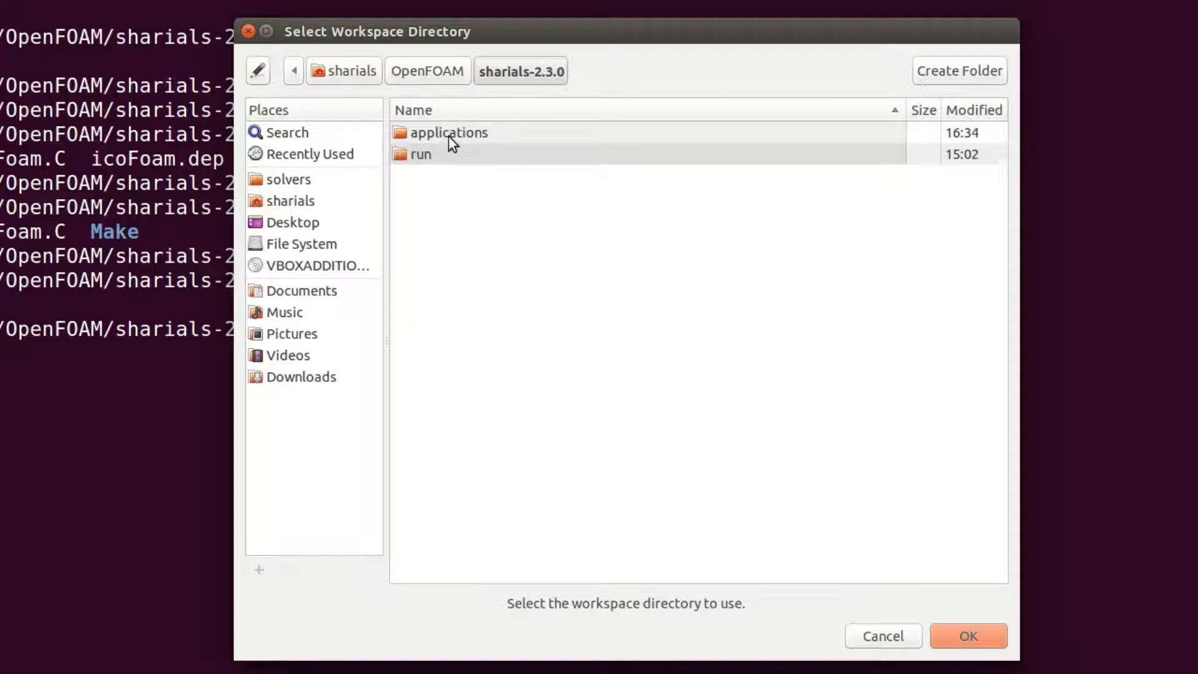
pyautogui.doubleClick(450, 133)
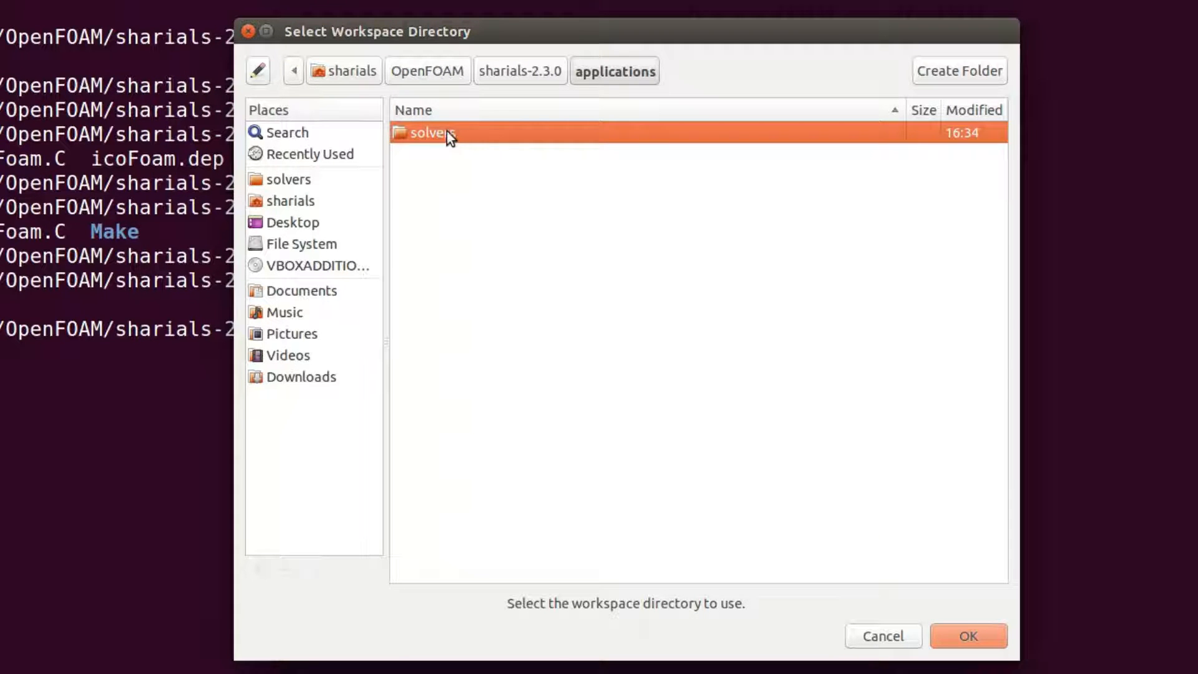
pyautogui.click(968, 636)
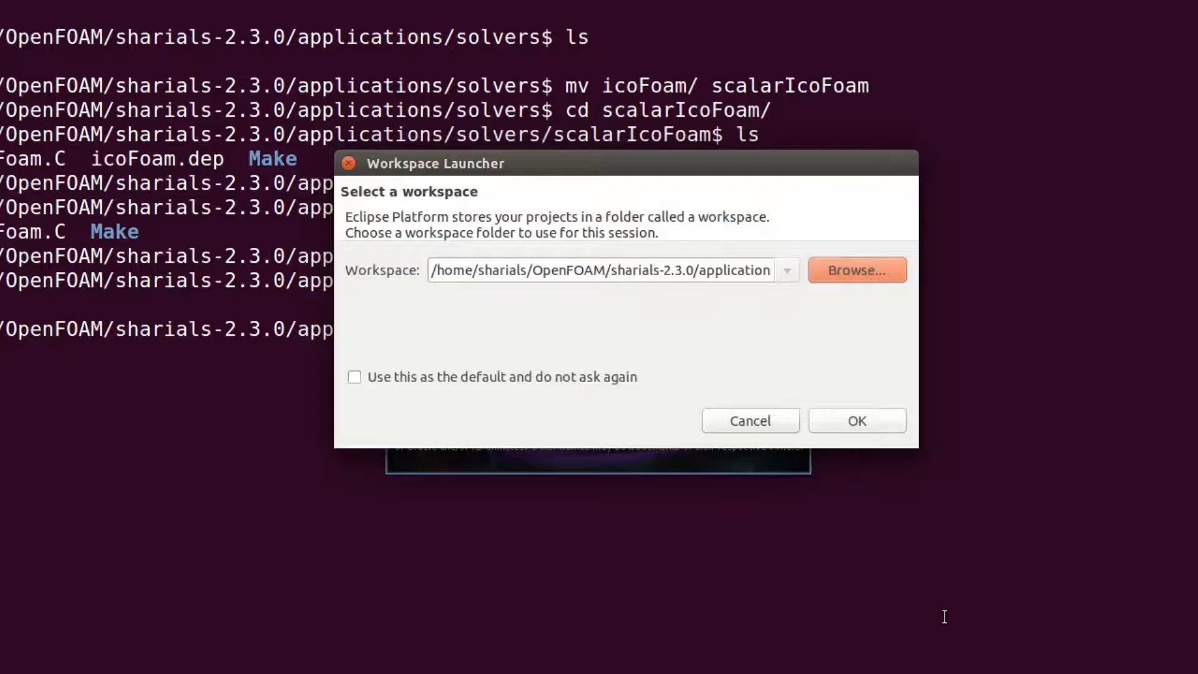
pyautogui.click(855, 420)
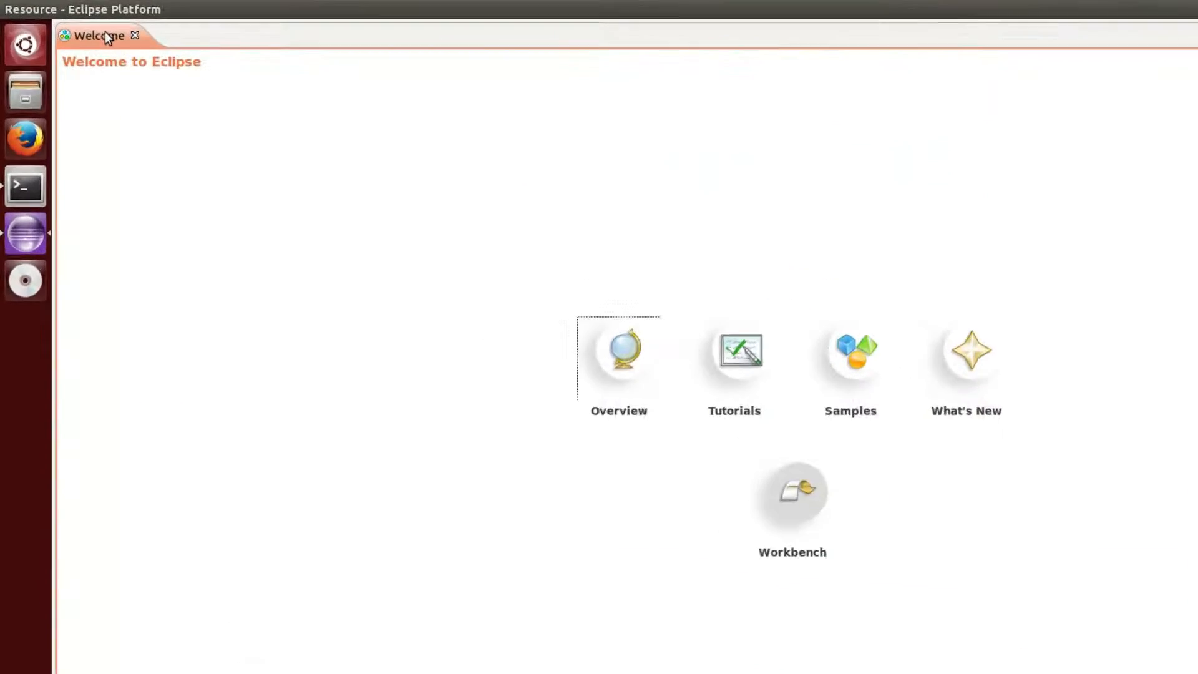
# Step: Create an empty Linux GCC C++ project named scalarIcoFoam and expand its files
pyautogui.click(99, 14)
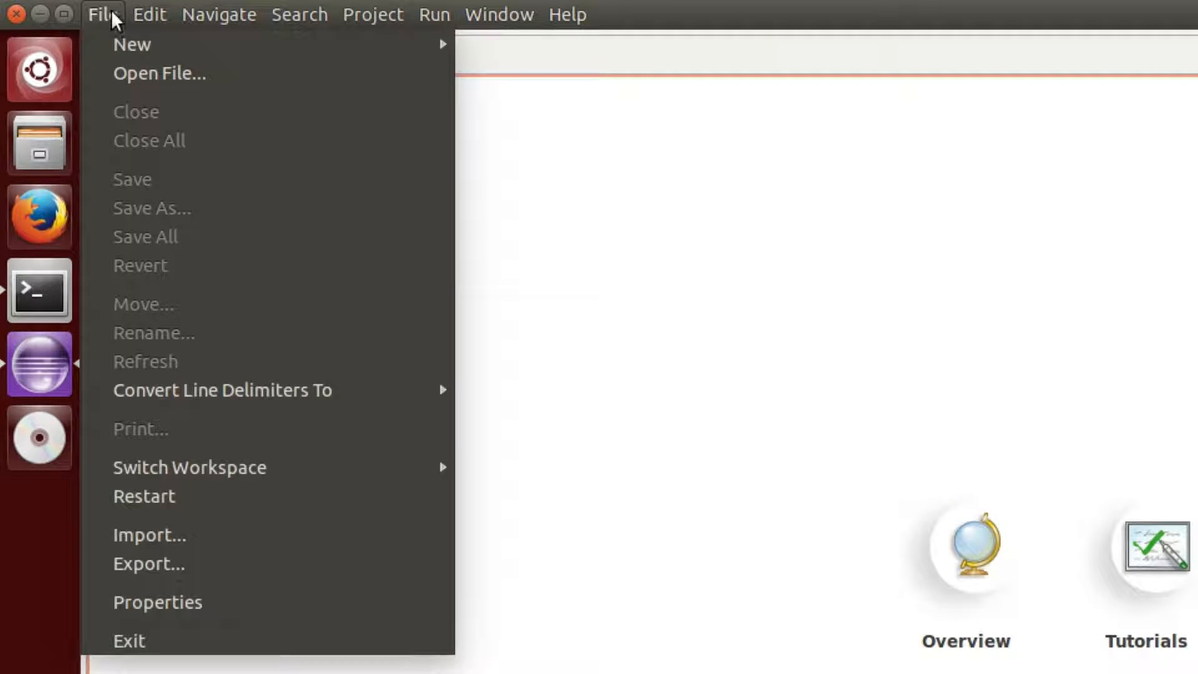
pyautogui.click(132, 44)
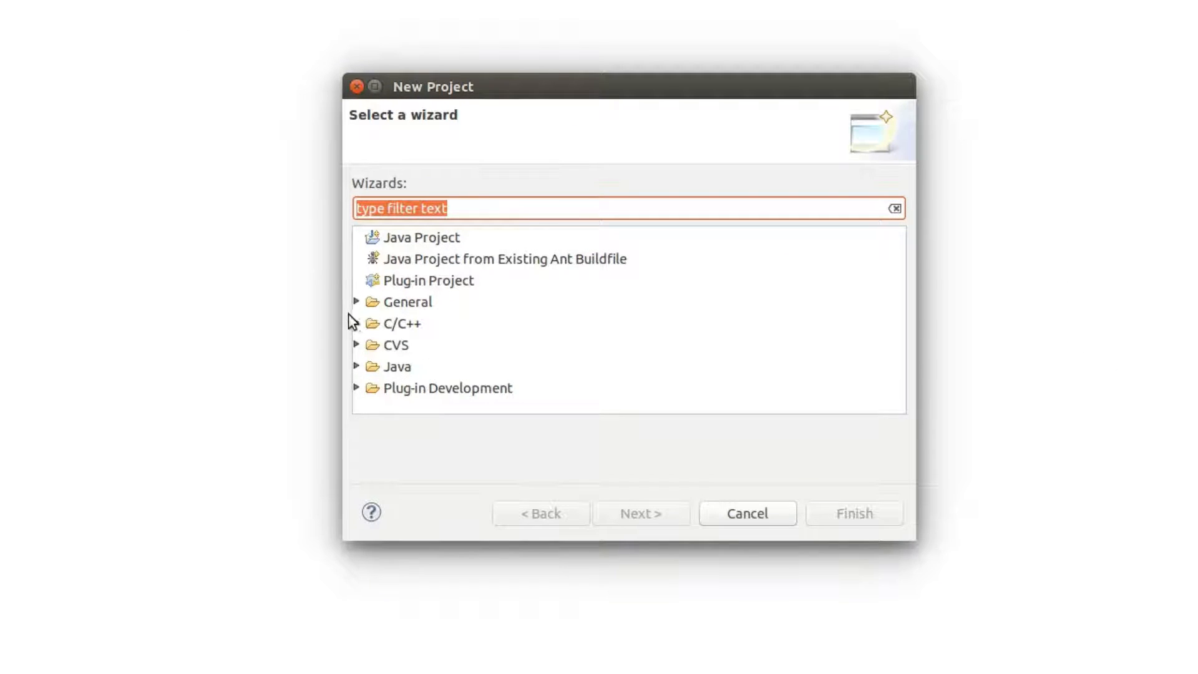
pyautogui.click(400, 323)
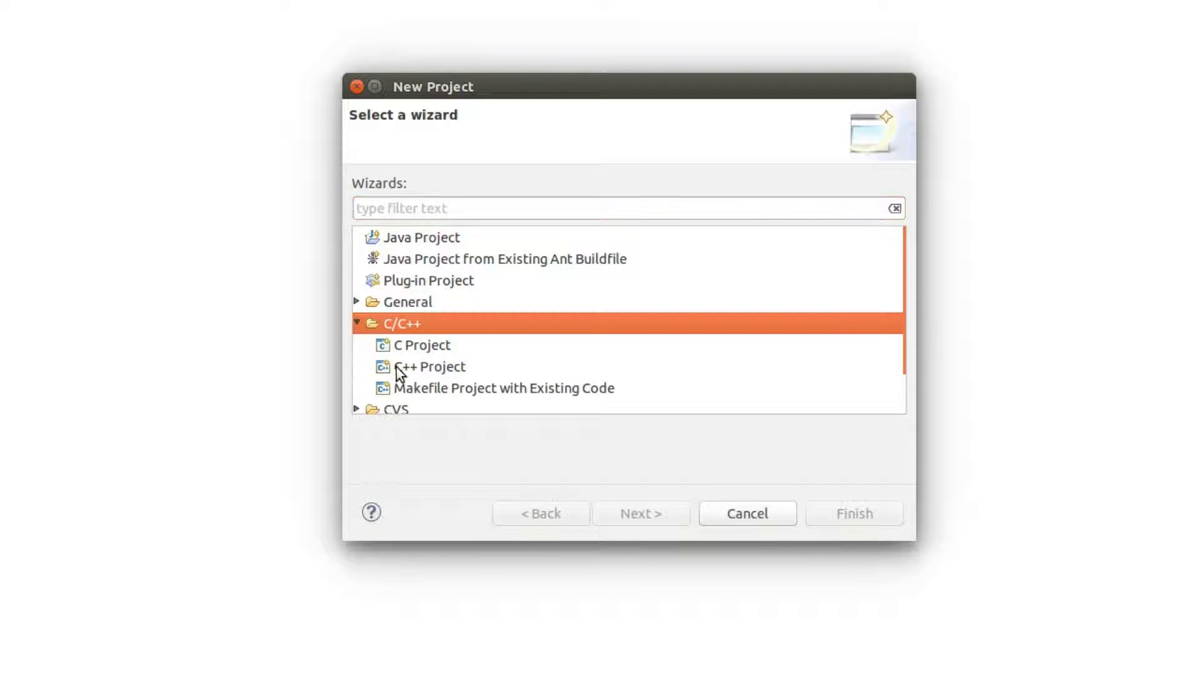
pyautogui.click(430, 367)
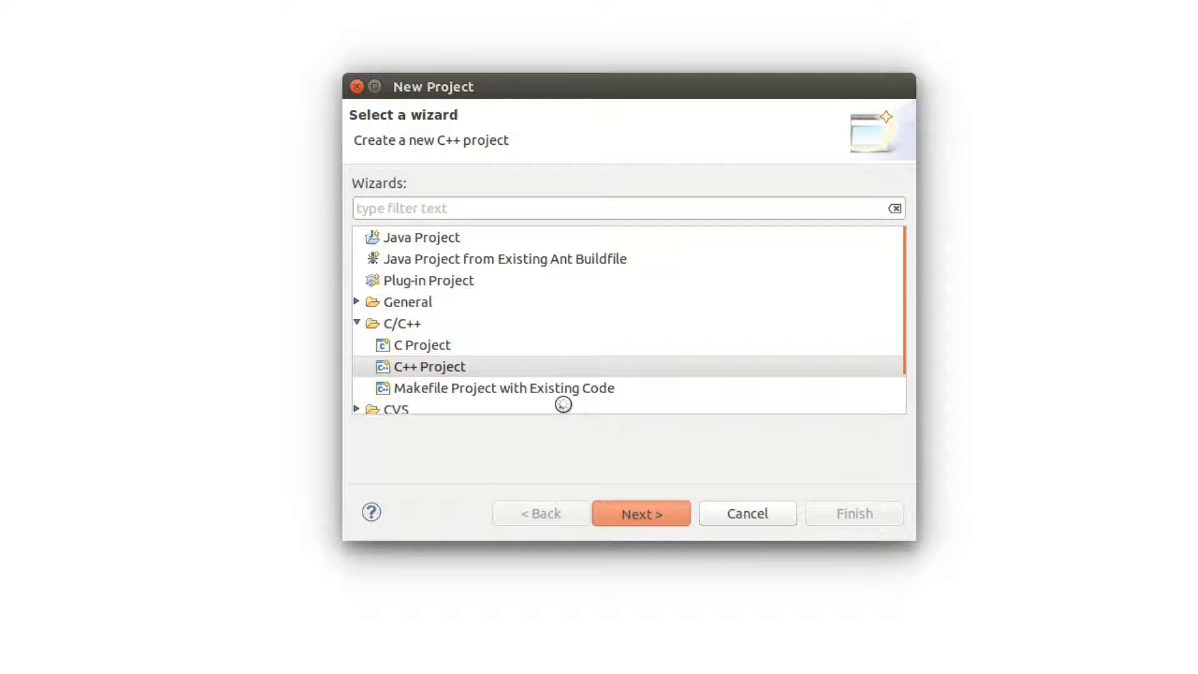
pyautogui.click(641, 513)
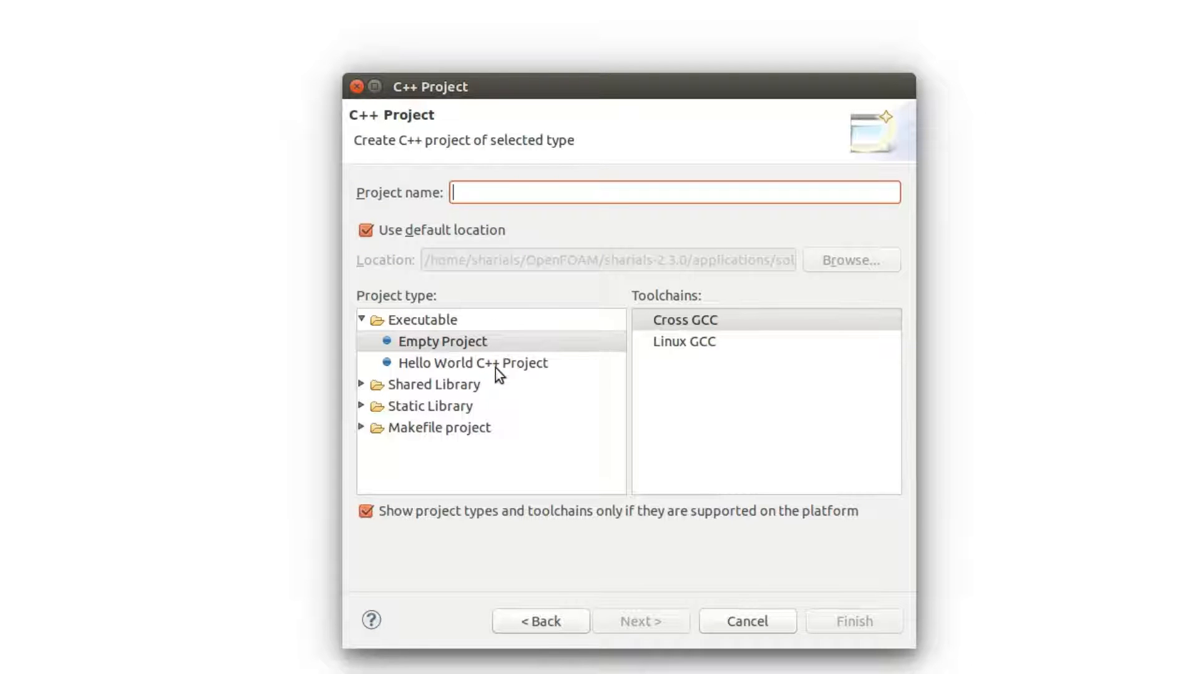
pyautogui.moveTo(694, 349)
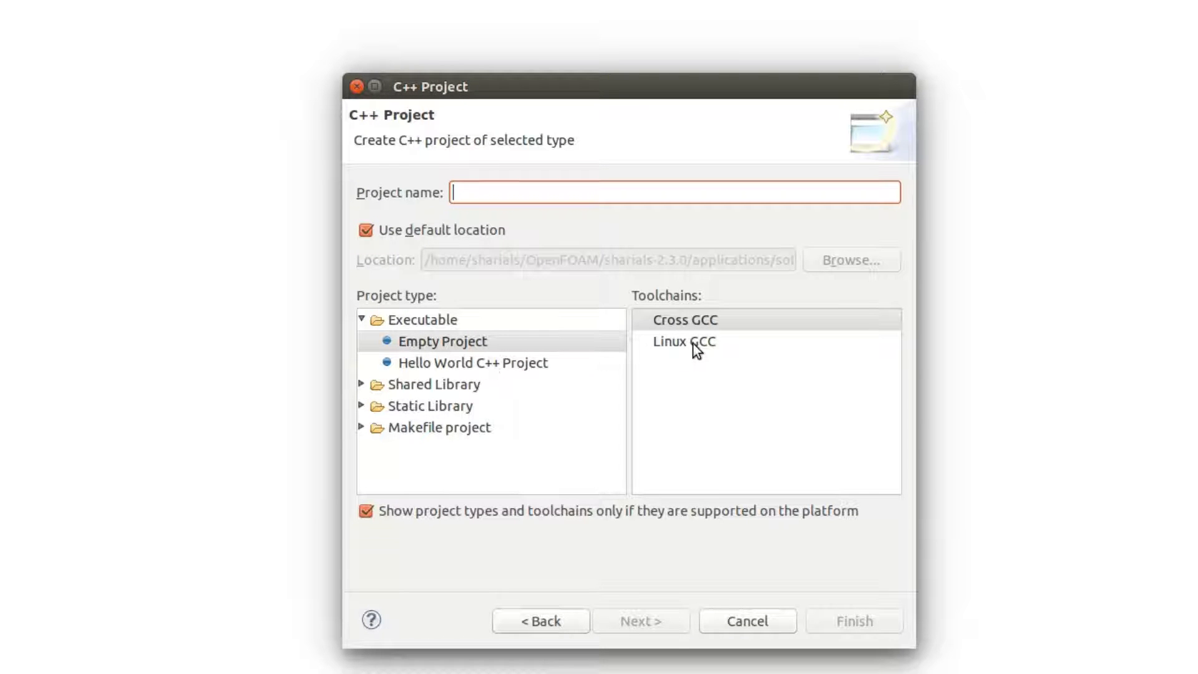
pyautogui.click(684, 341)
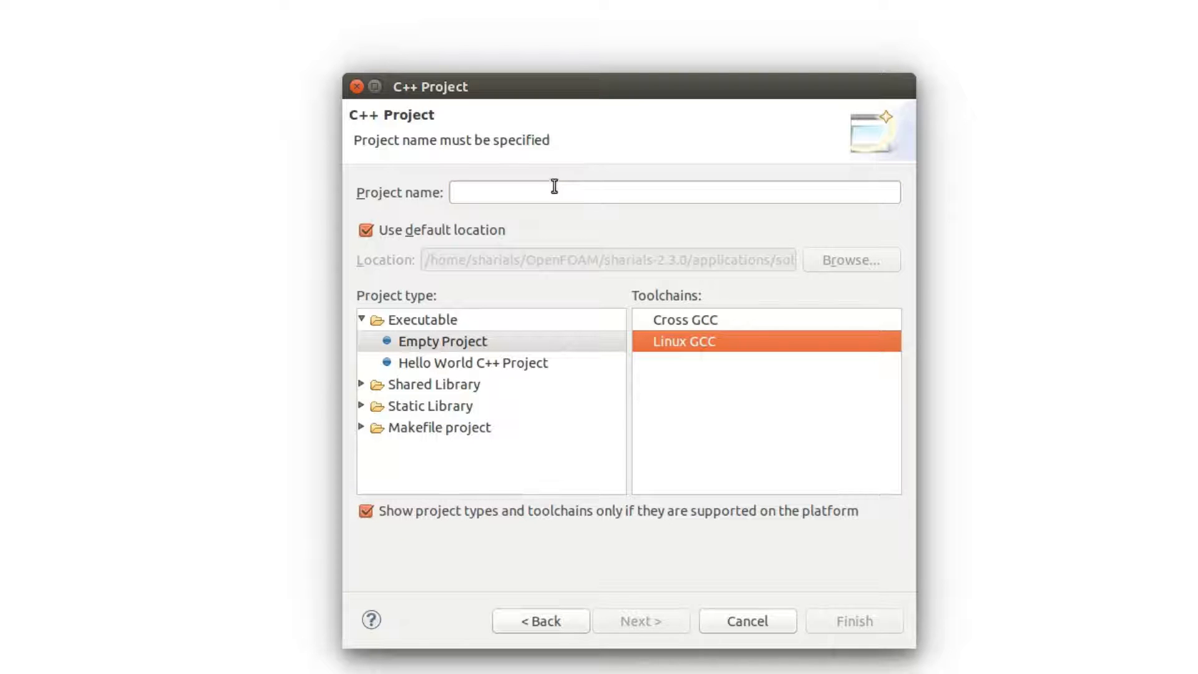
pyautogui.write('scalarIcoFoam')
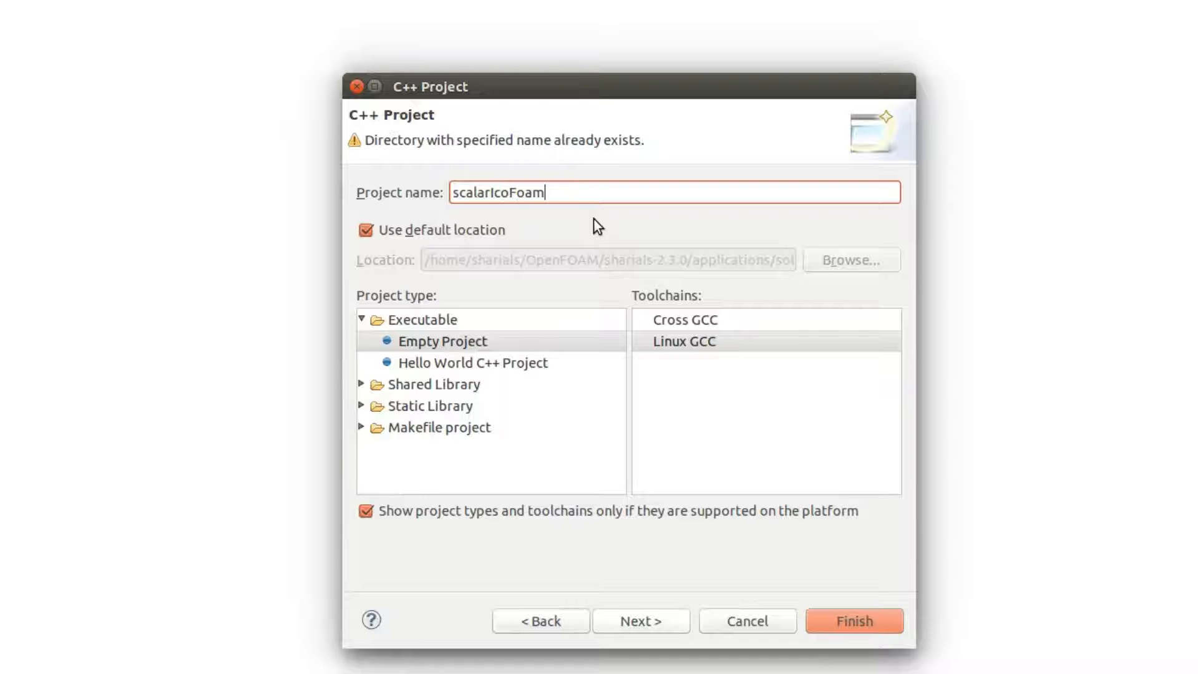
pyautogui.click(853, 620)
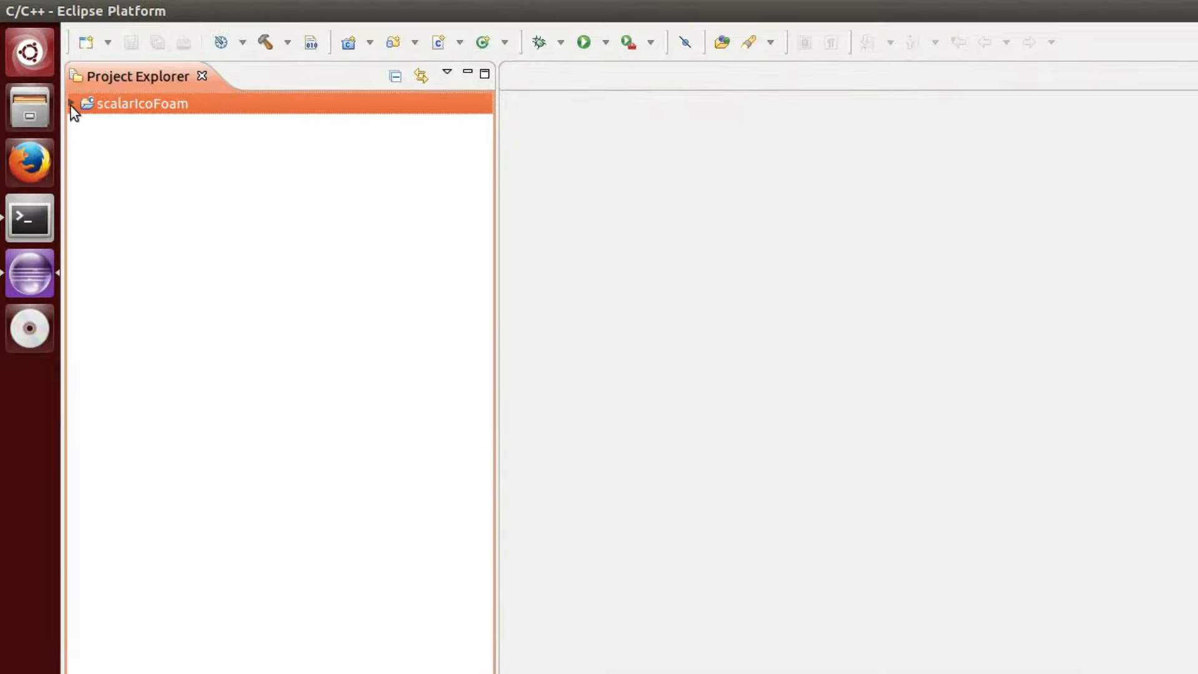
pyautogui.click(72, 103)
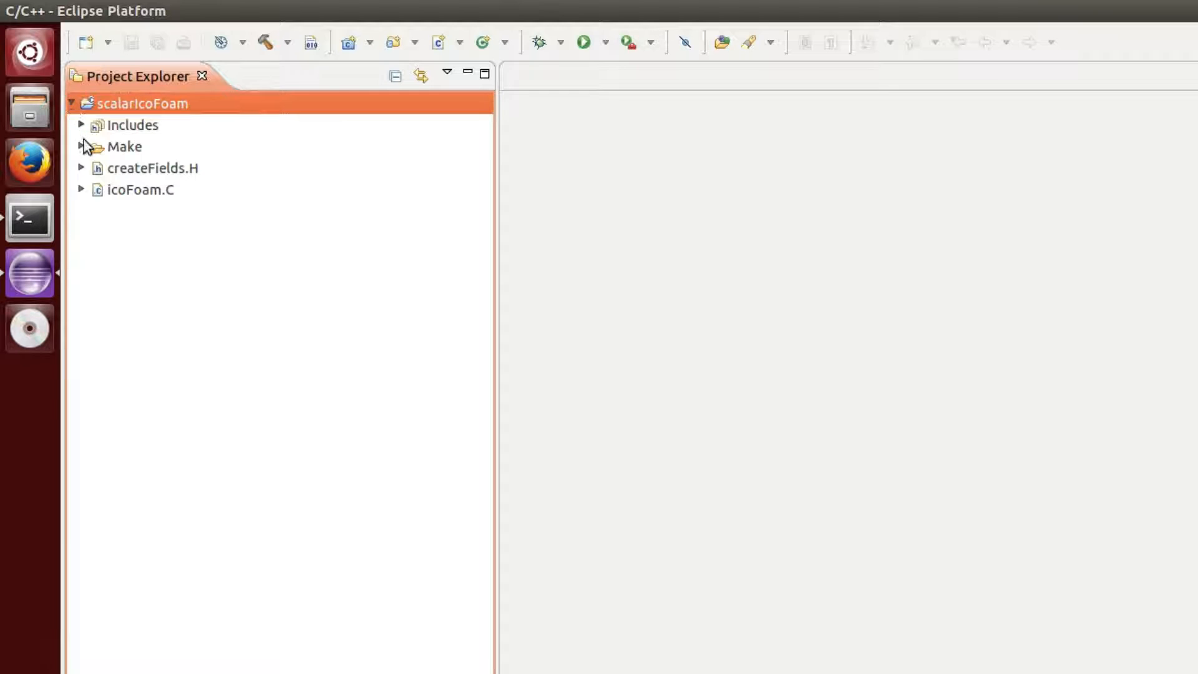
# Step: Rename icoFoam.C to scalarIcoFoam.C
pyautogui.rightClick(140, 189)
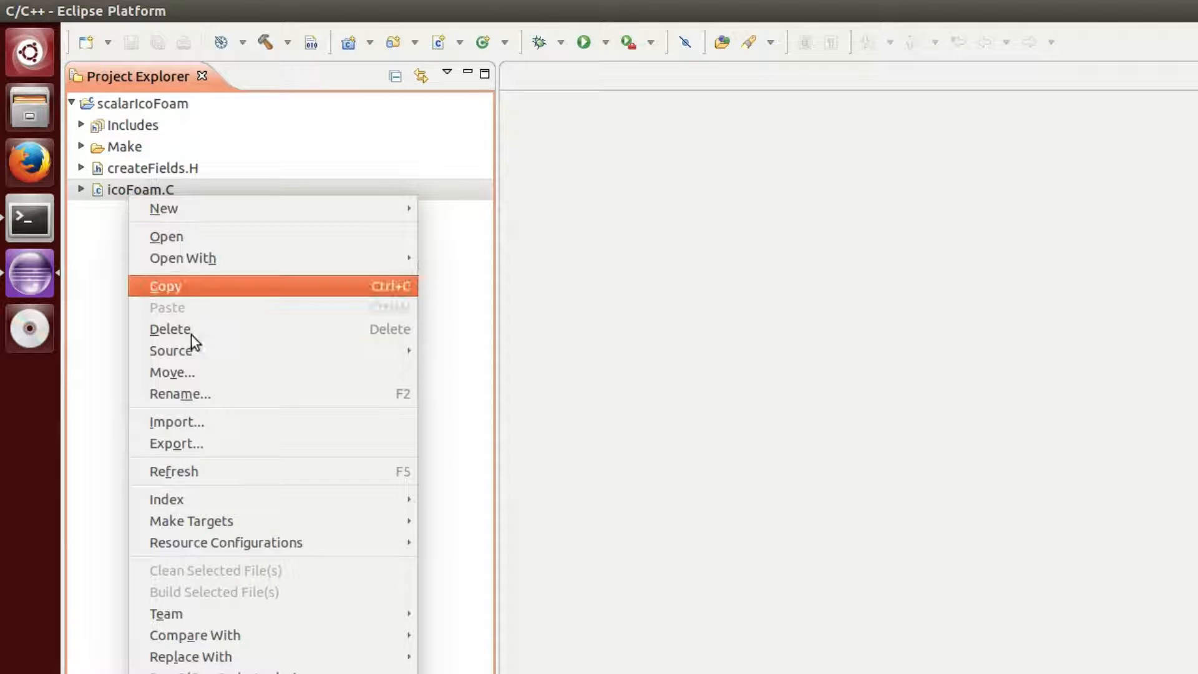
pyautogui.click(180, 394)
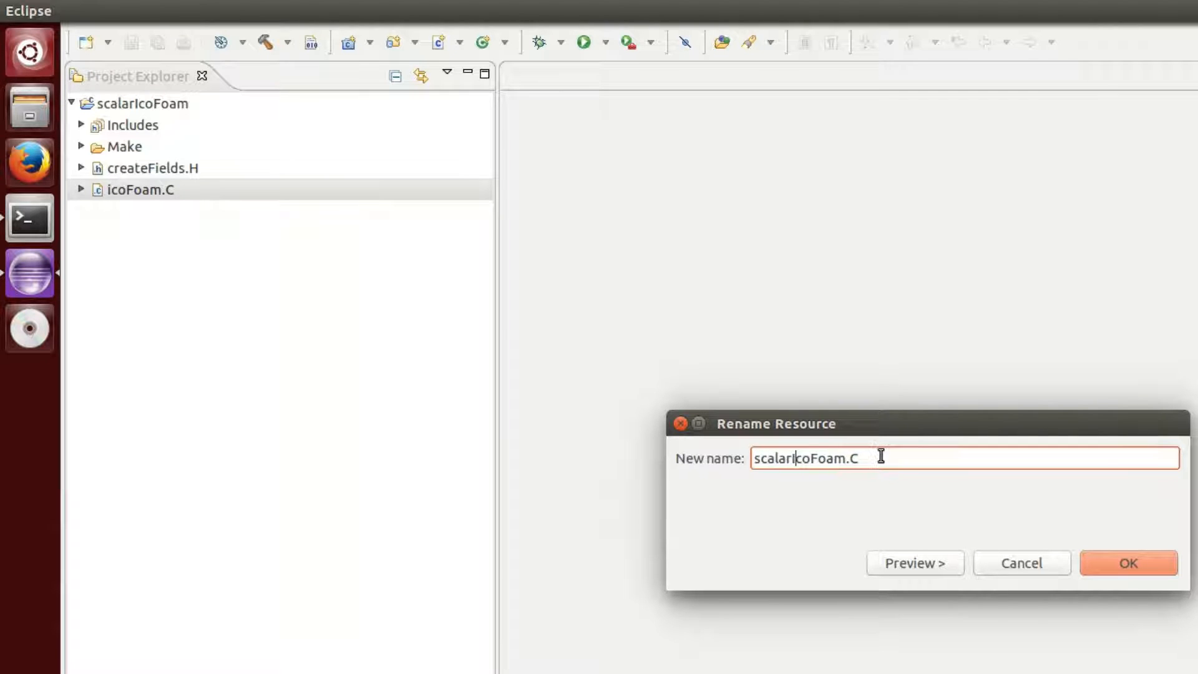
pyautogui.click(1127, 563)
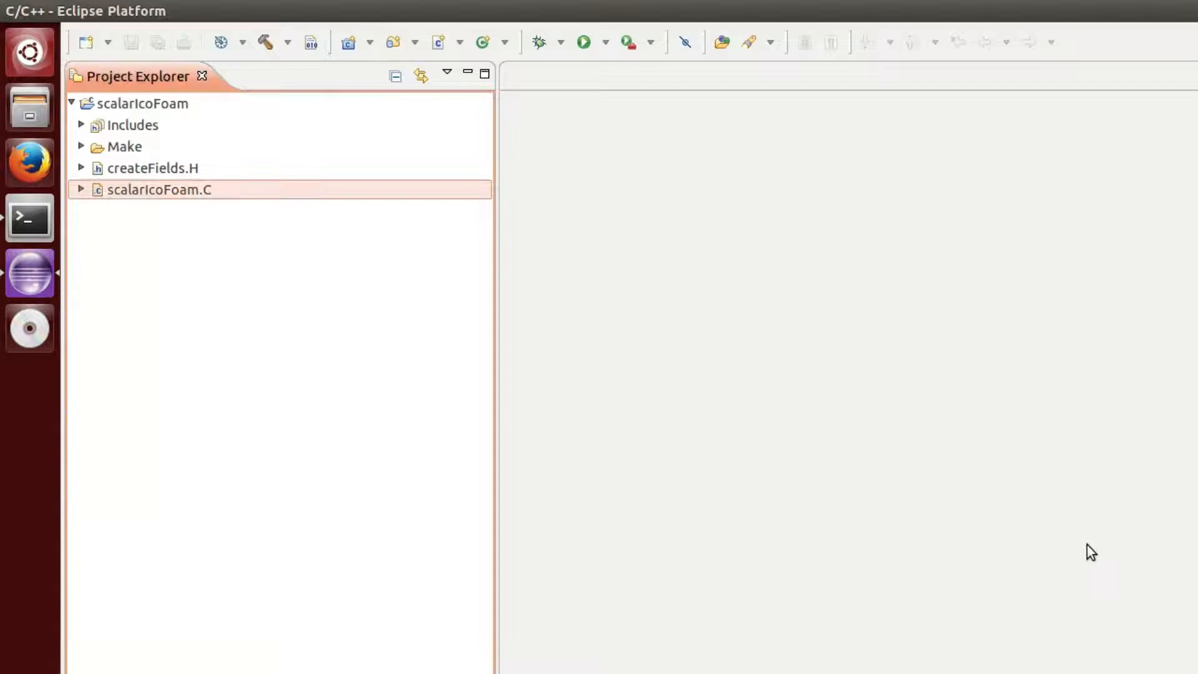
pyautogui.moveTo(107, 172)
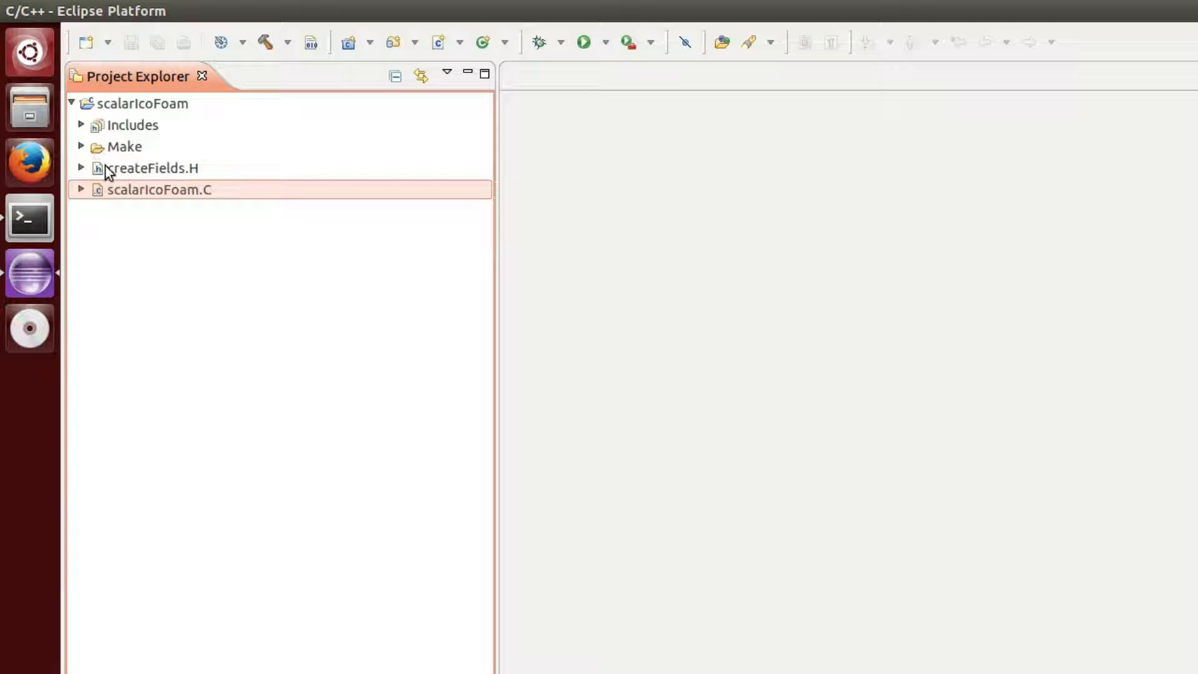
# Step: Change the EXE line in Make/files to $(FOAM_USER_APPBIN)/scalarIcoFoam
pyautogui.click(81, 146)
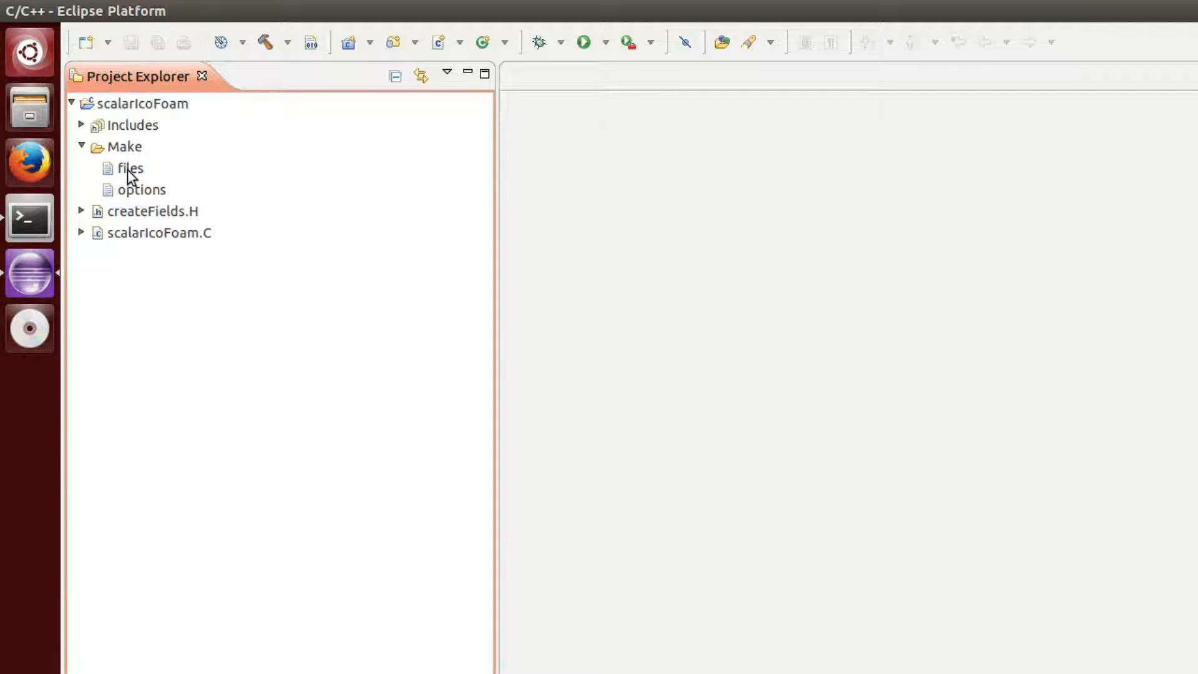
pyautogui.doubleClick(131, 167)
pyautogui.write('scalarIcoFoam.C')
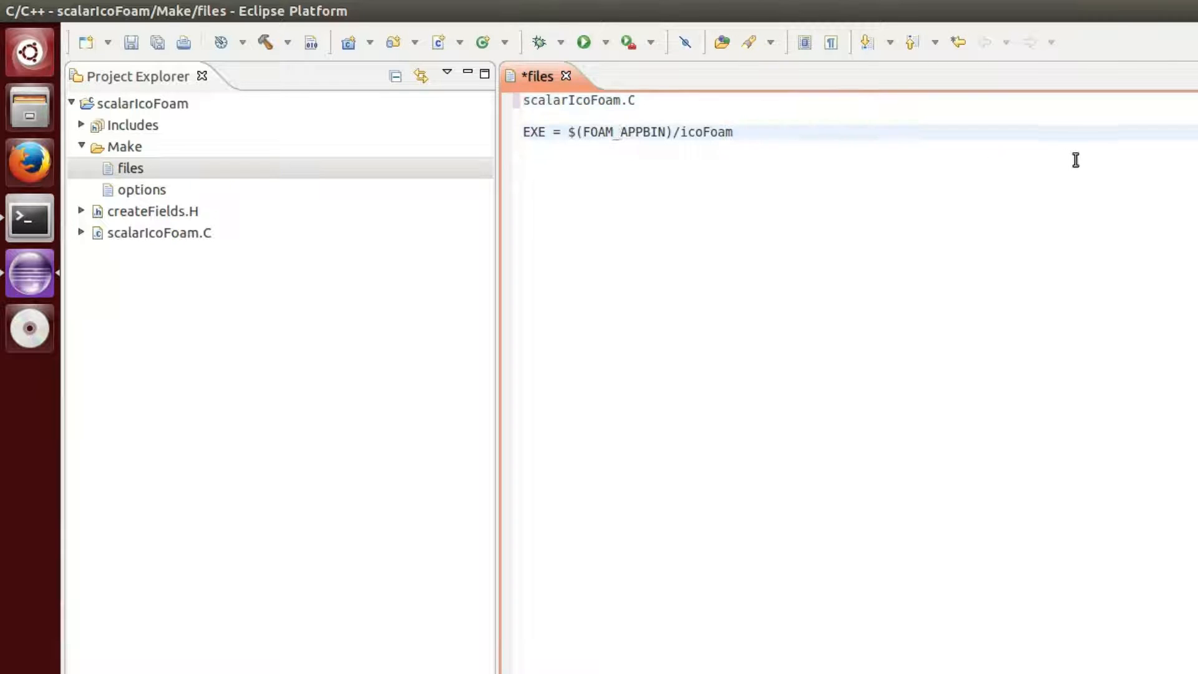
pyautogui.write('USER')
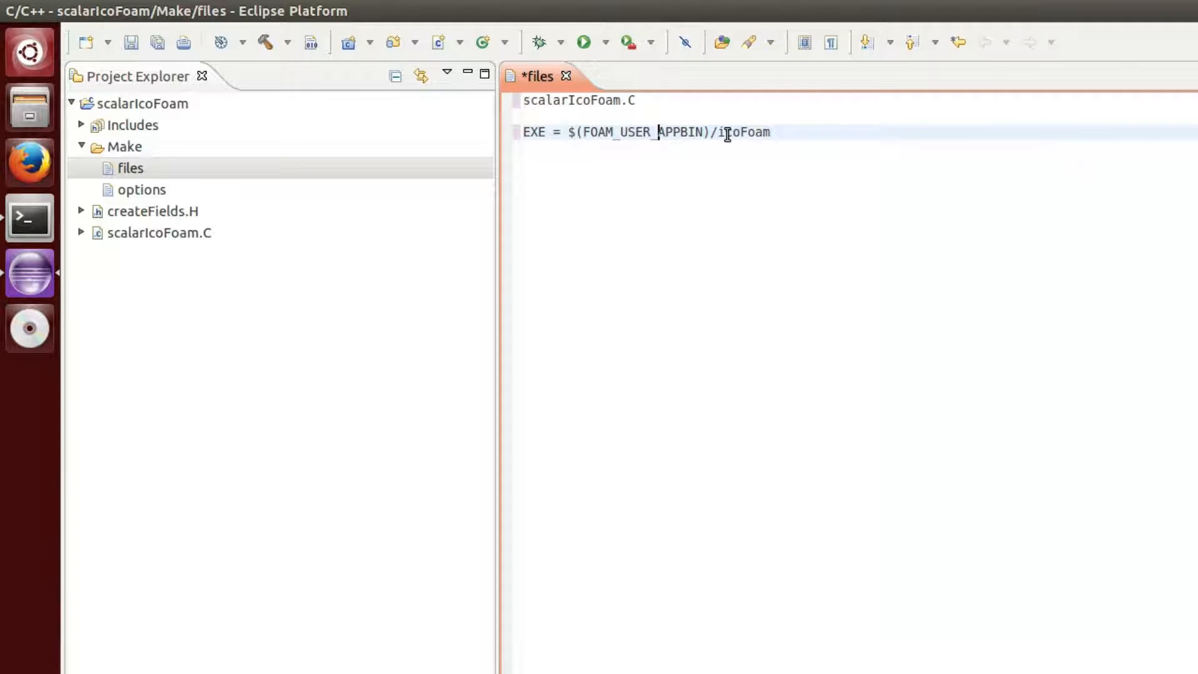
pyautogui.write('scalar')
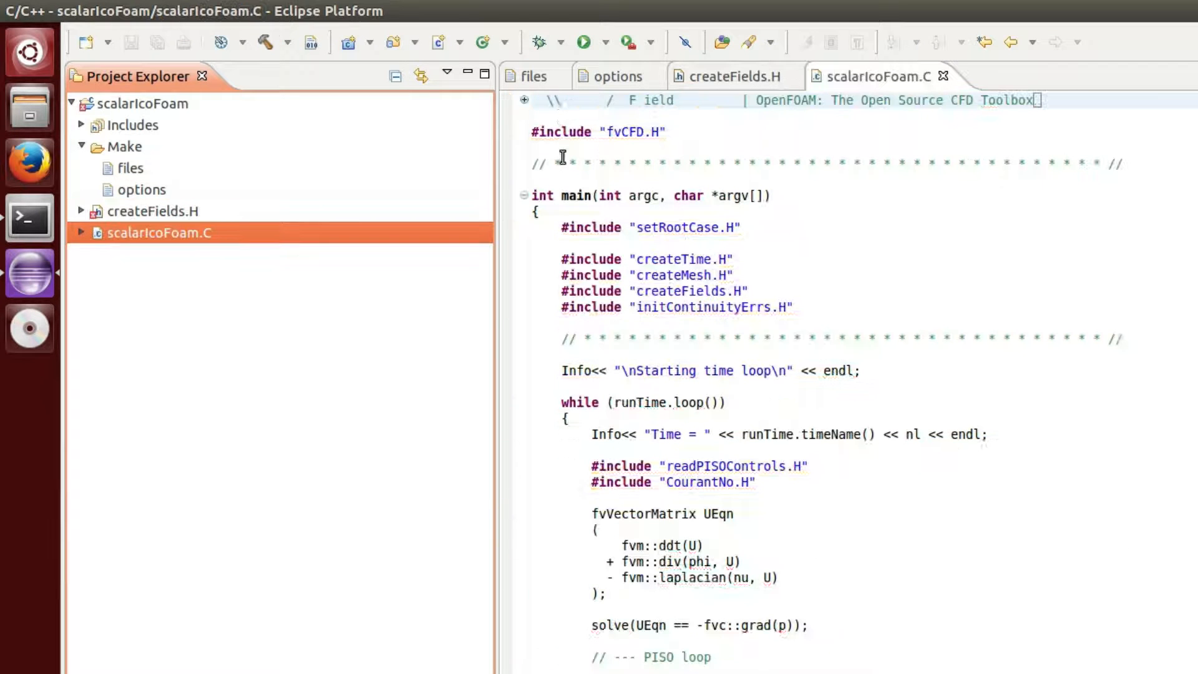
# Step: Set C/C++ Build to wmake from the project folder without generated makefiles, then Build All
pyautogui.click(401, 10)
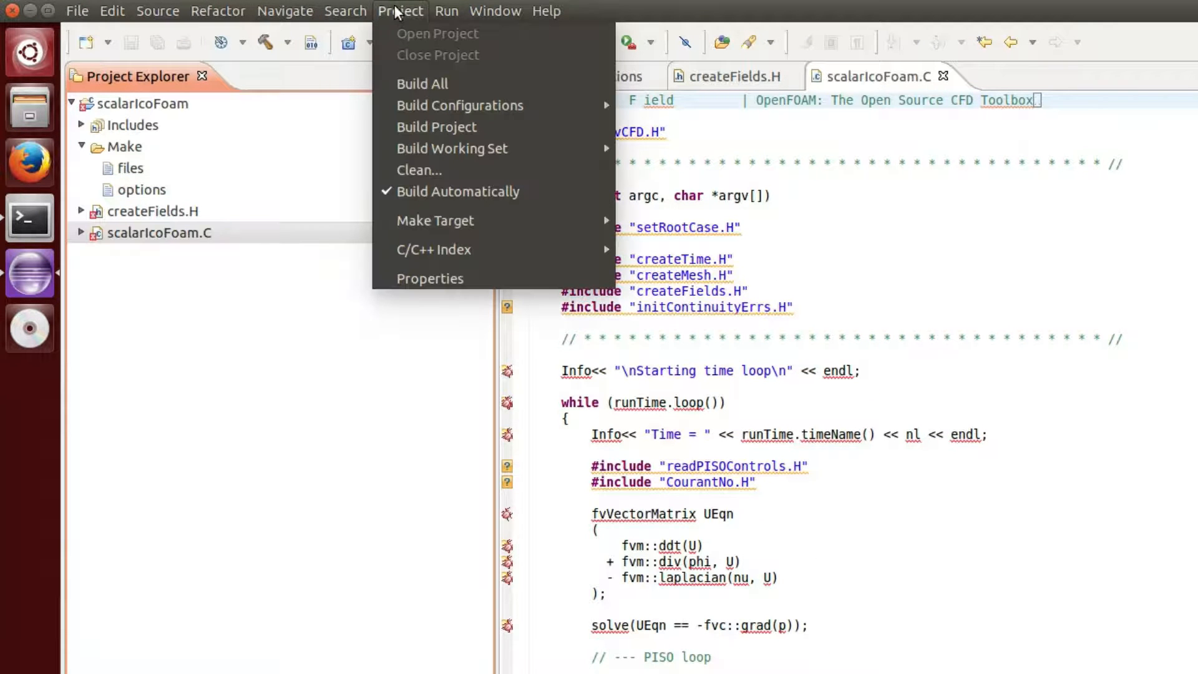
pyautogui.moveTo(459, 192)
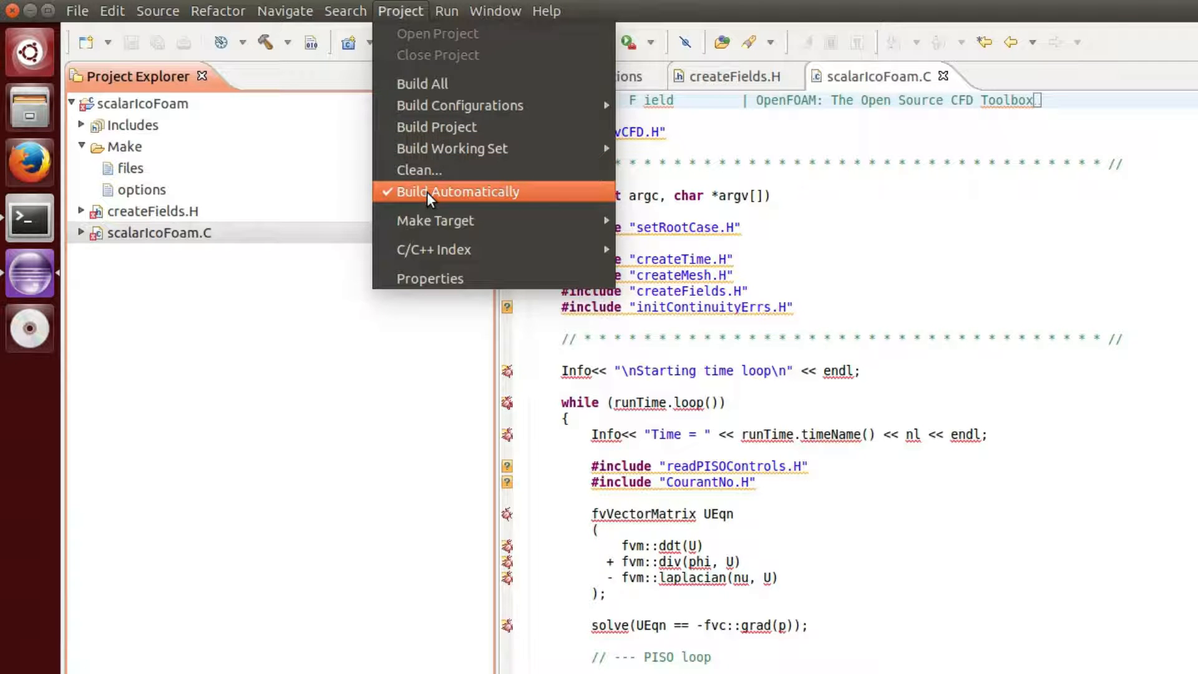
pyautogui.moveTo(428, 115)
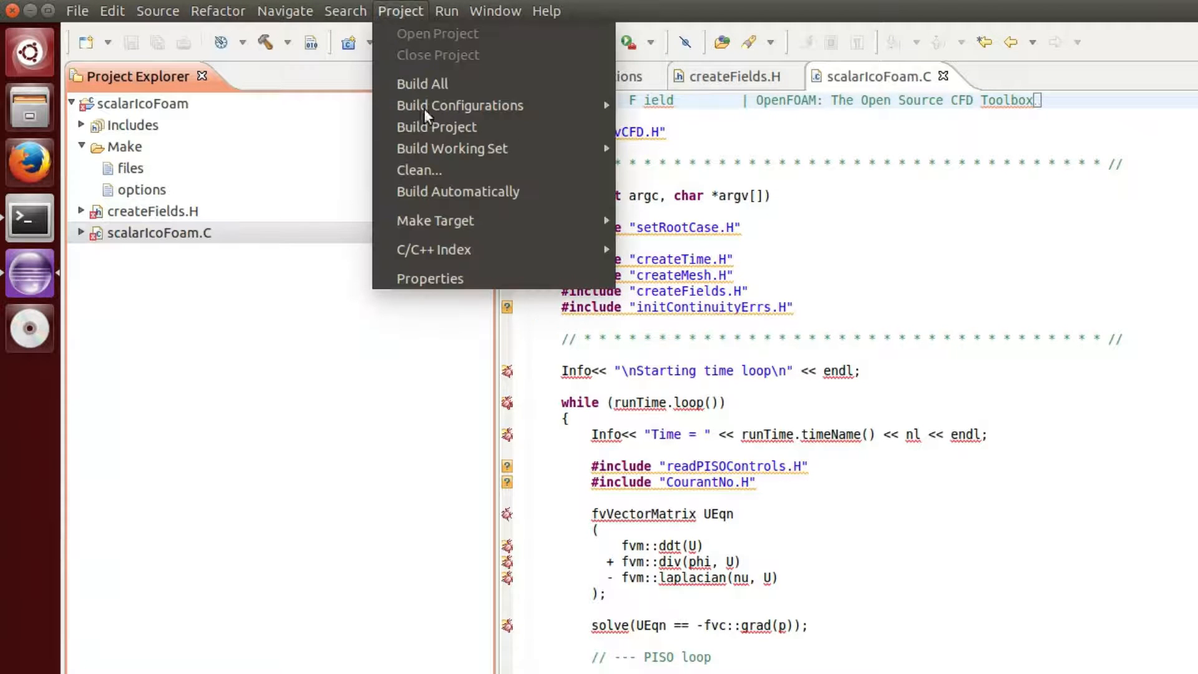
pyautogui.click(430, 279)
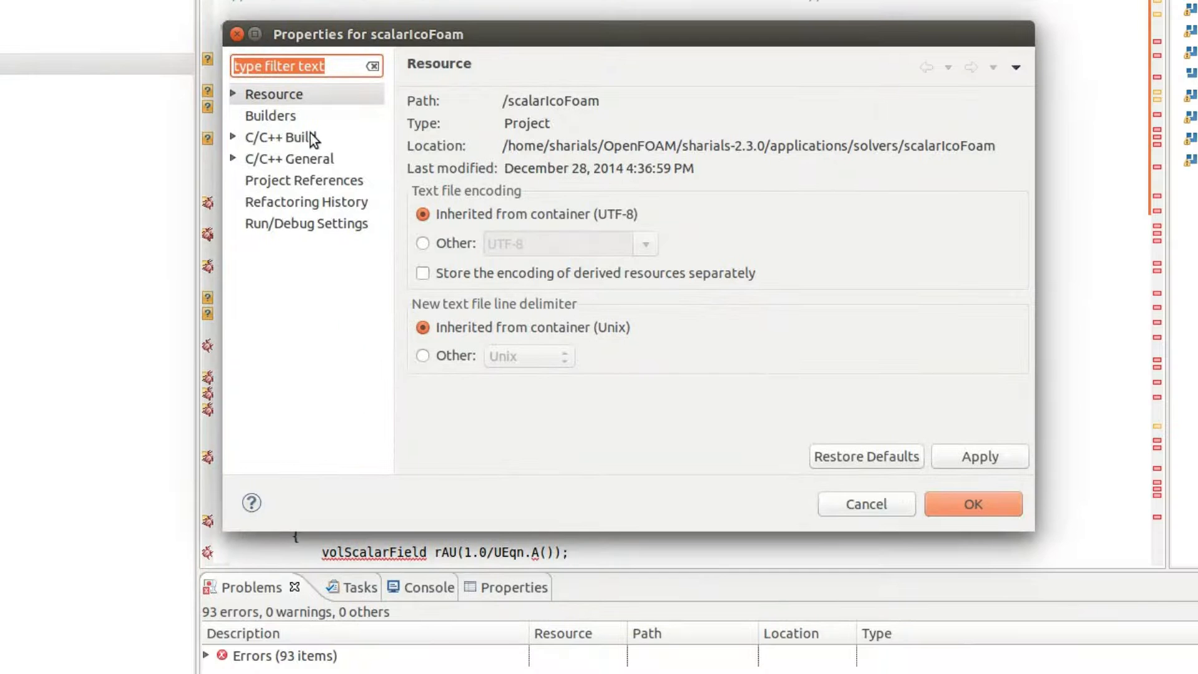
pyautogui.click(282, 136)
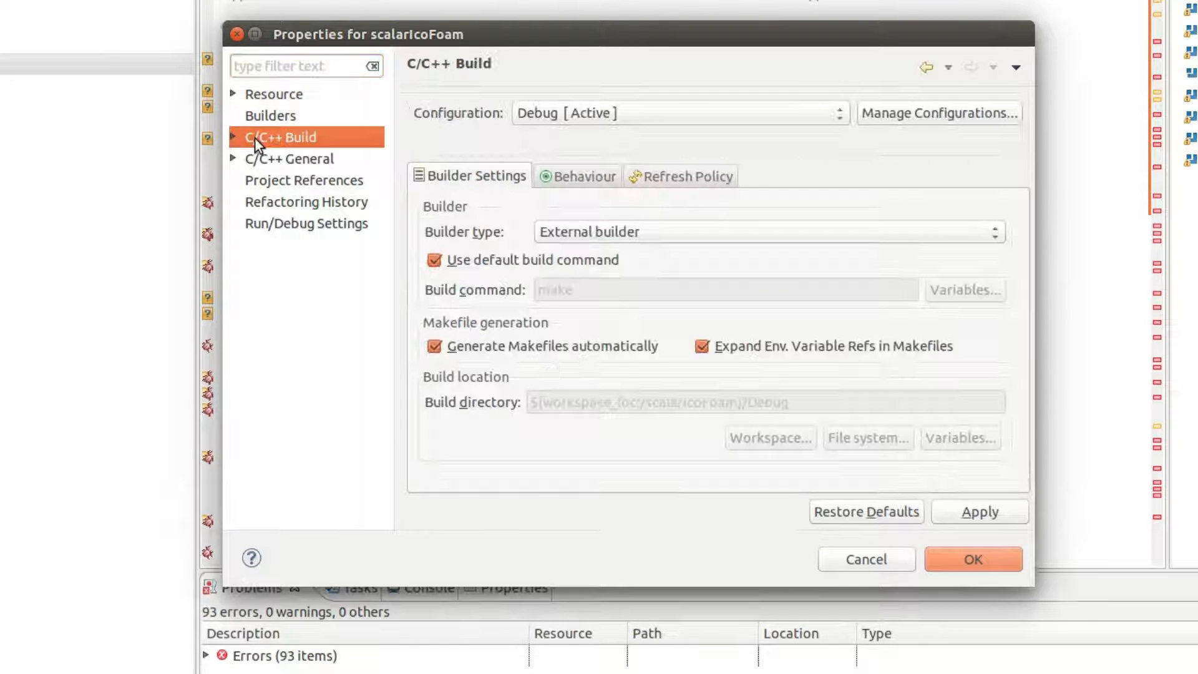
pyautogui.click(434, 259)
pyautogui.write('w')
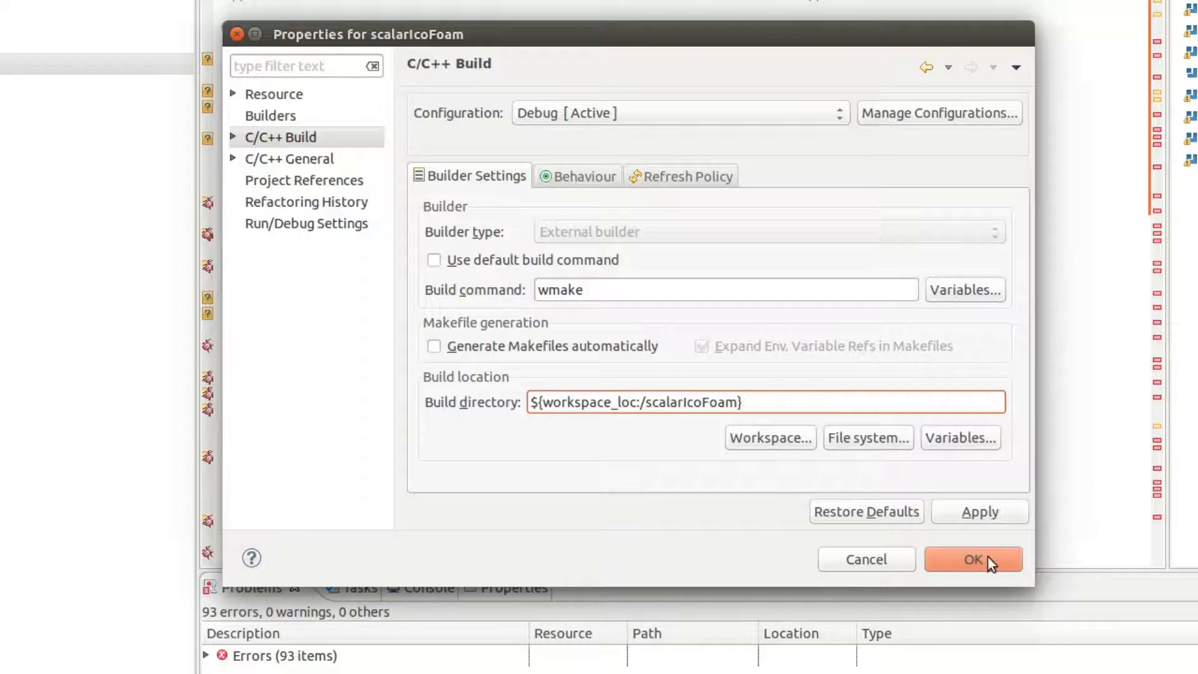
pyautogui.click(973, 559)
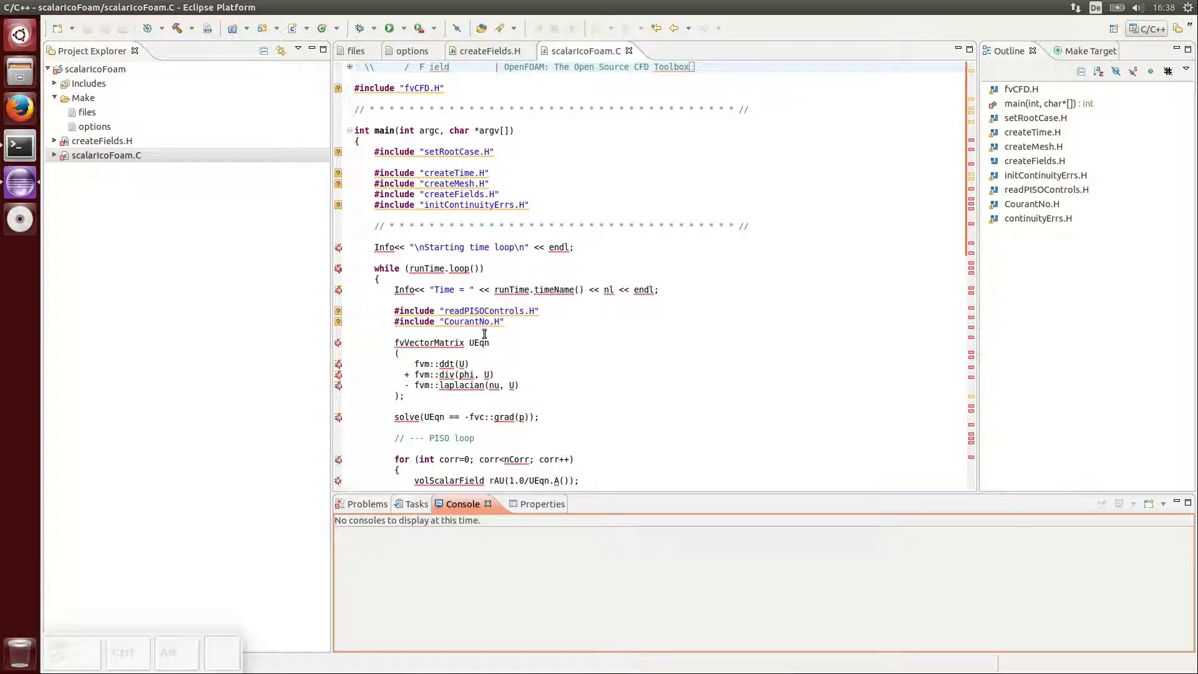
pyautogui.moveTo(208, 28)
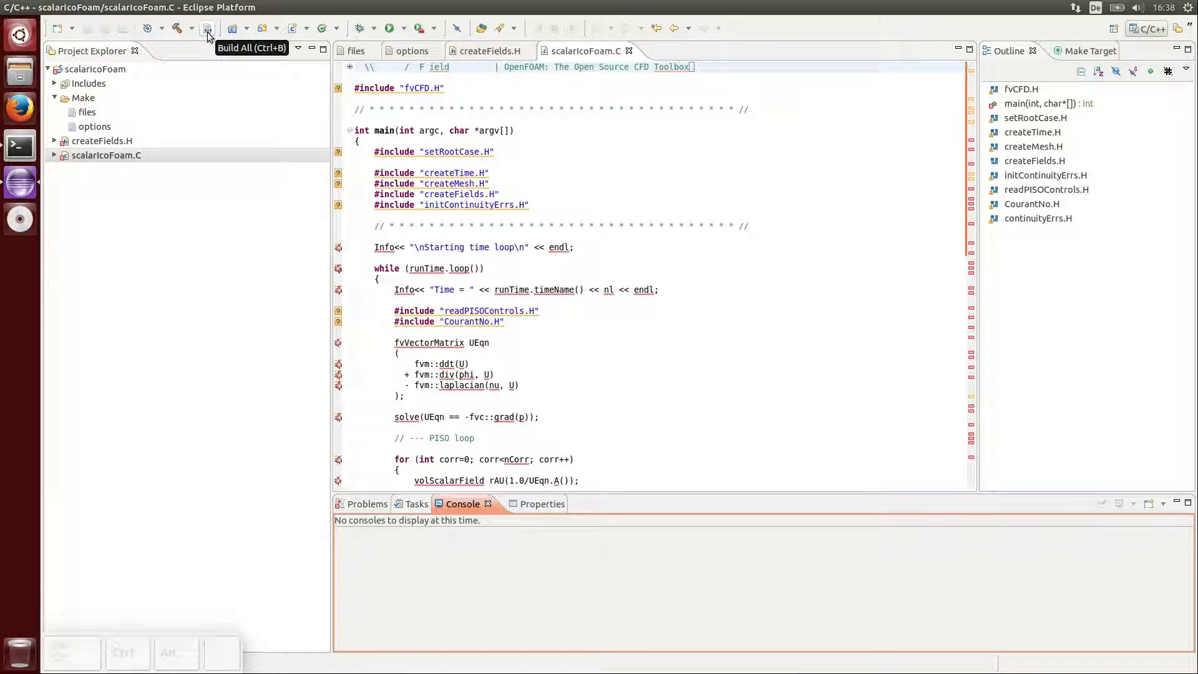
pyautogui.click(207, 28)
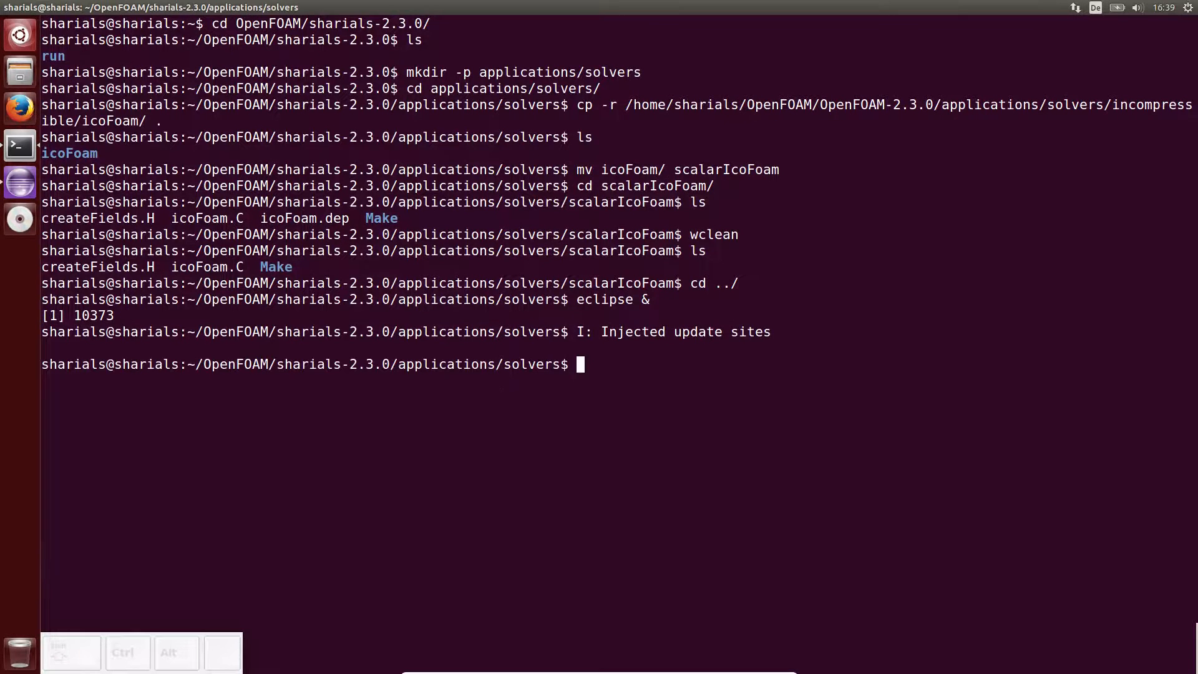
# Step: Type ls $FOAM_USER_ and complete the user directory variable name
pyautogui.write('ls $FO')
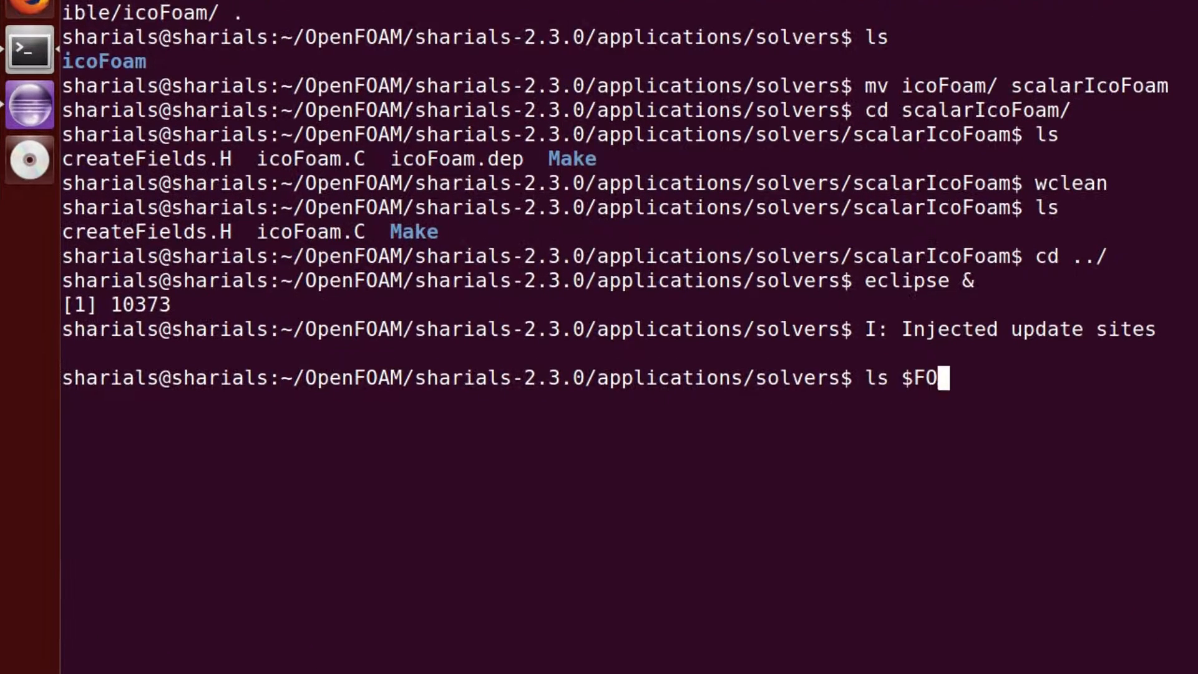
pyautogui.write('AM_USER_')
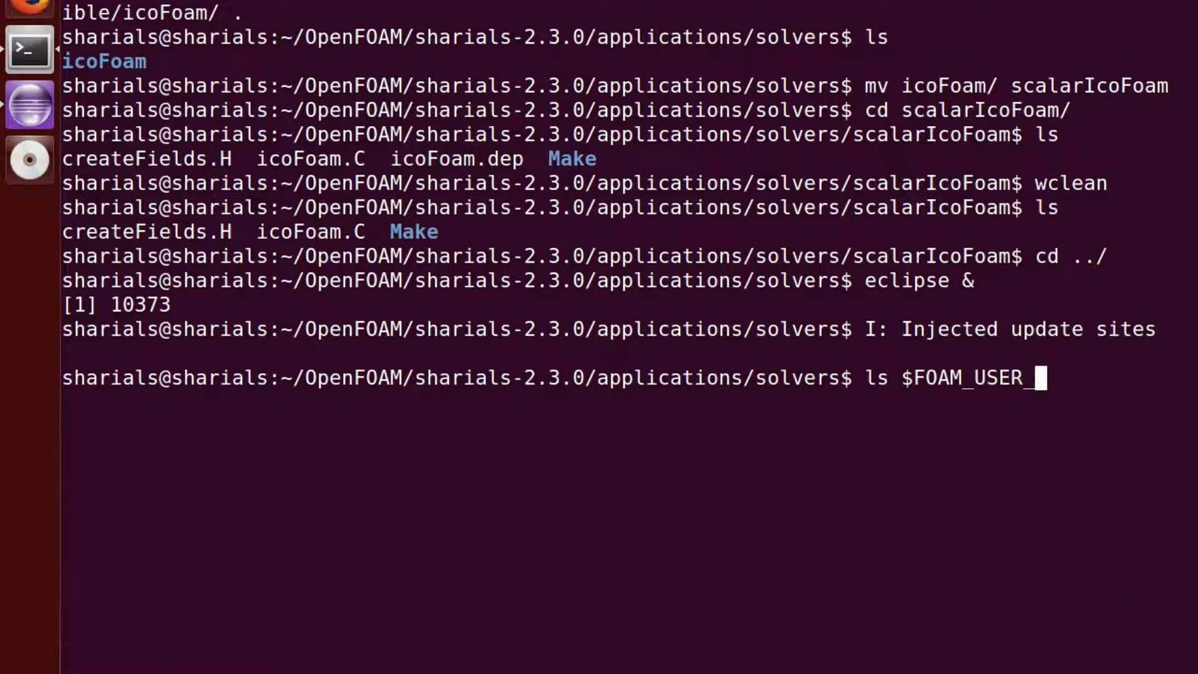
pyautogui.press('Return')
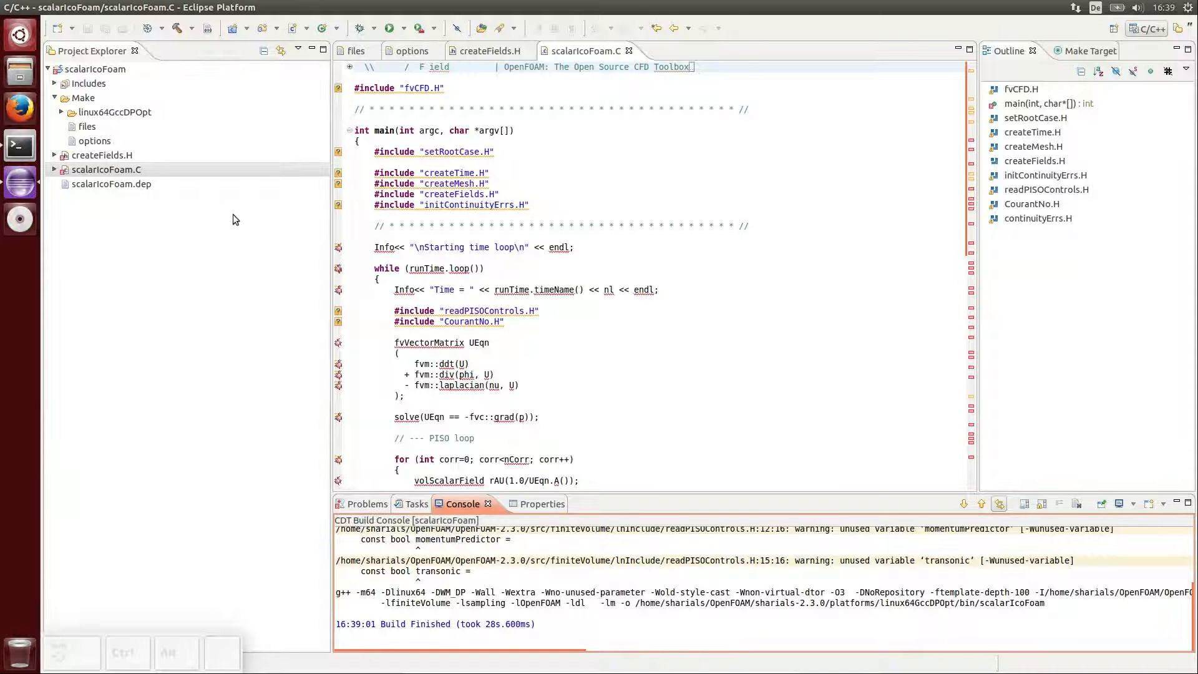
pyautogui.moveTo(268, 6)
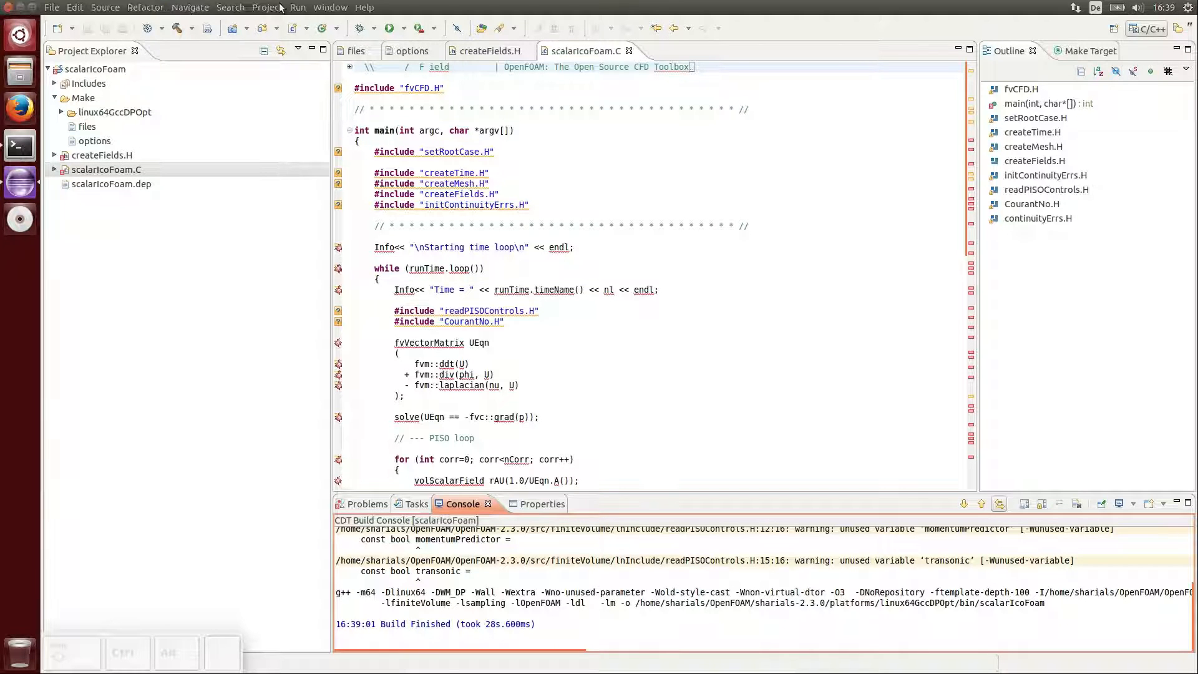
# Step: Add a wclean make target with custom build command wclean, then run it
pyautogui.click(266, 7)
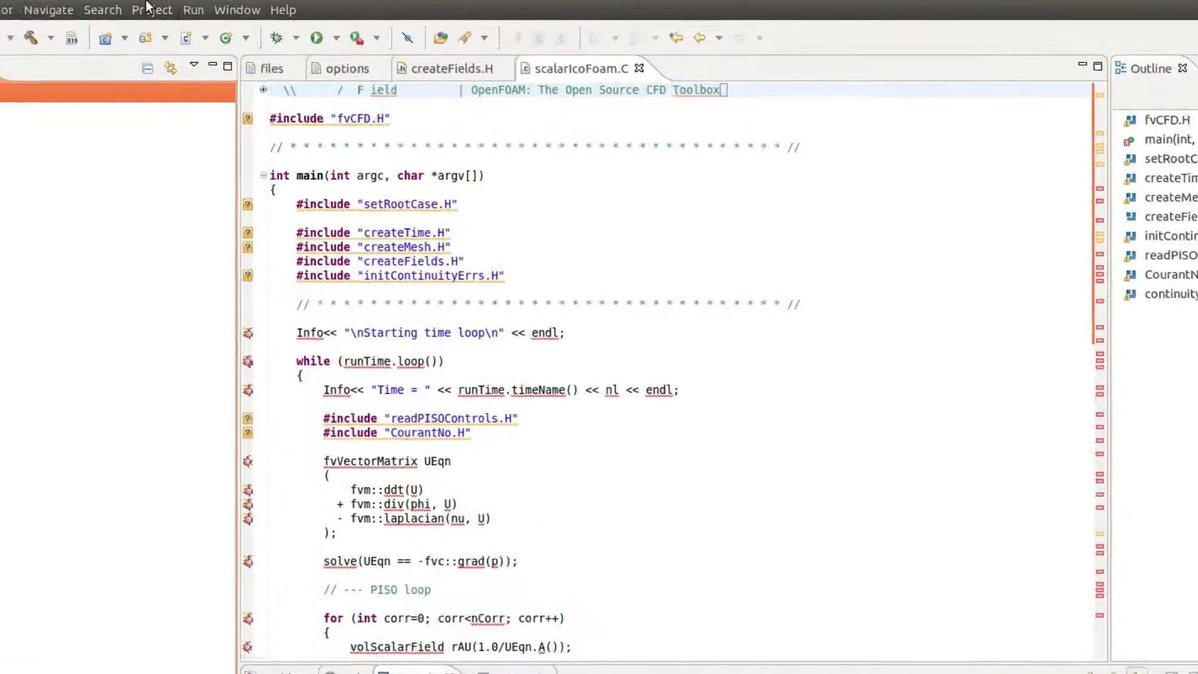
pyautogui.click(152, 9)
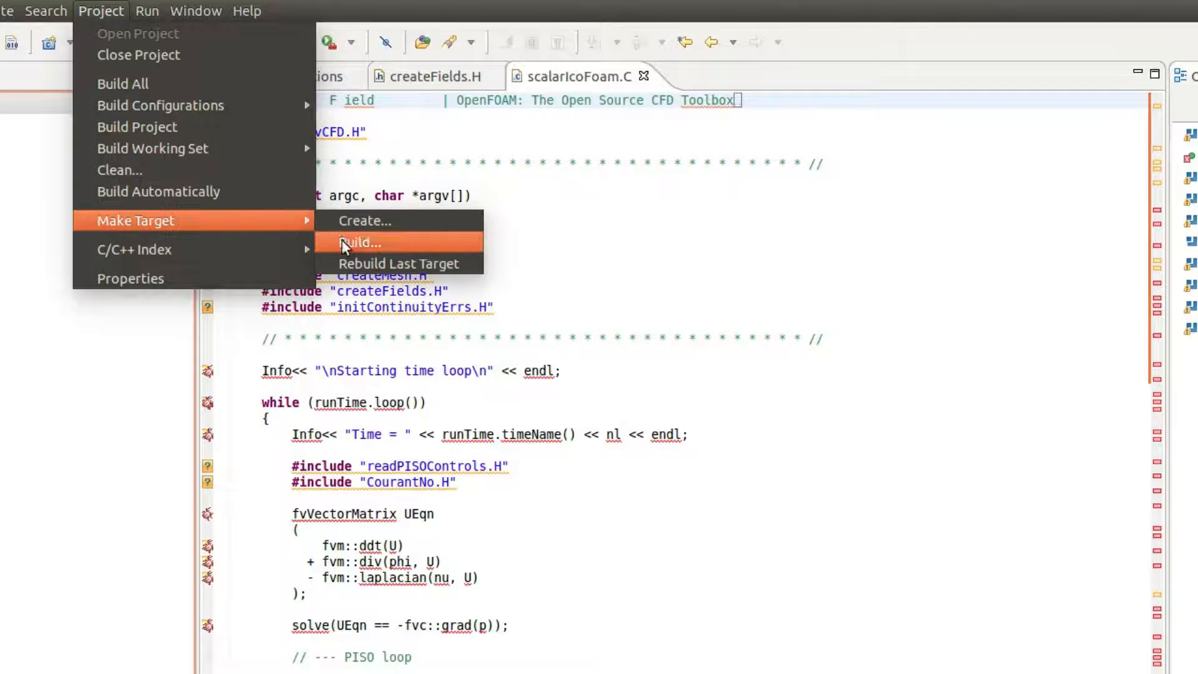
pyautogui.click(364, 221)
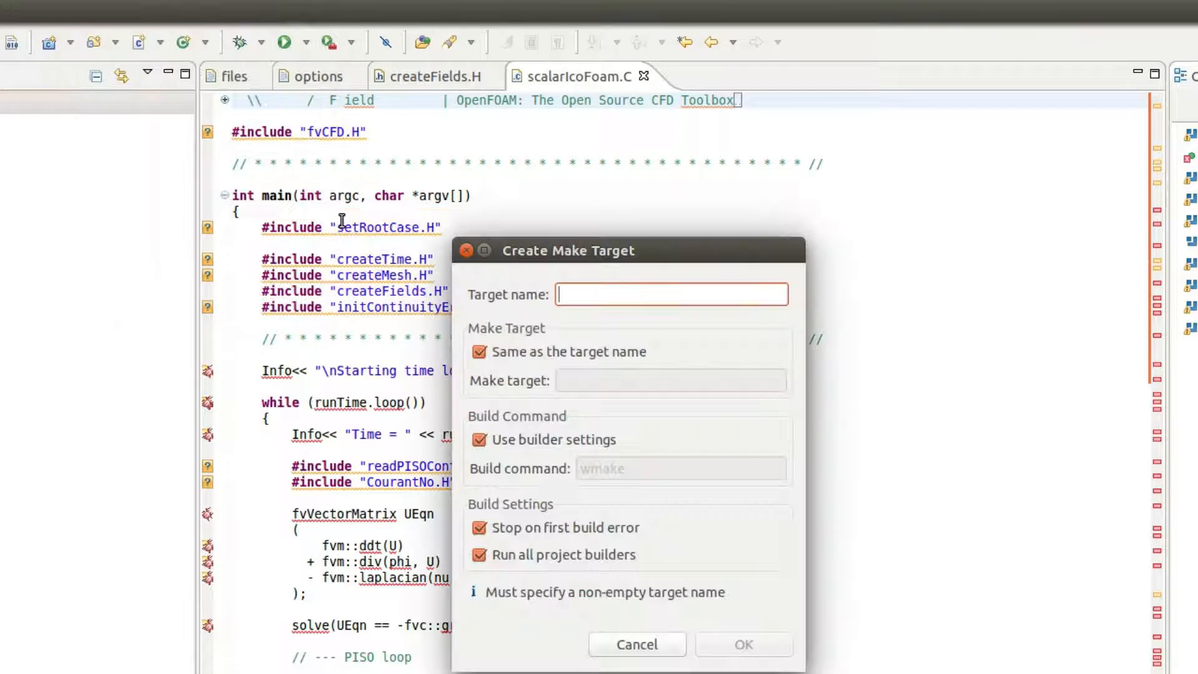
pyautogui.write('wclean')
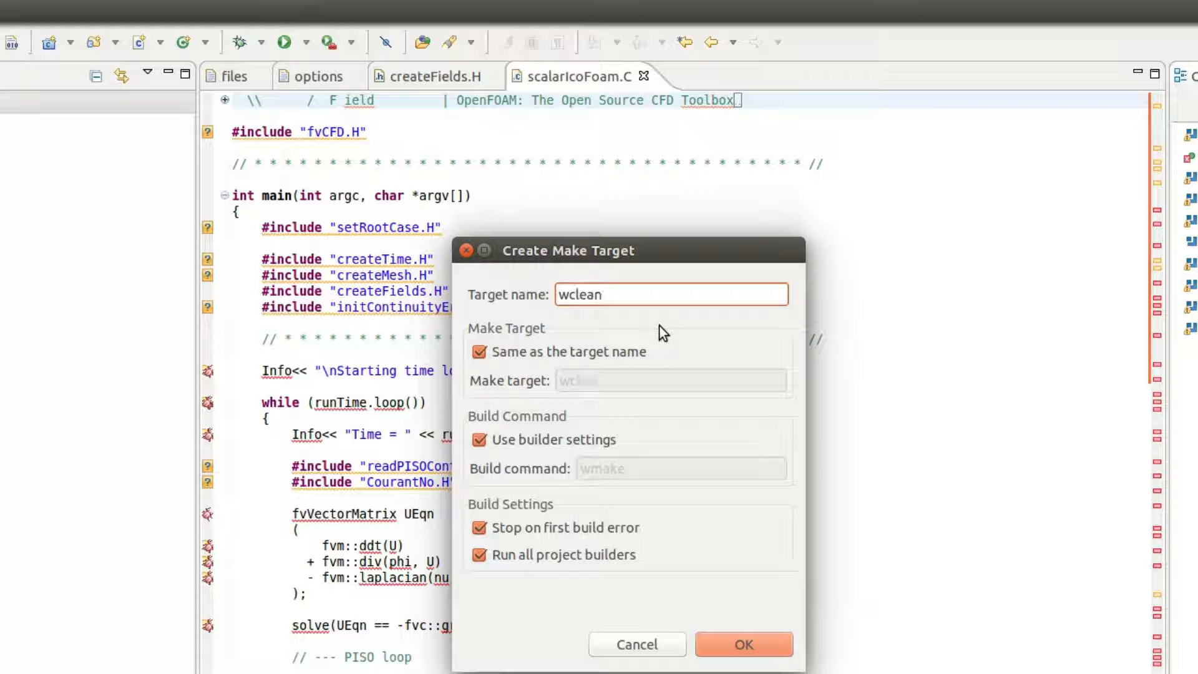
pyautogui.click(479, 352)
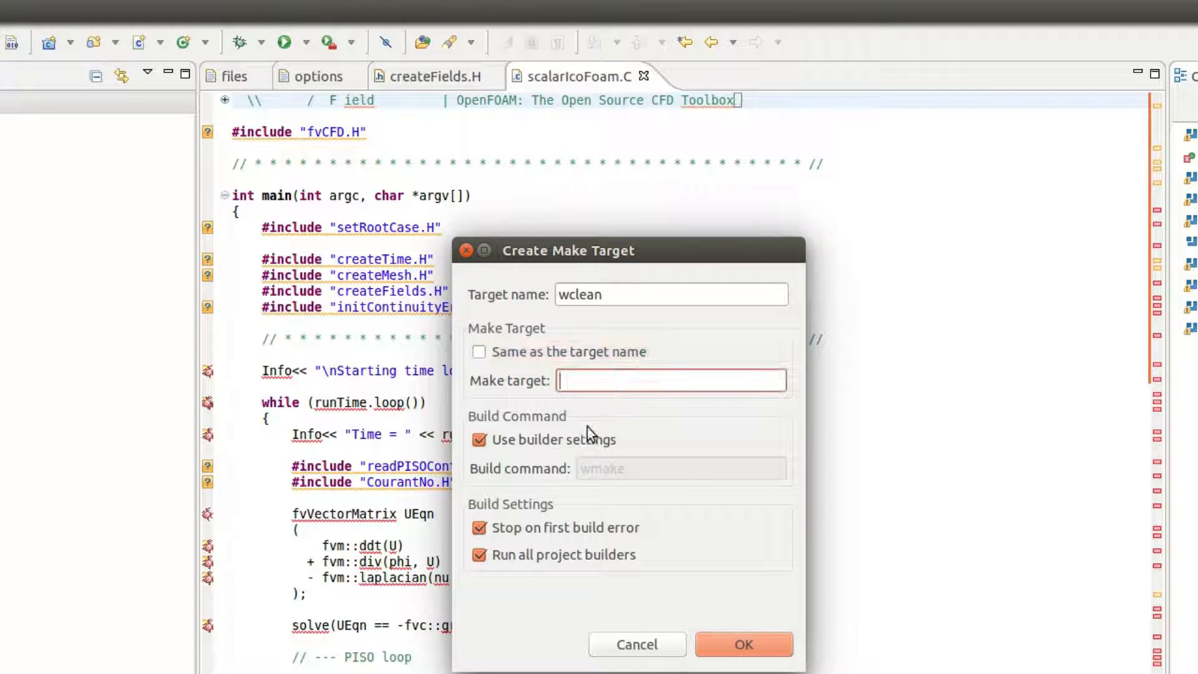
pyautogui.click(479, 438)
pyautogui.write('wclean')
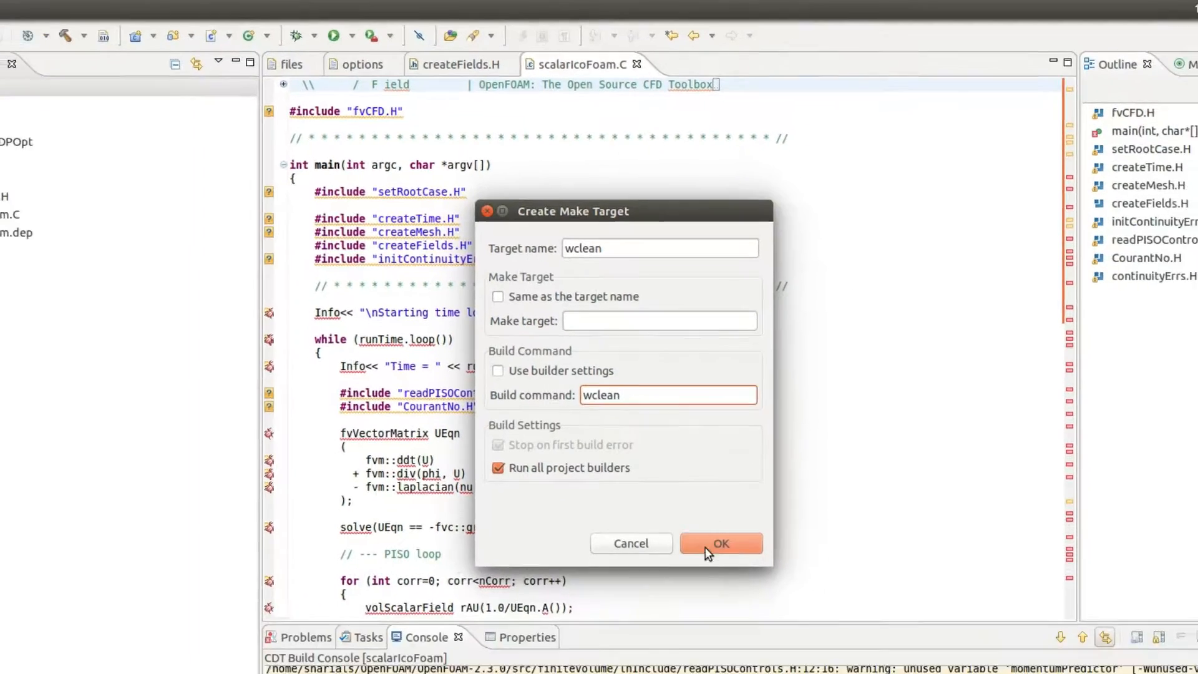
pyautogui.click(719, 544)
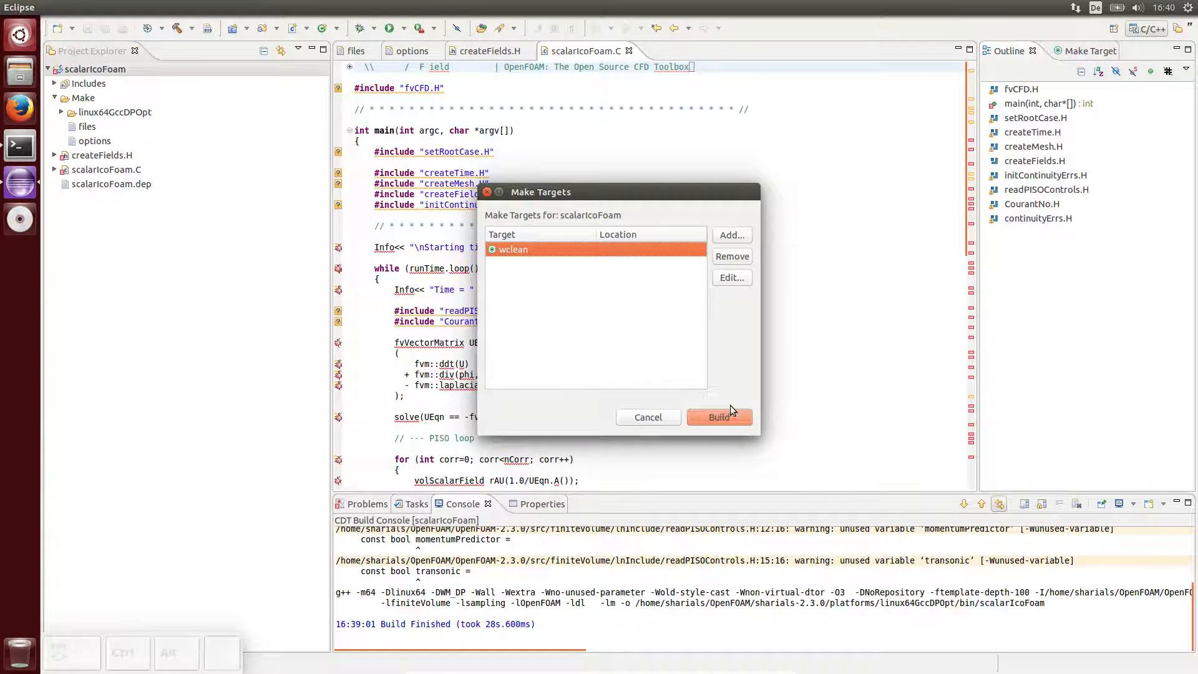
pyautogui.click(718, 416)
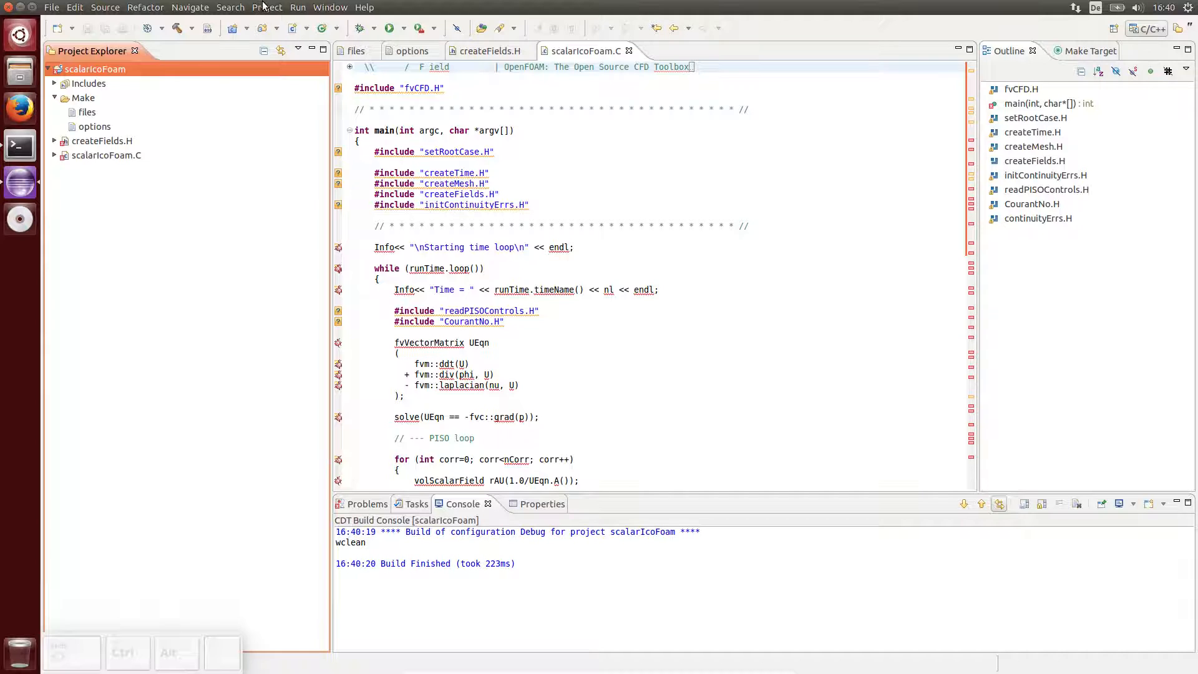
# Step: Refocus scalarIcoFoam.C, then view the Make/options file with its finiteVolume and sampling entries
pyautogui.click(520, 267)
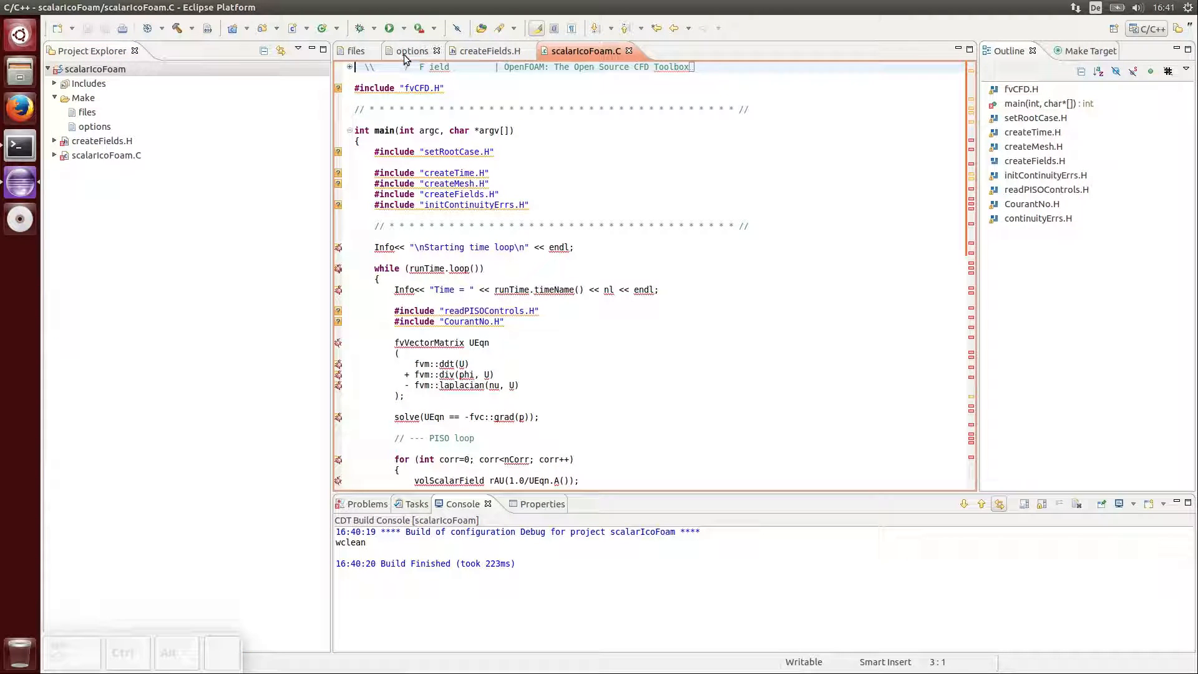
pyautogui.click(411, 50)
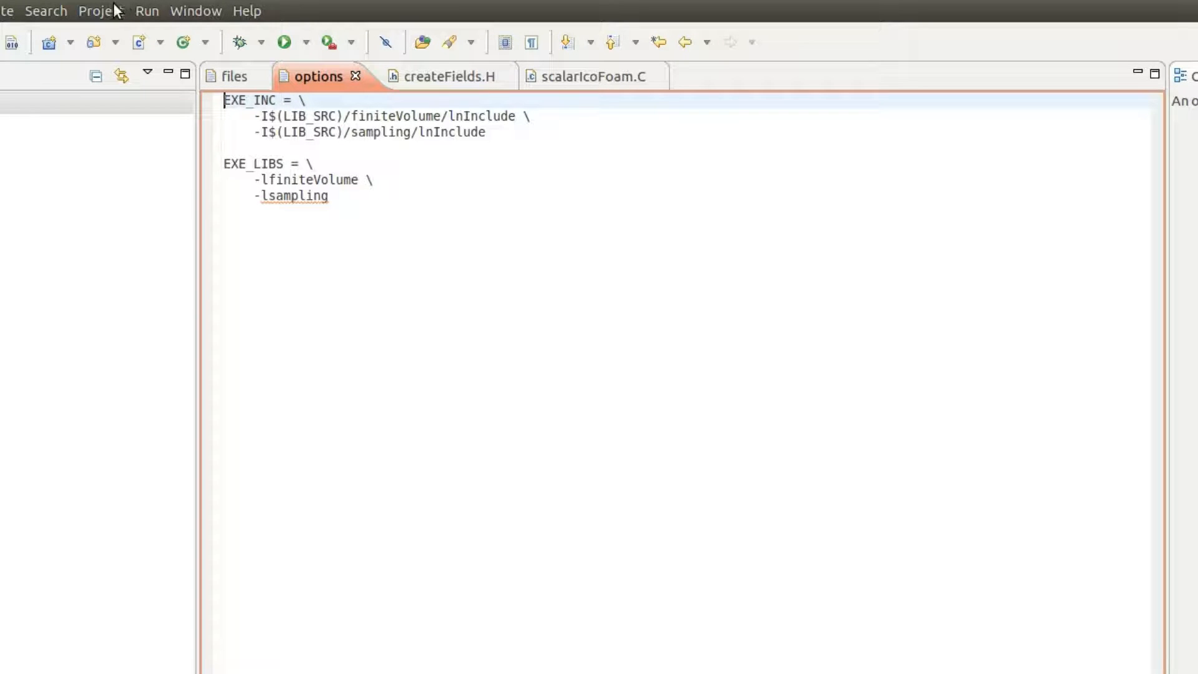
# Step: Open the project's C/C++ General Paths and Symbols properties
pyautogui.click(100, 11)
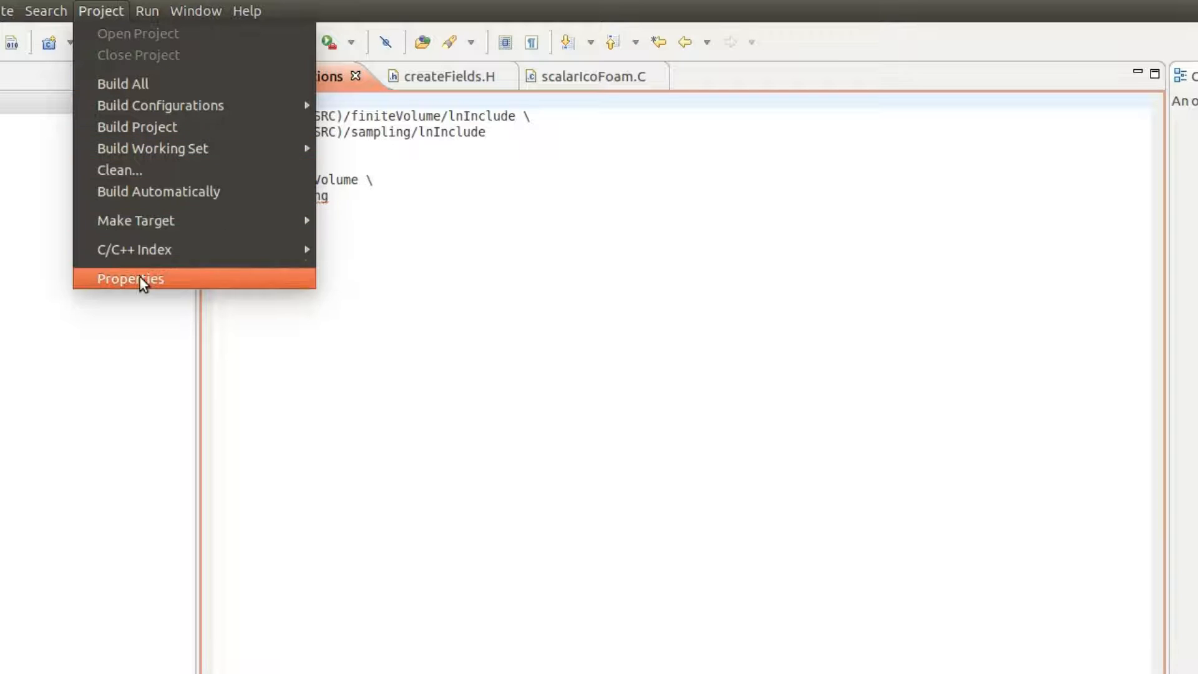
pyautogui.click(129, 279)
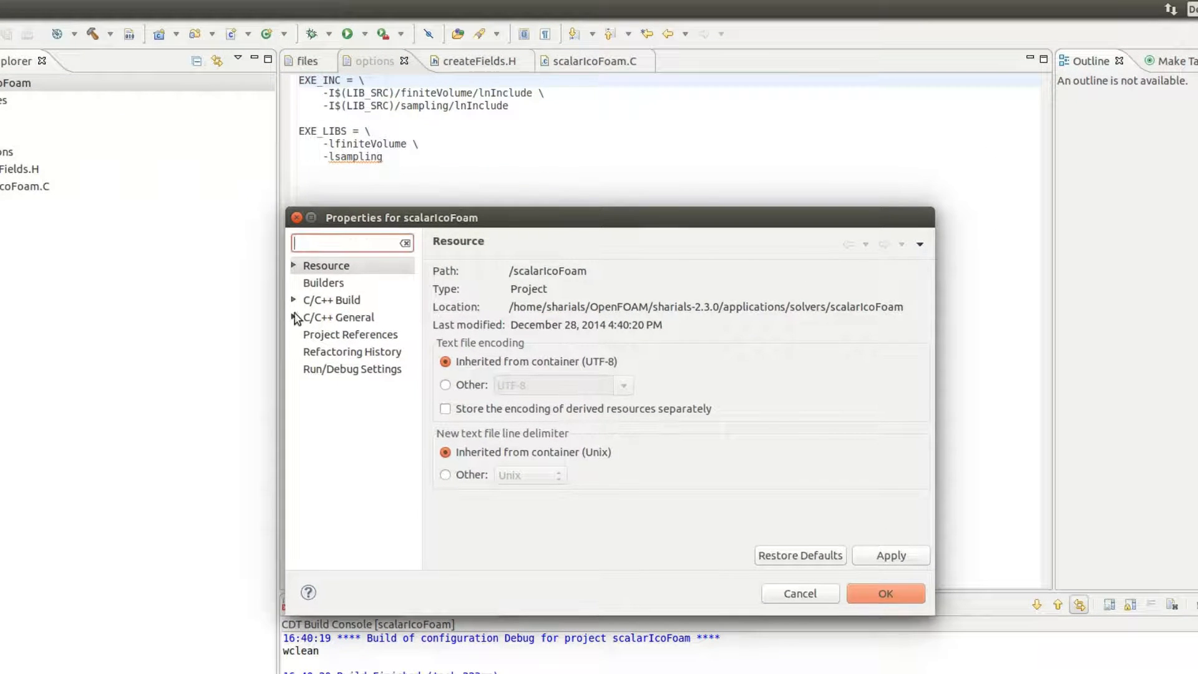
pyautogui.click(294, 317)
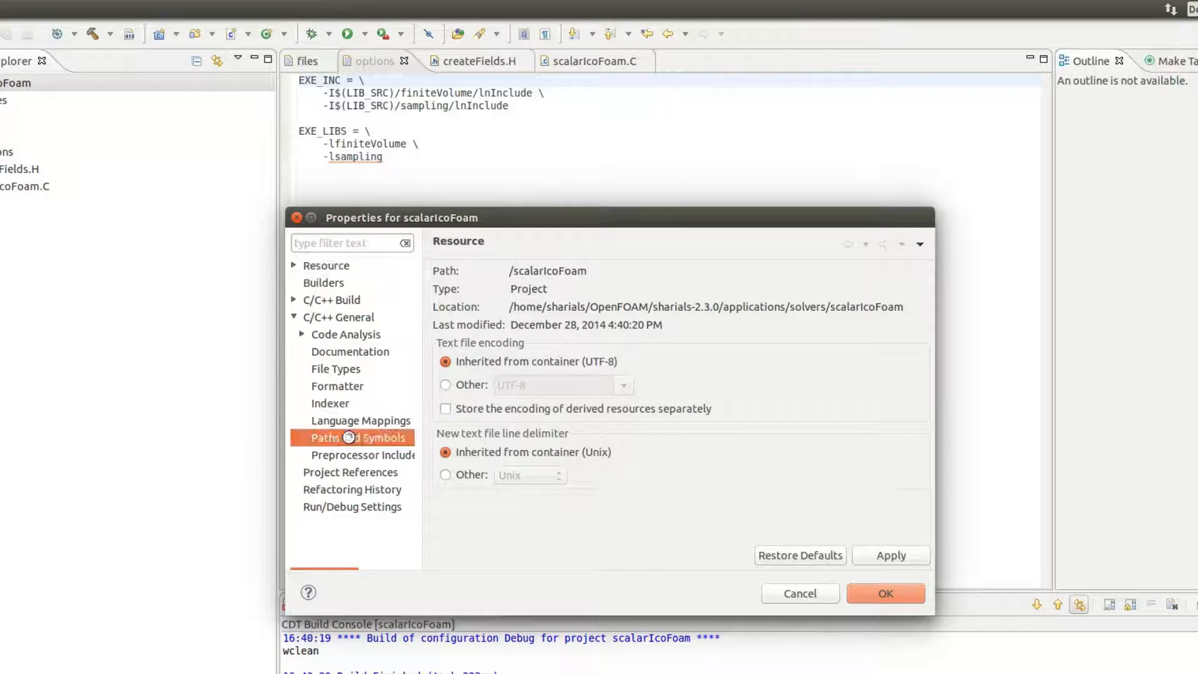
pyautogui.click(351, 436)
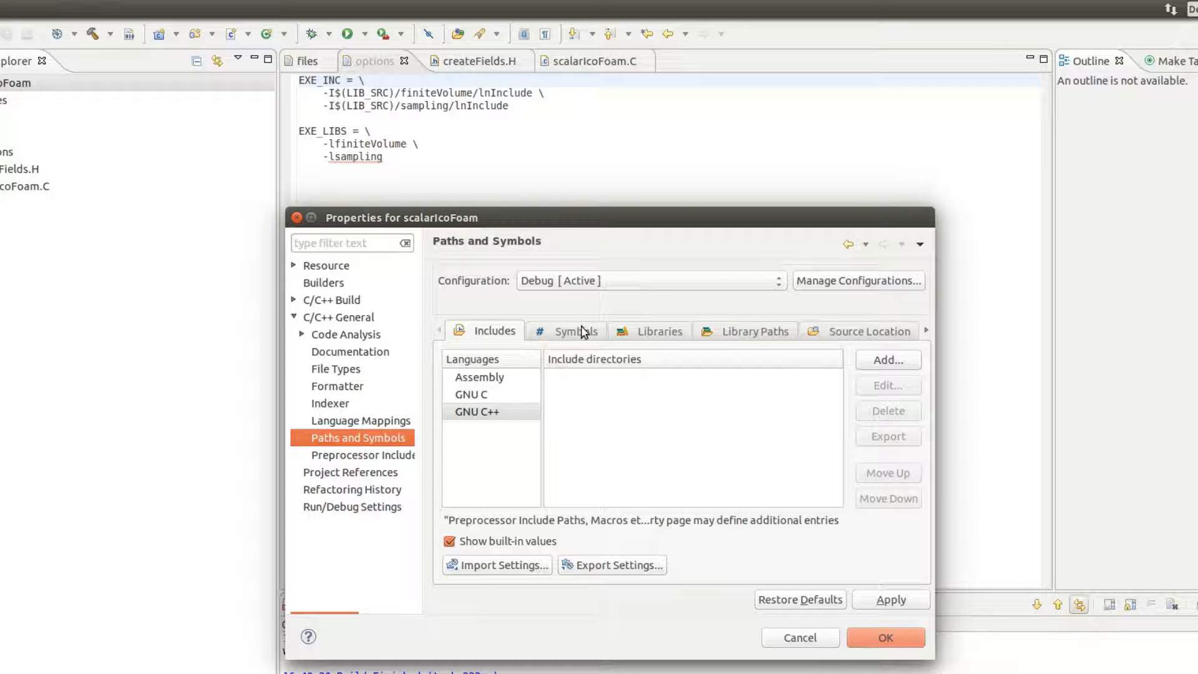
# Step: Add OpenFOAM-2.3.0 src/finiteVolume/lnInclude as an include directory
pyautogui.click(888, 360)
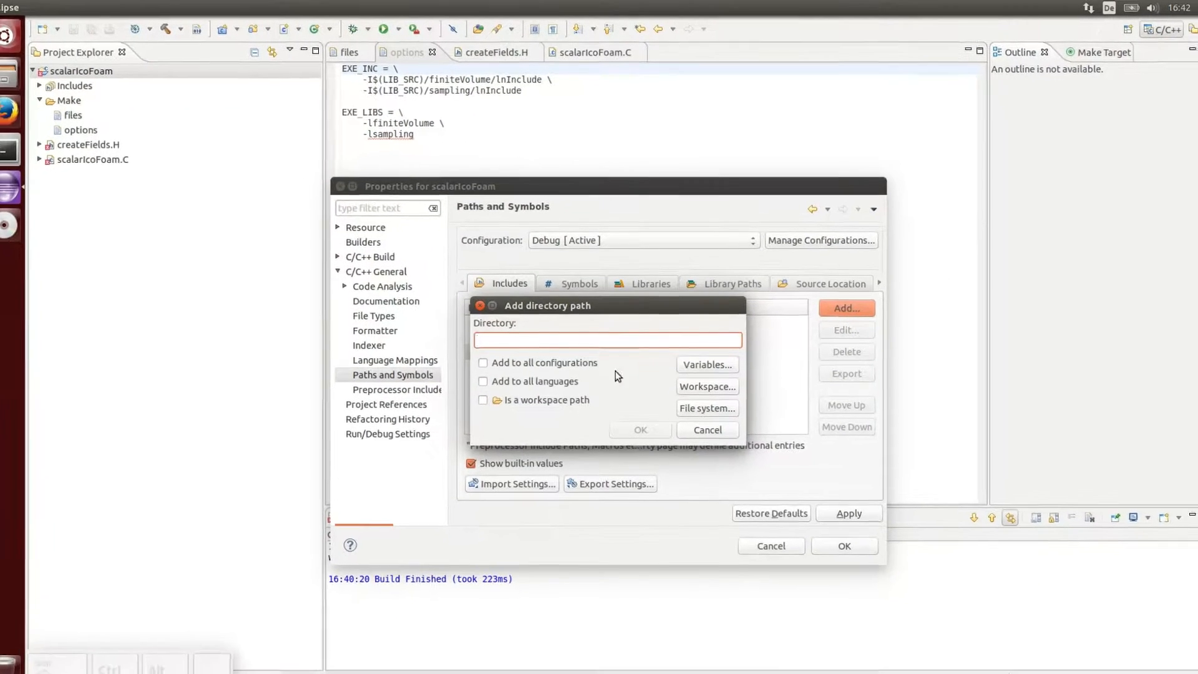
pyautogui.click(705, 408)
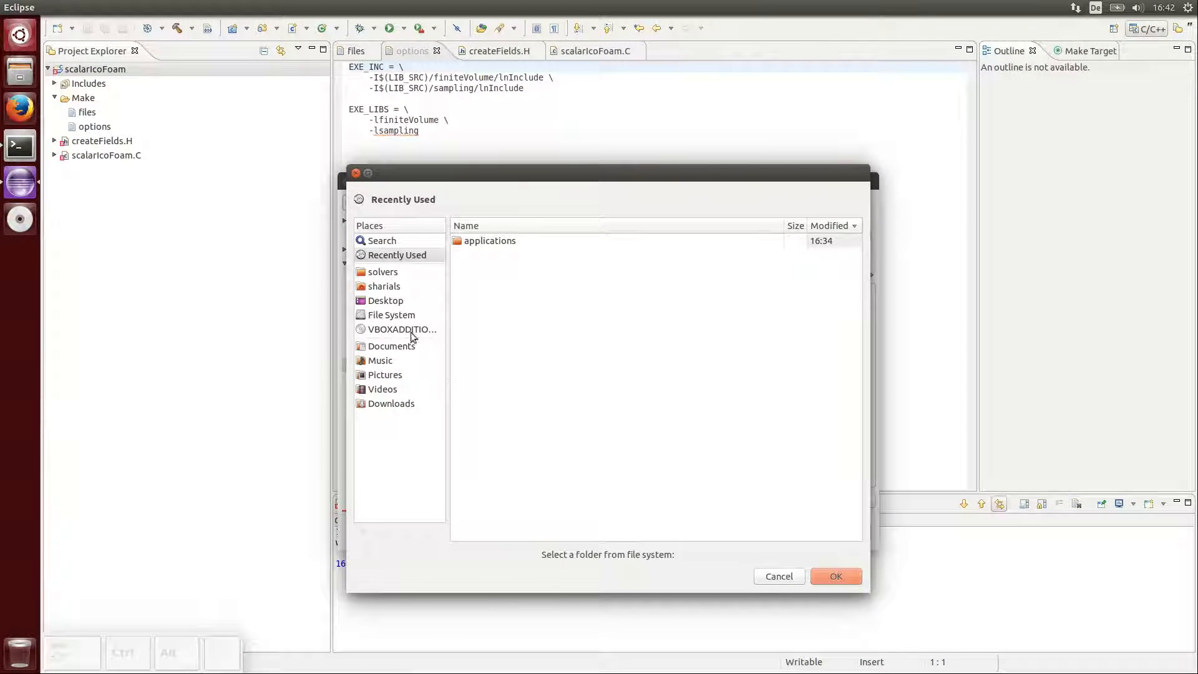
pyautogui.click(385, 285)
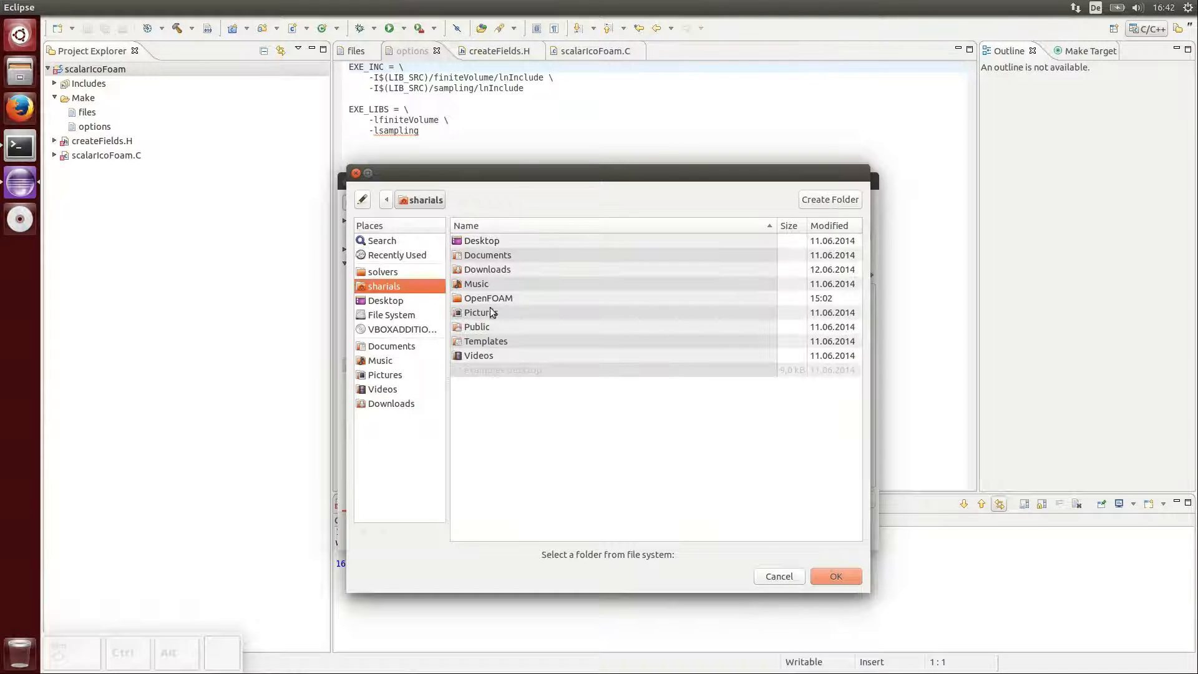
pyautogui.doubleClick(487, 298)
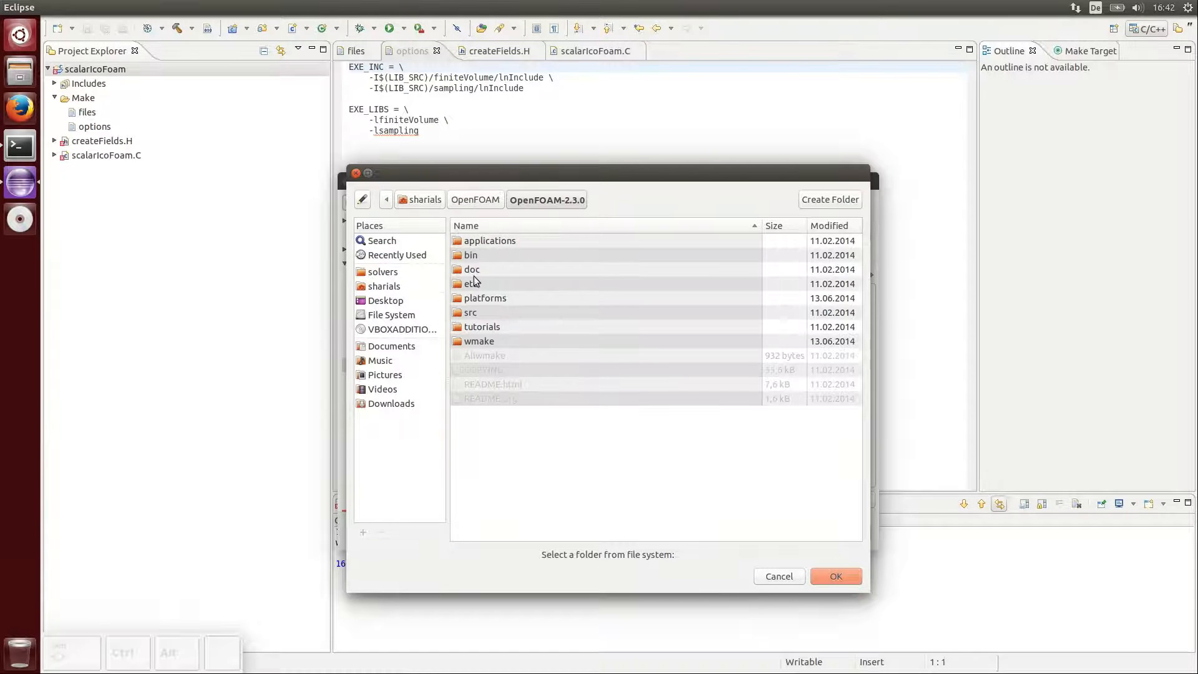
pyautogui.doubleClick(470, 312)
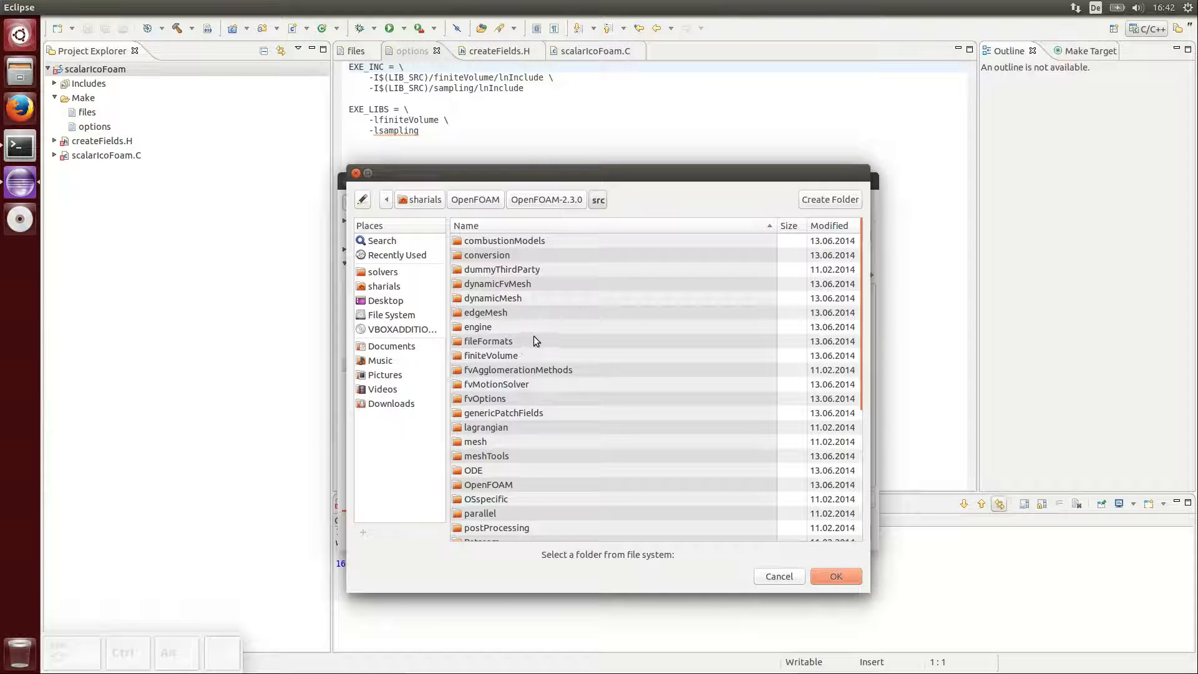
pyautogui.doubleClick(491, 355)
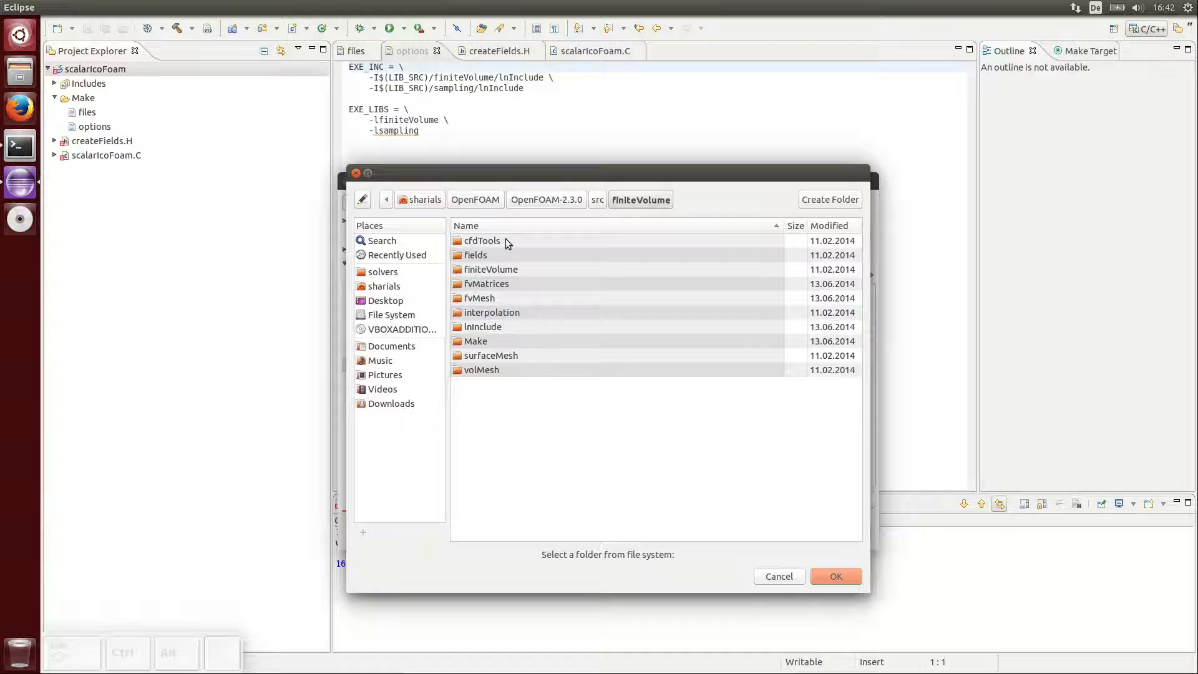
pyautogui.click(836, 576)
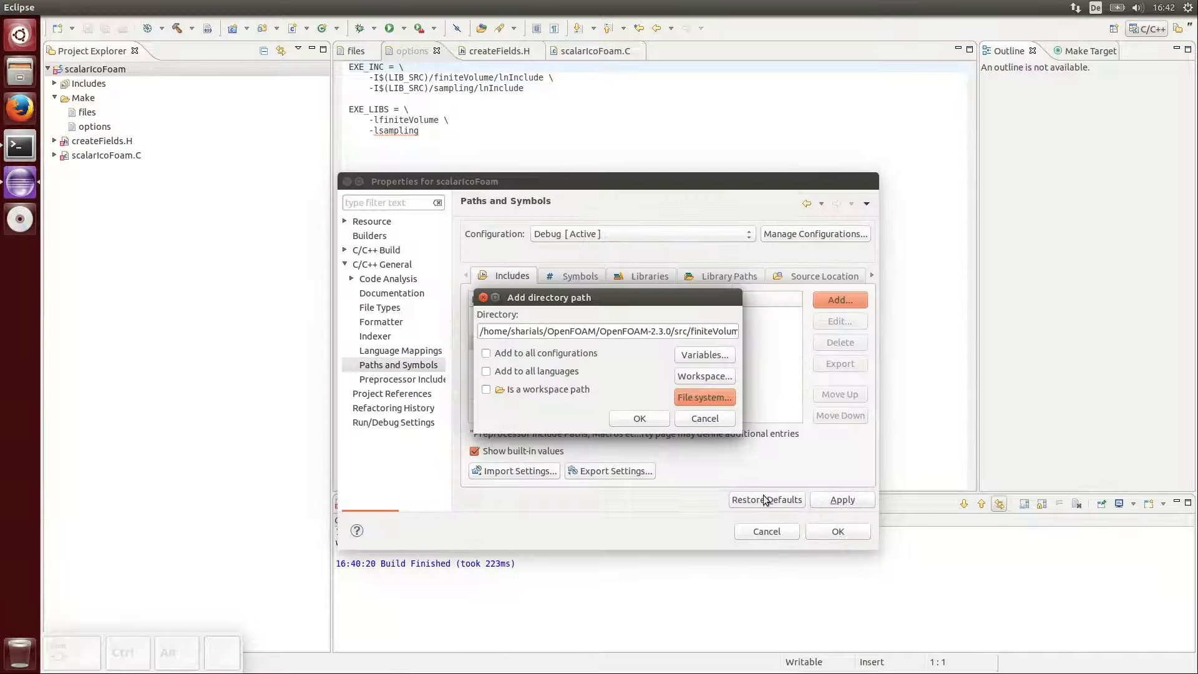
pyautogui.click(639, 418)
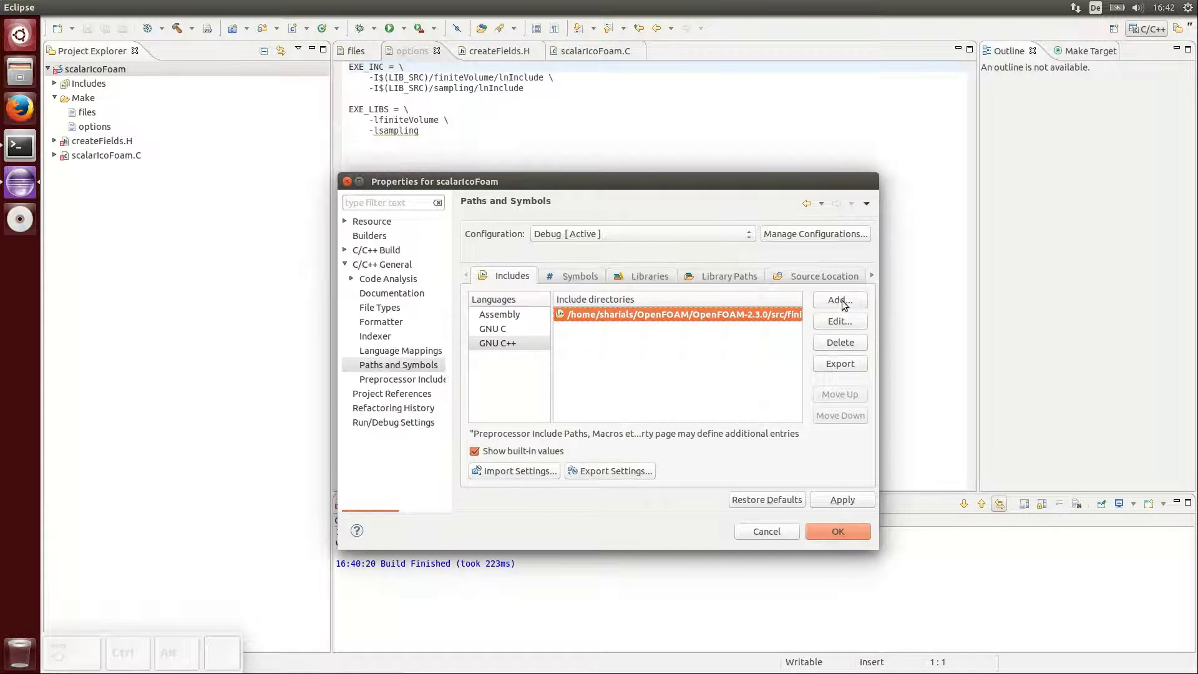
# Step: Add the sampling lnInclude folder as an include directory
pyautogui.click(839, 300)
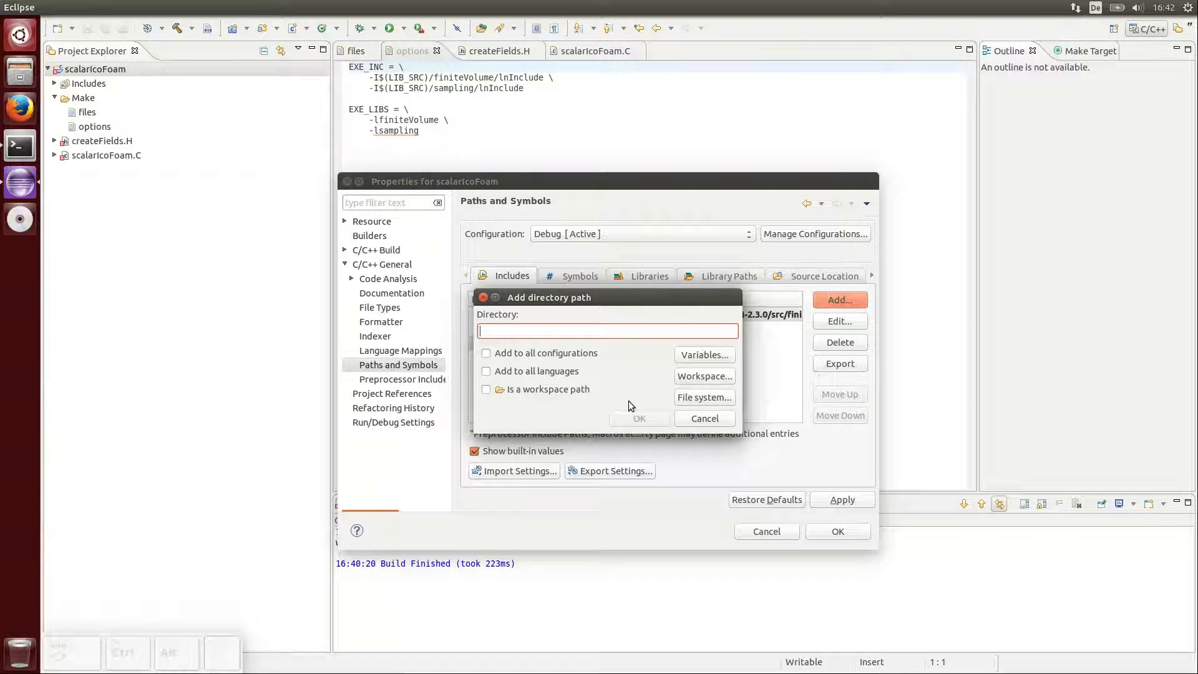
pyautogui.click(704, 397)
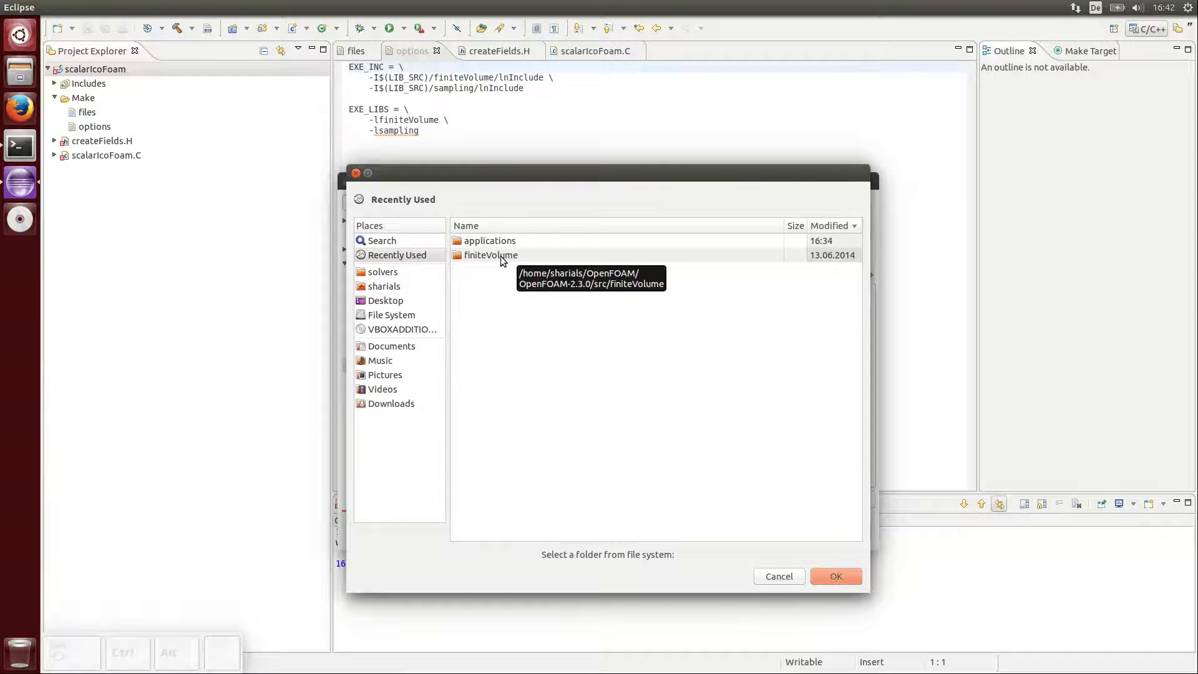
pyautogui.doubleClick(491, 255)
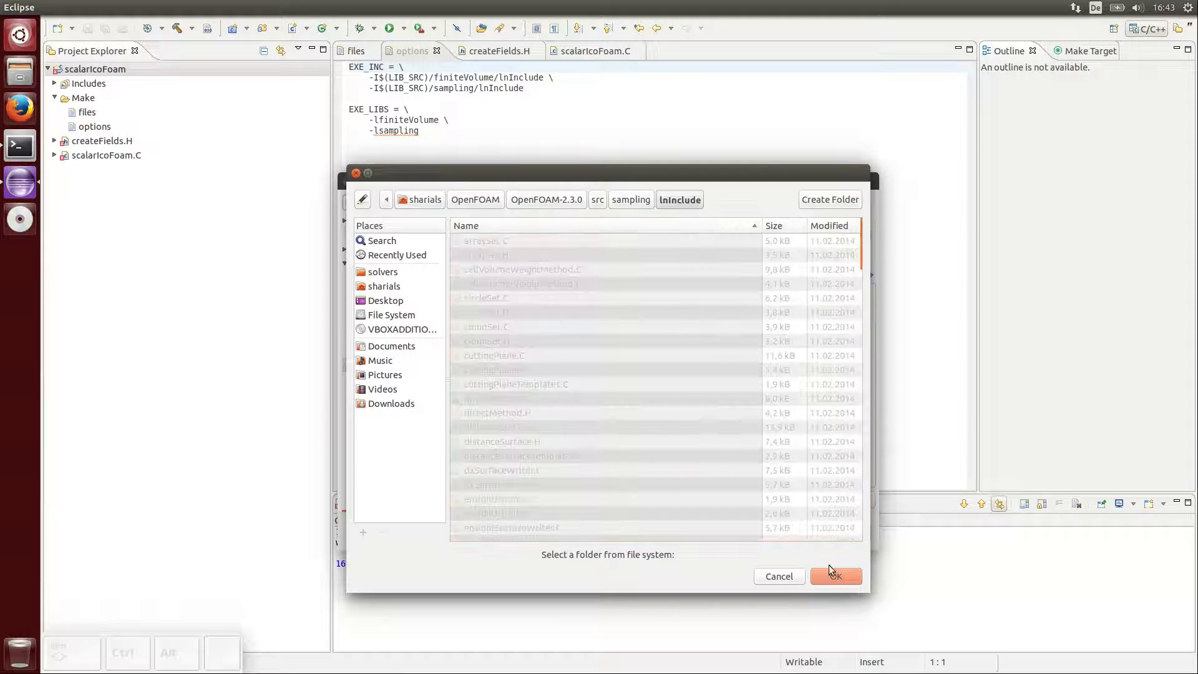
pyautogui.click(835, 575)
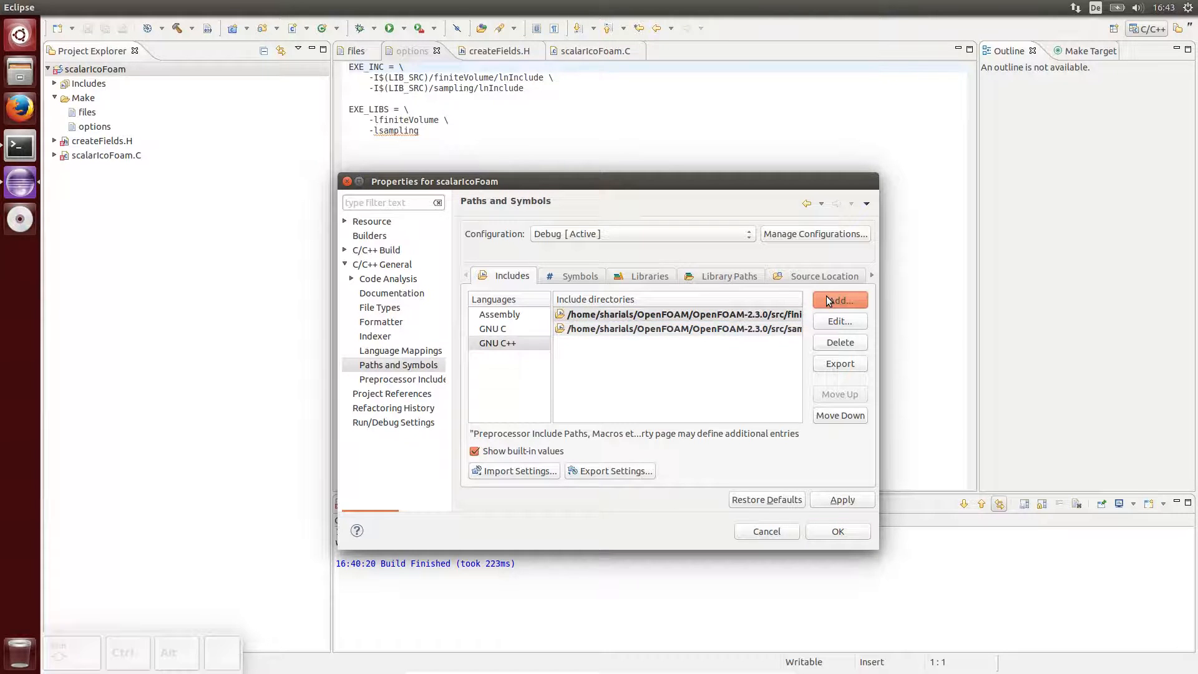
# Step: Add ${FOAM_SRC}/OpenFOAM/lnInclude and answer the remembered index rebuild prompt
pyautogui.click(839, 299)
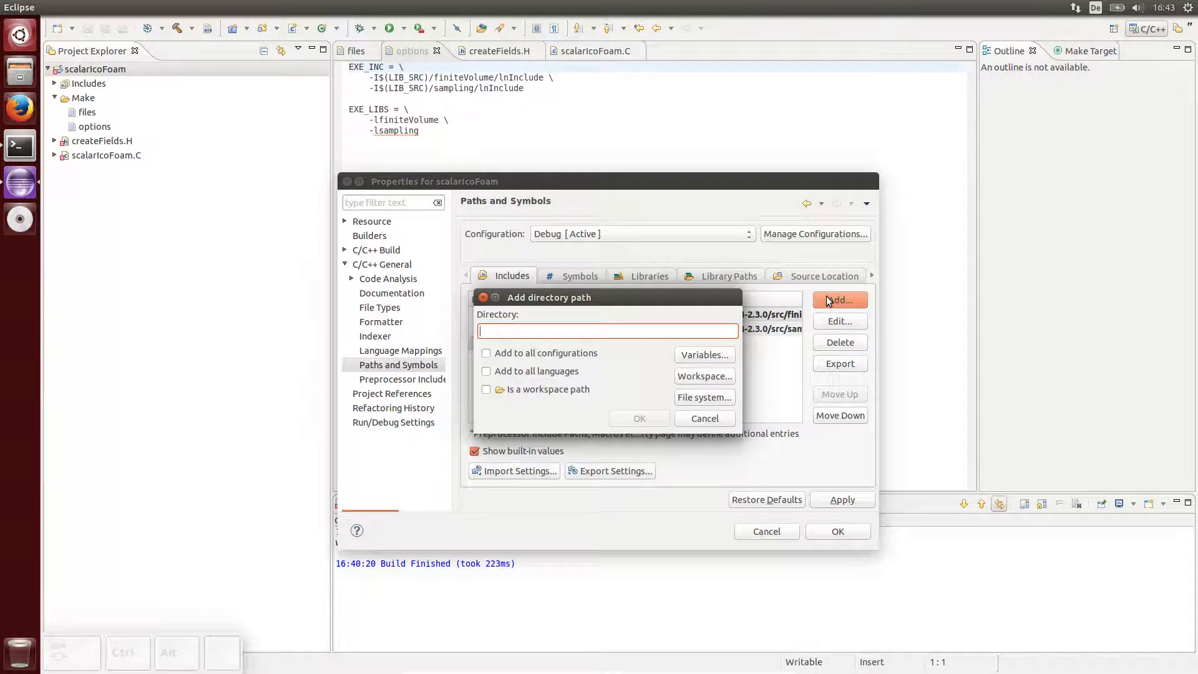
pyautogui.click(702, 354)
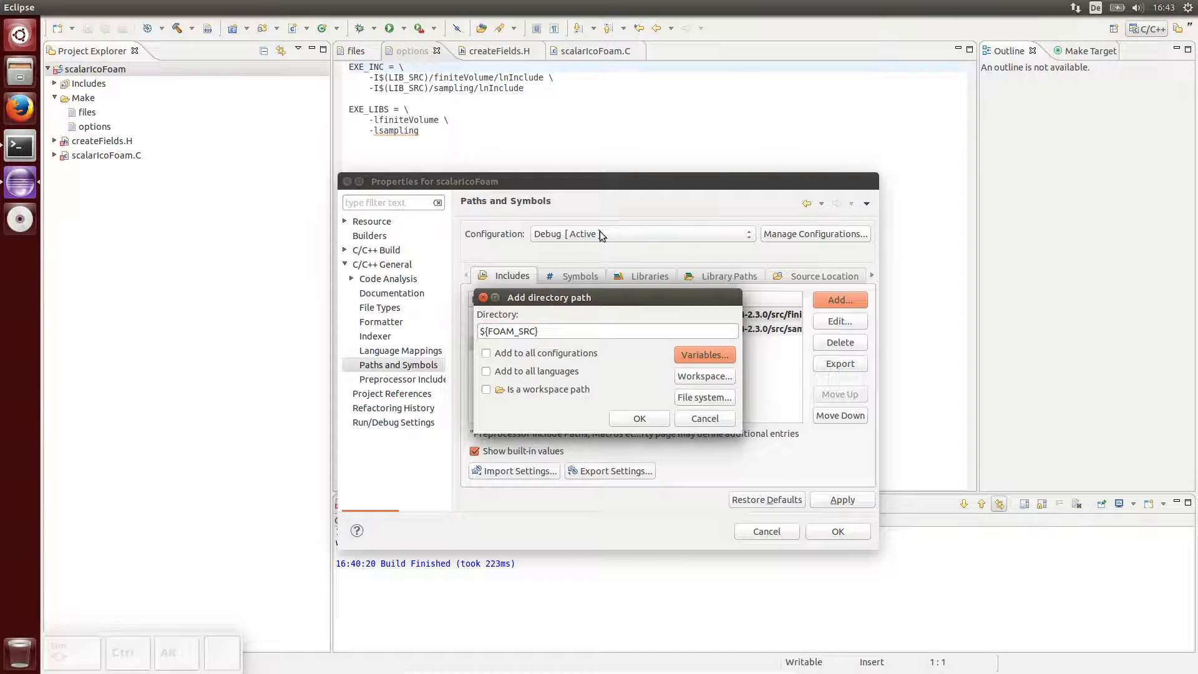
pyautogui.write('/Open')
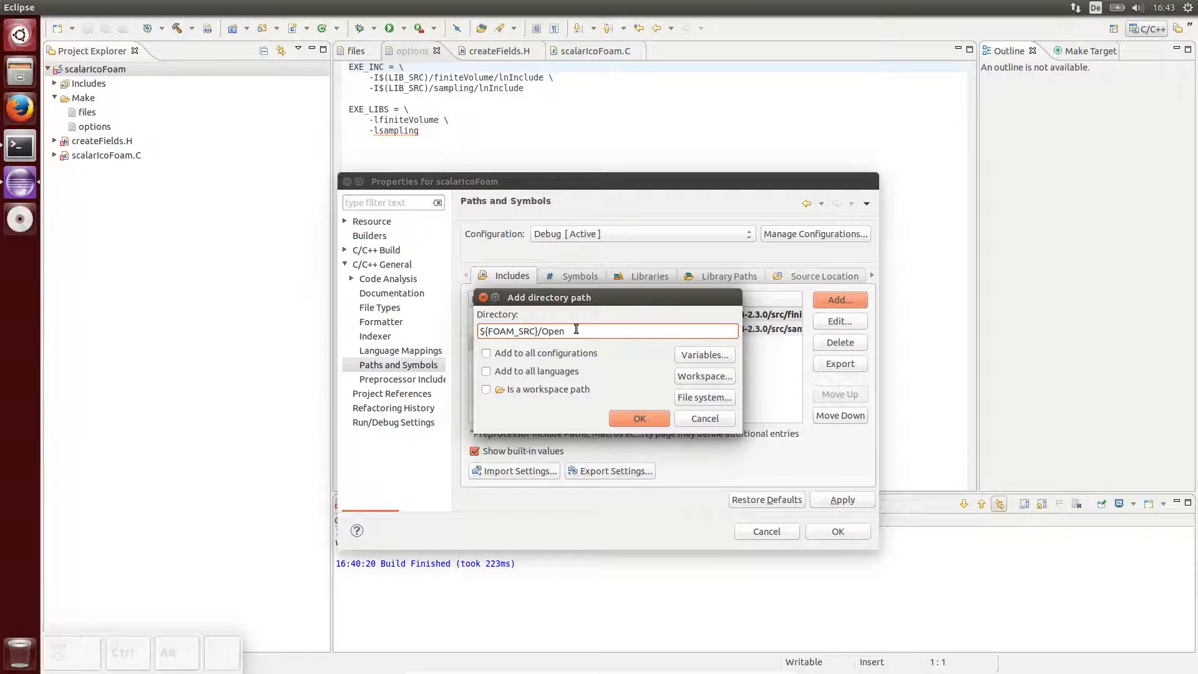
pyautogui.write('FOAM/lnInclude')
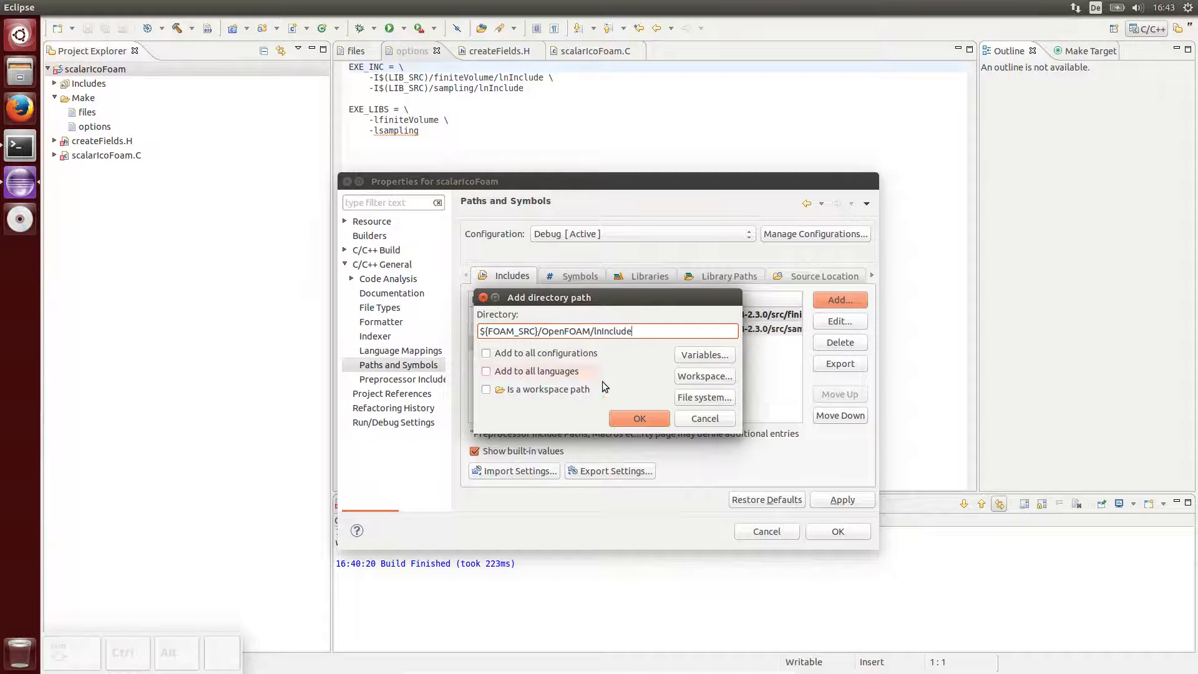
pyautogui.click(638, 418)
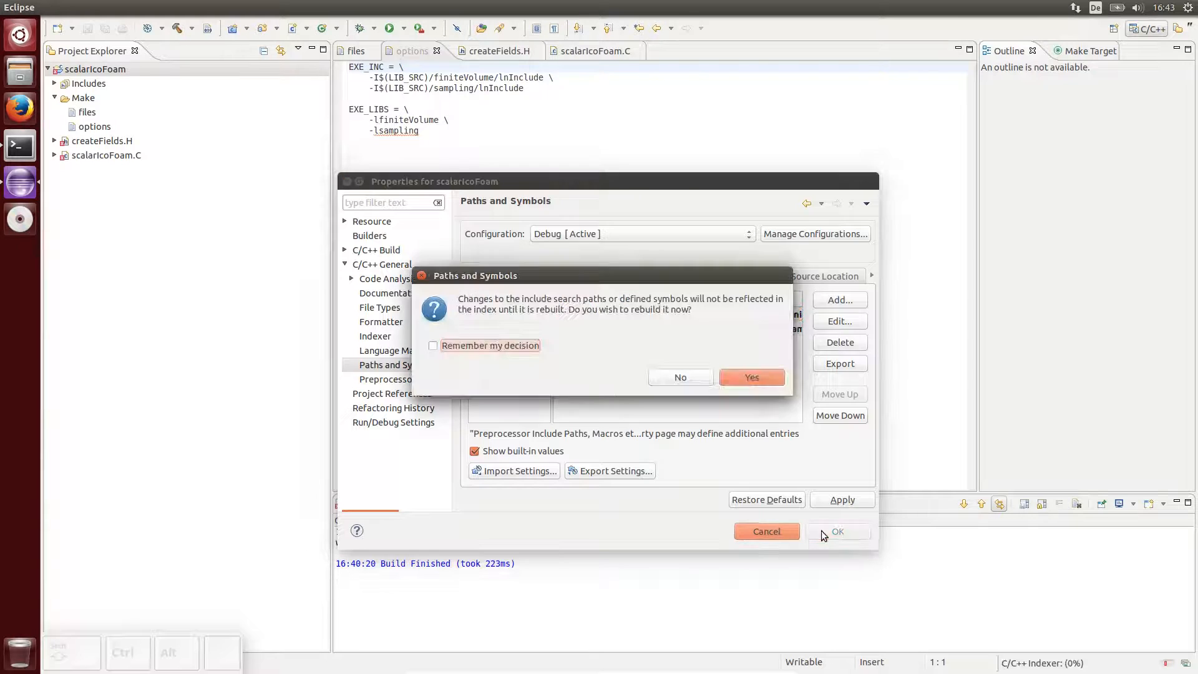
pyautogui.click(433, 345)
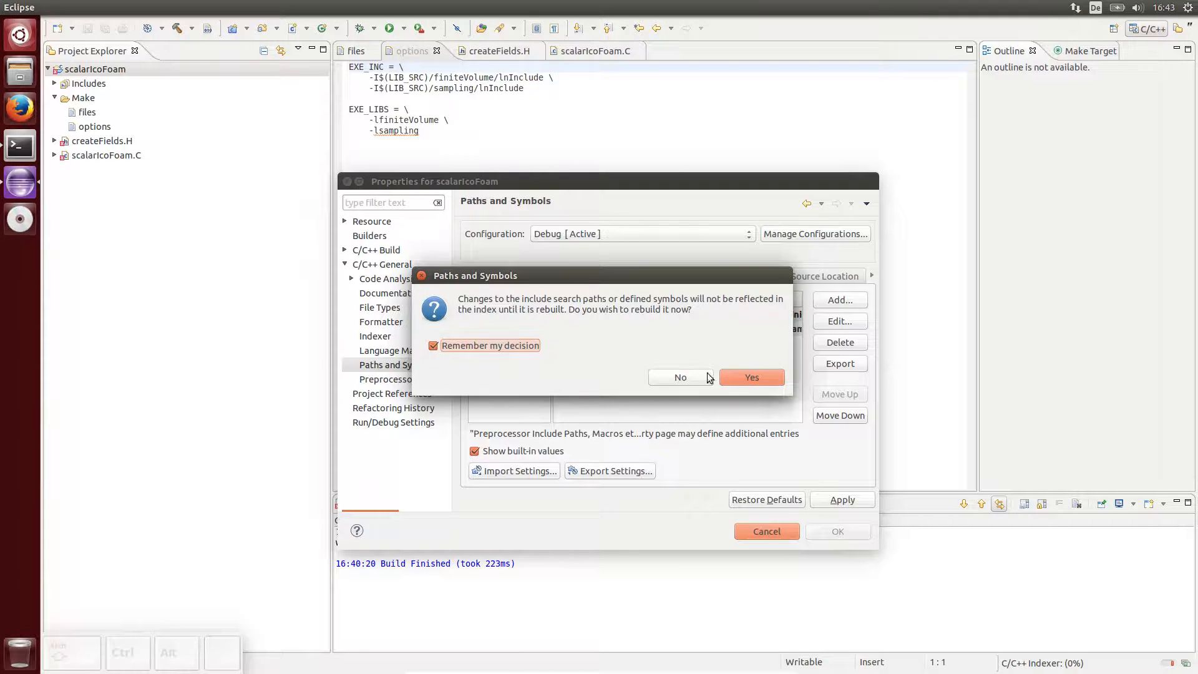
pyautogui.click(750, 377)
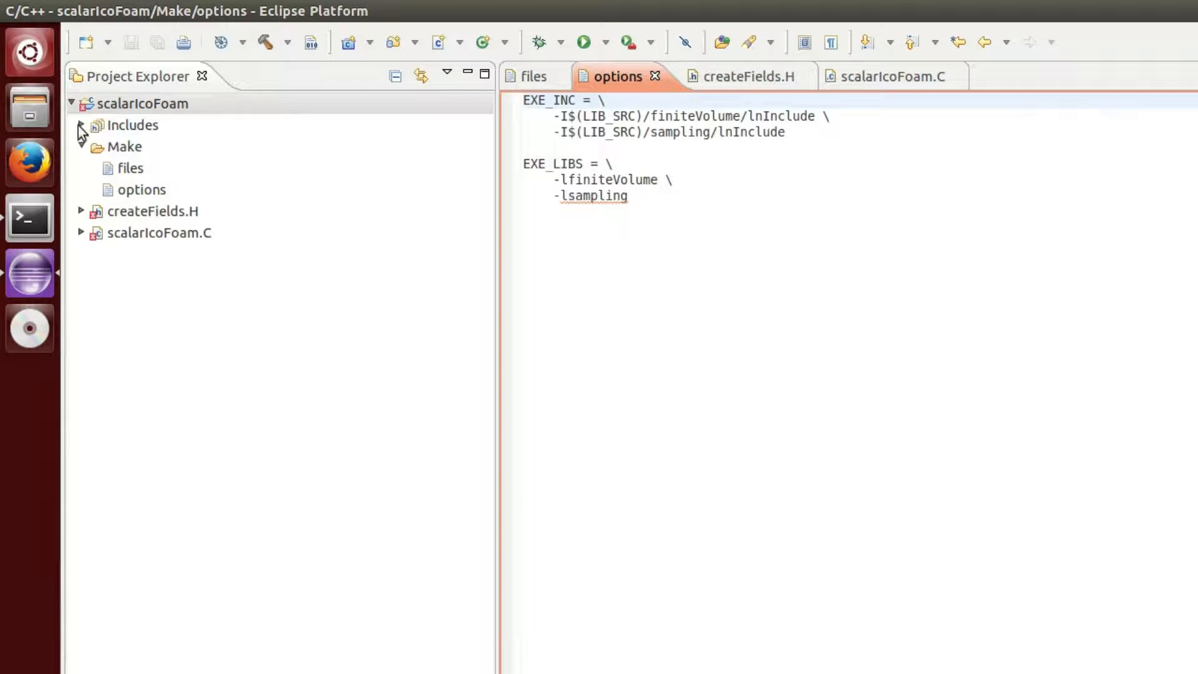
# Step: Expand Includes to show the new OpenFOAM paths, view createFields.H, and open the launcher menu
pyautogui.click(81, 126)
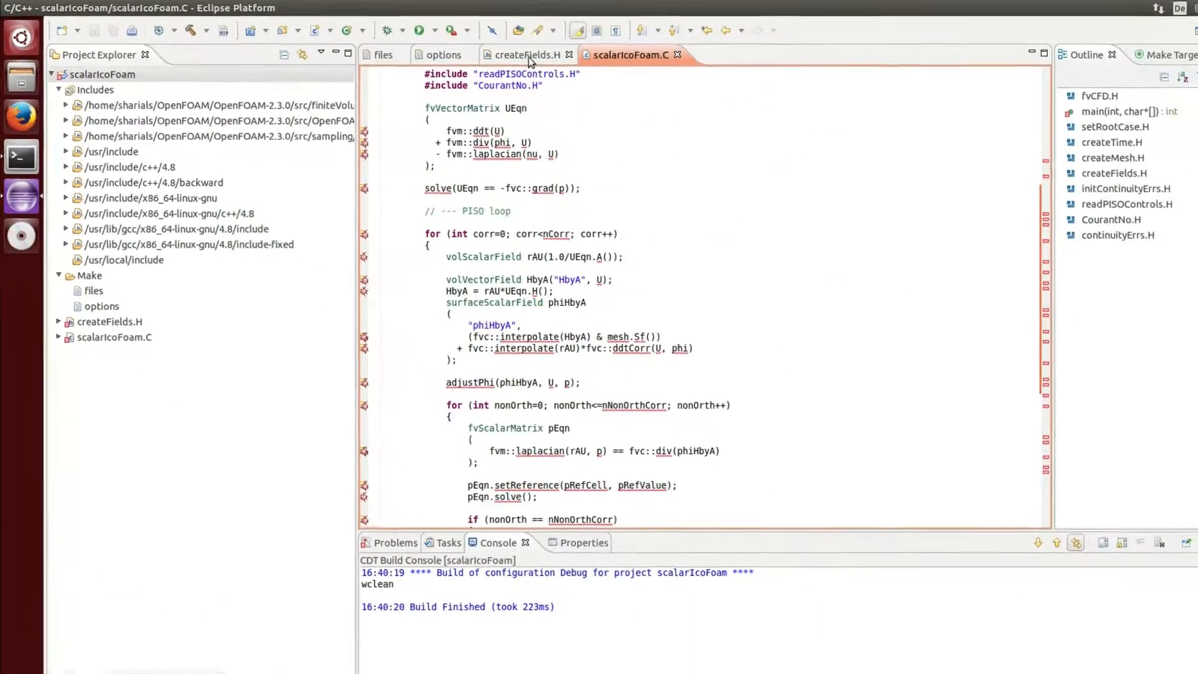
pyautogui.click(493, 51)
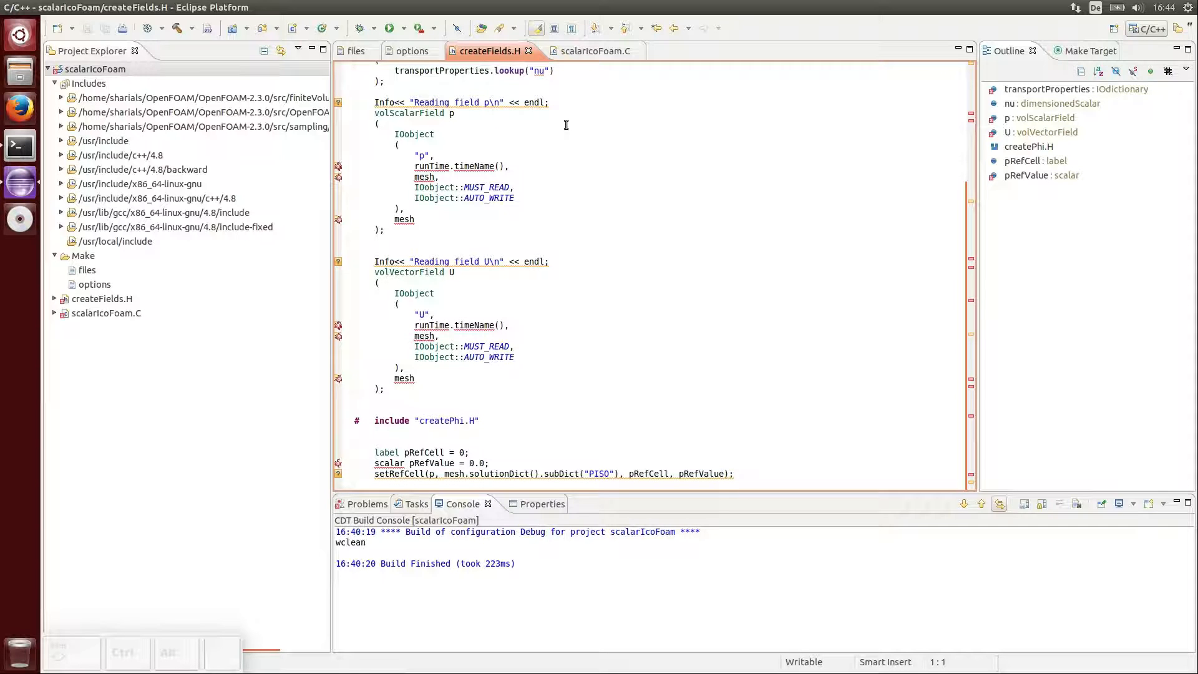
pyautogui.scroll(3)
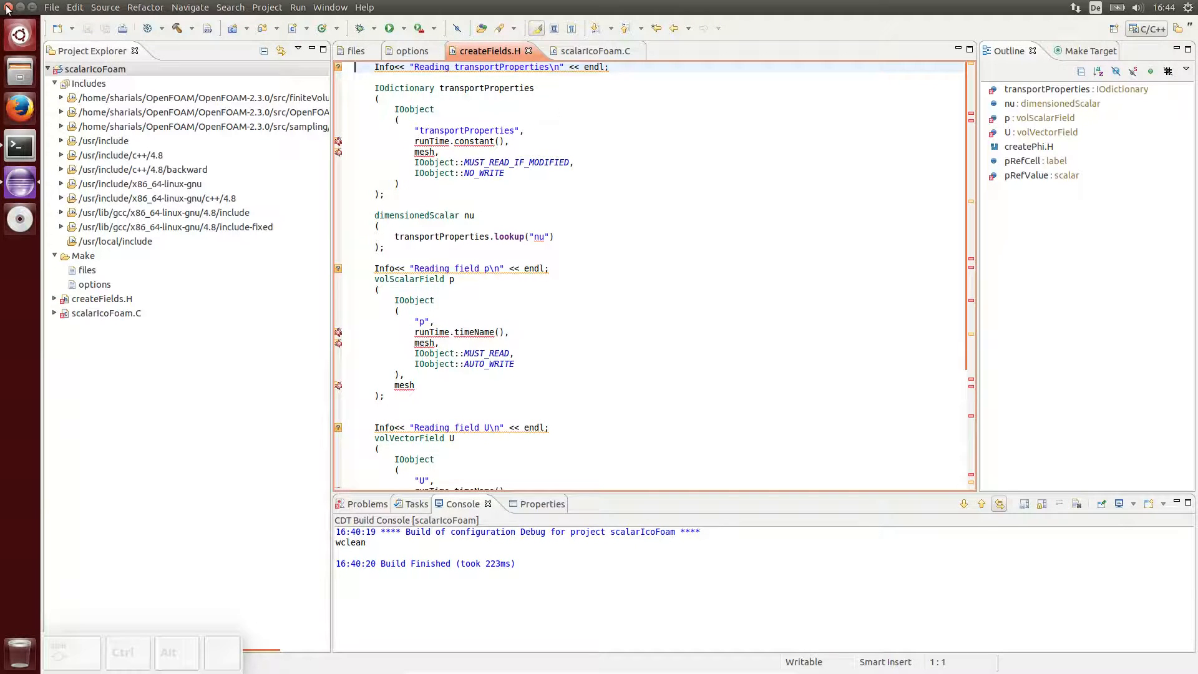
pyautogui.rightClick(19, 182)
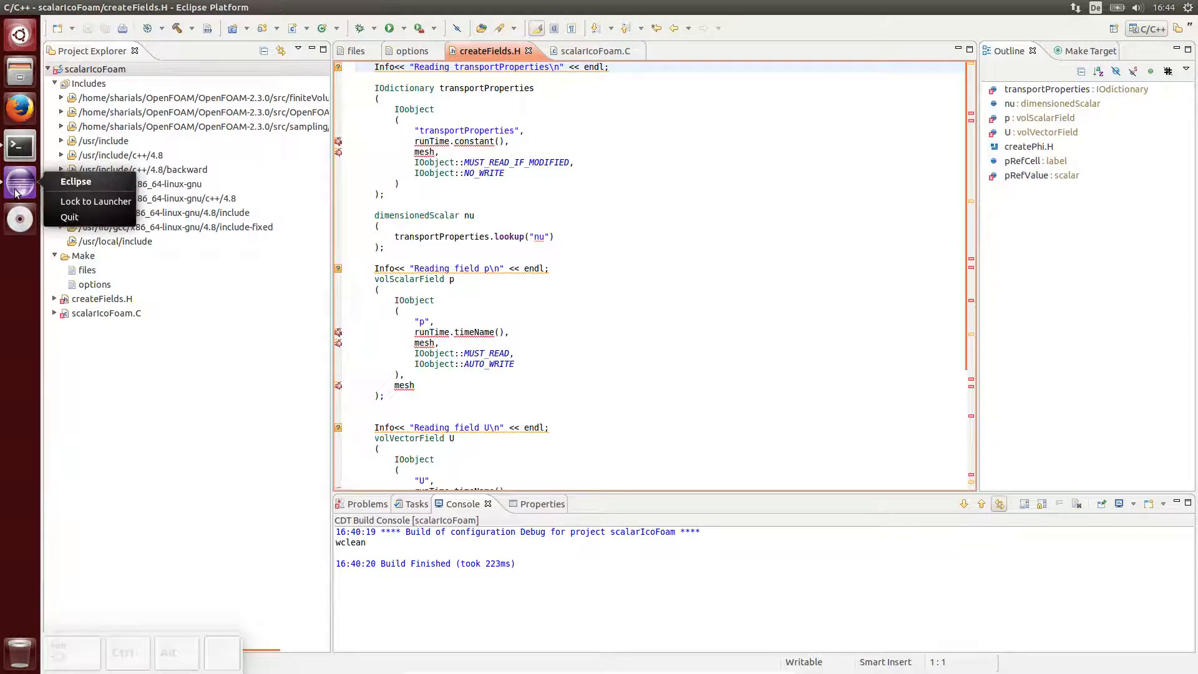
# Step: Quit Eclipse, relaunch into the solvers workspace, then quit again after the wmake PATH error
pyautogui.click(69, 217)
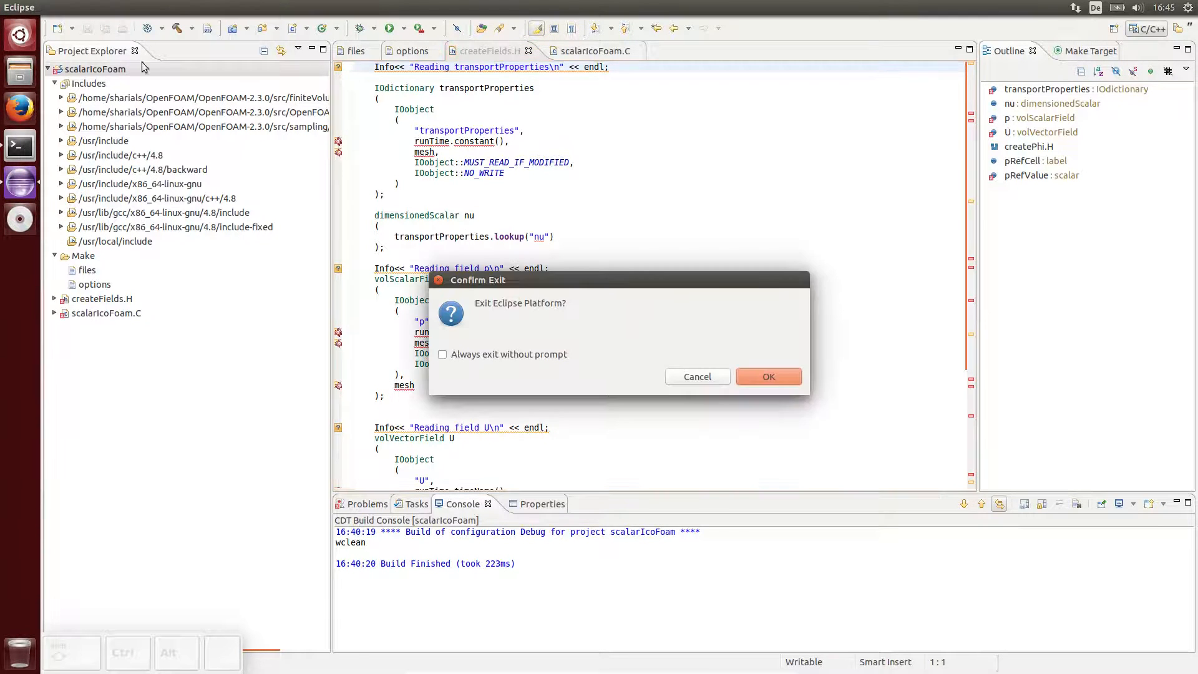
pyautogui.click(767, 375)
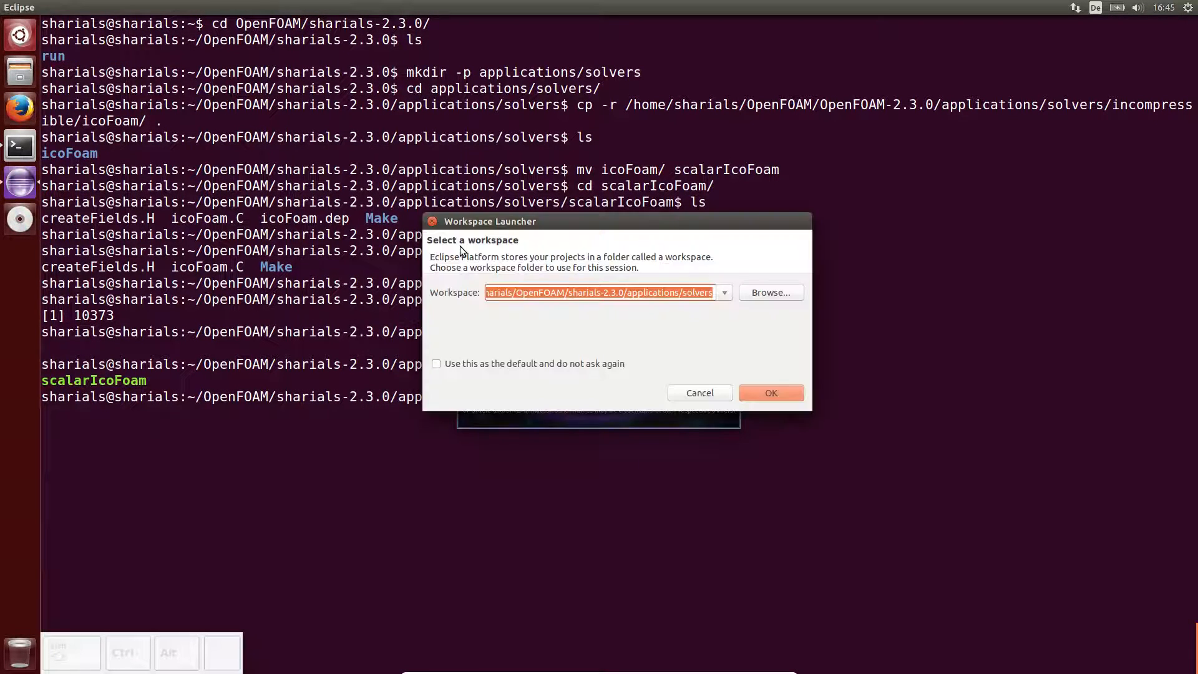
pyautogui.click(772, 393)
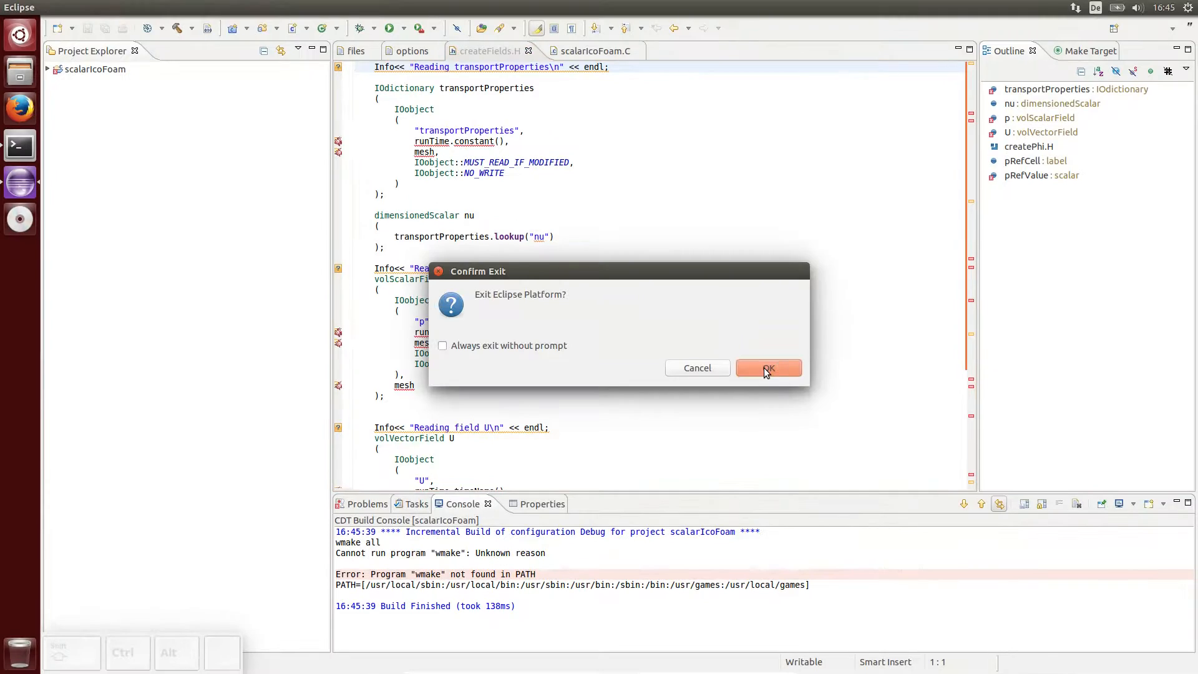
pyautogui.click(767, 368)
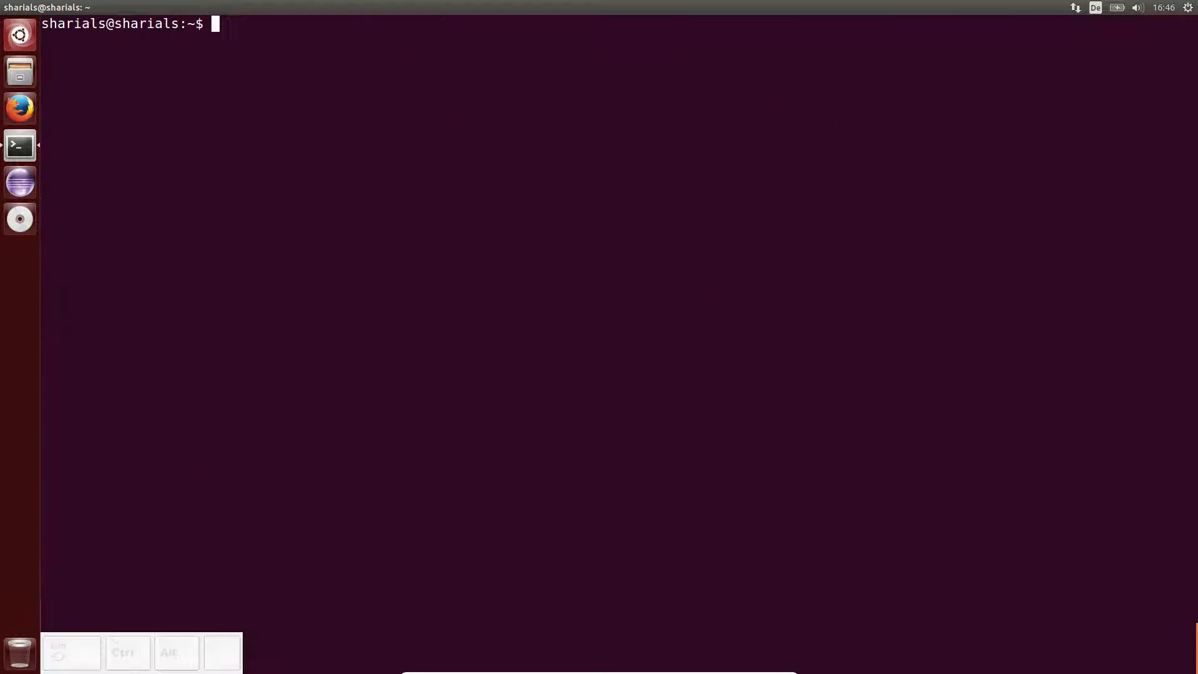
# Step: Run gedit .bashrc to inspect the OpenFOAM 2.3.0 source line, then return to the terminal
pyautogui.write('gedit .bash')
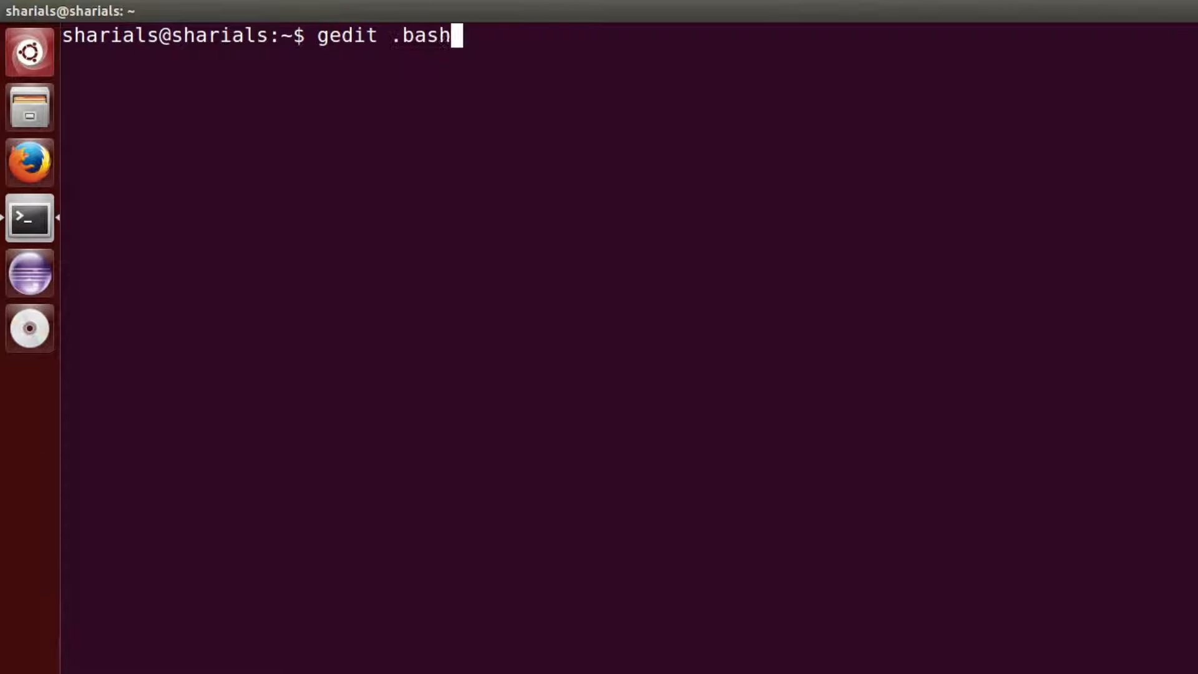
pyautogui.press('Return')
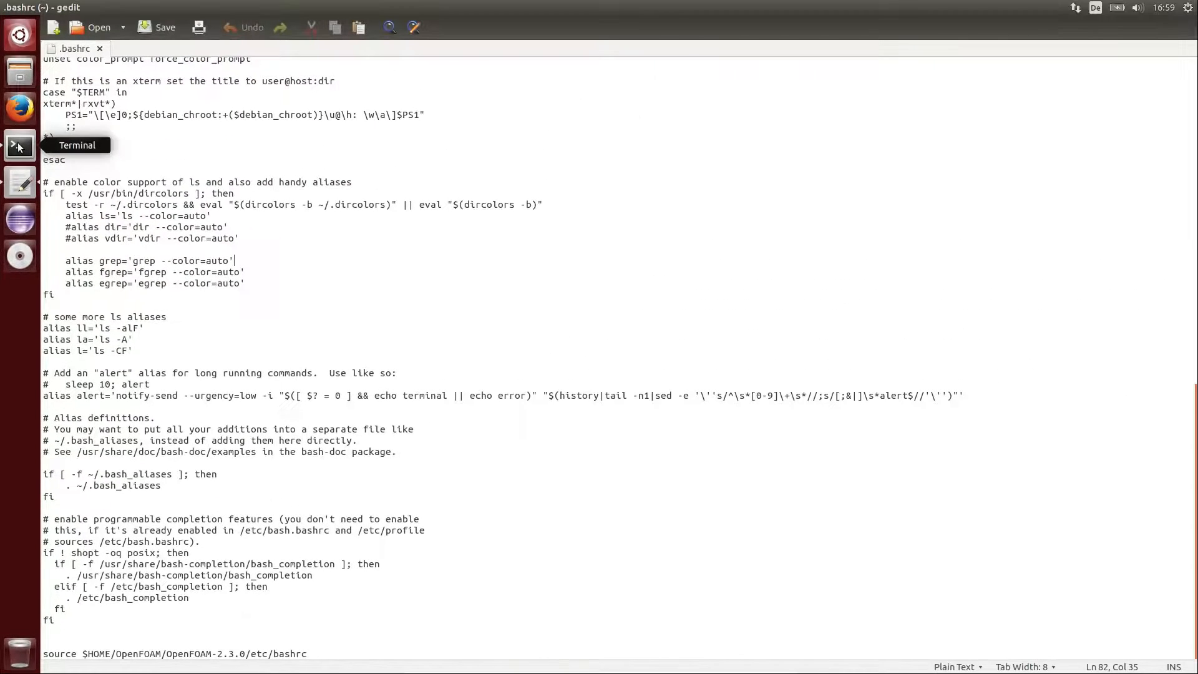
pyautogui.click(19, 146)
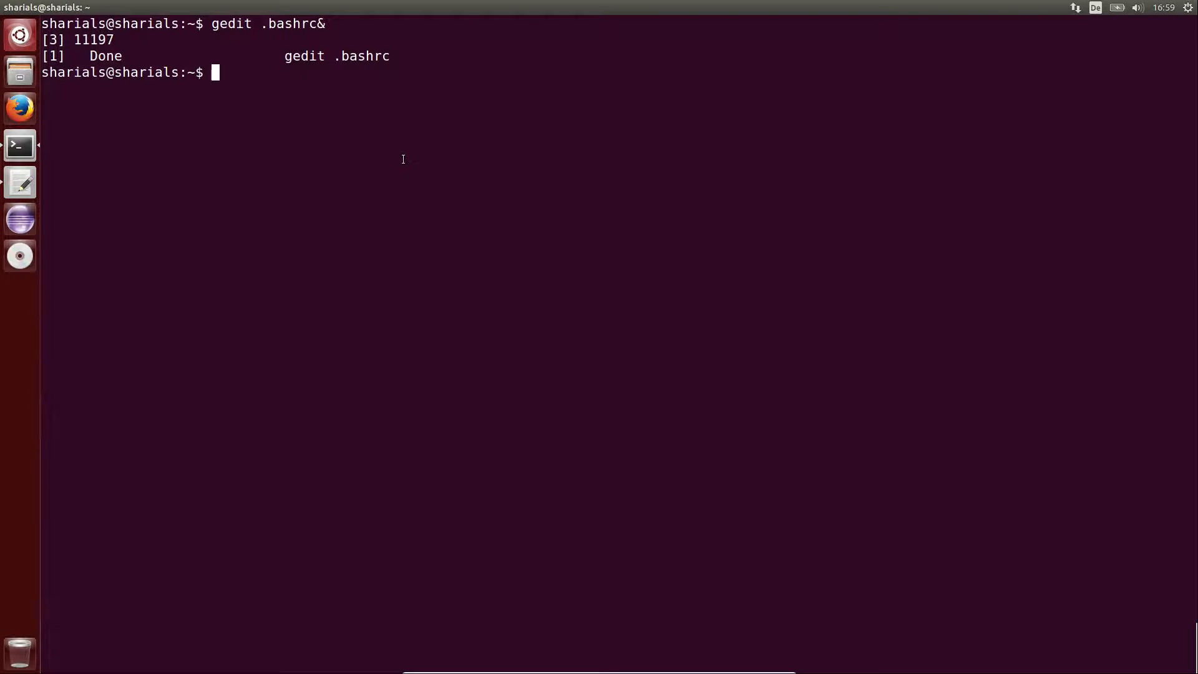
pyautogui.write('sudo gedit')
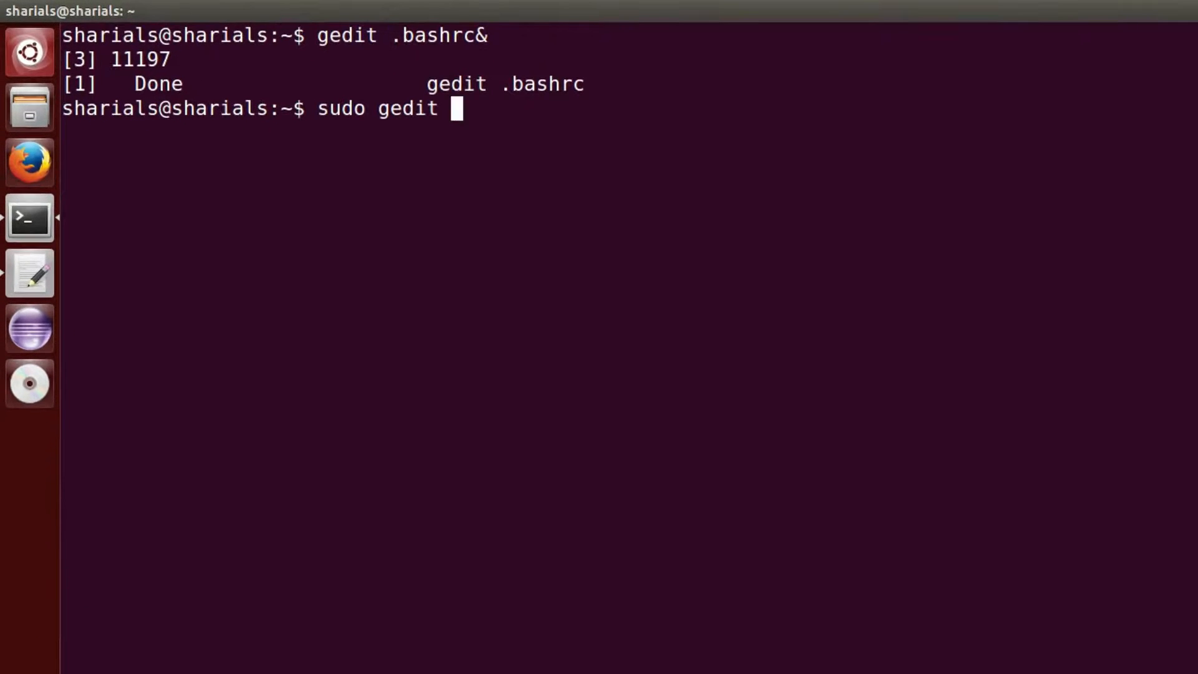
# Step: Make /usr/share/applications/eclipse.desktop source the OpenFOAM bashrc with Terminal=true, then relaunch Eclipse
pyautogui.write('/usr/share/')
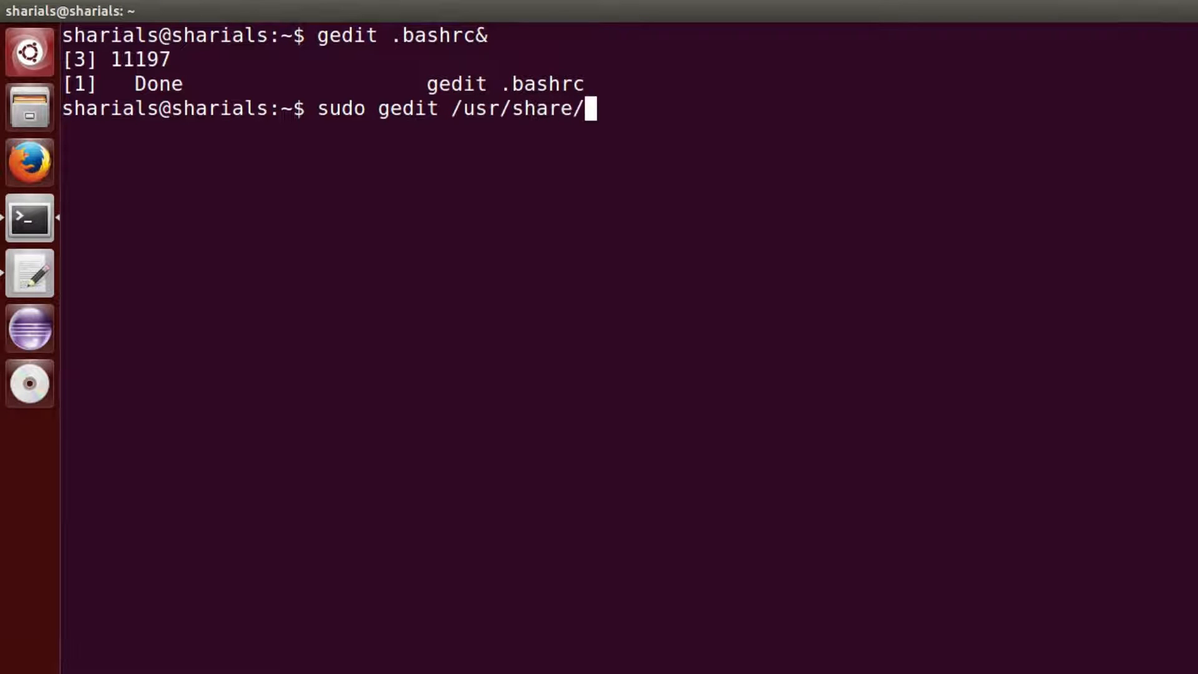
pyautogui.write('applications/ecli')
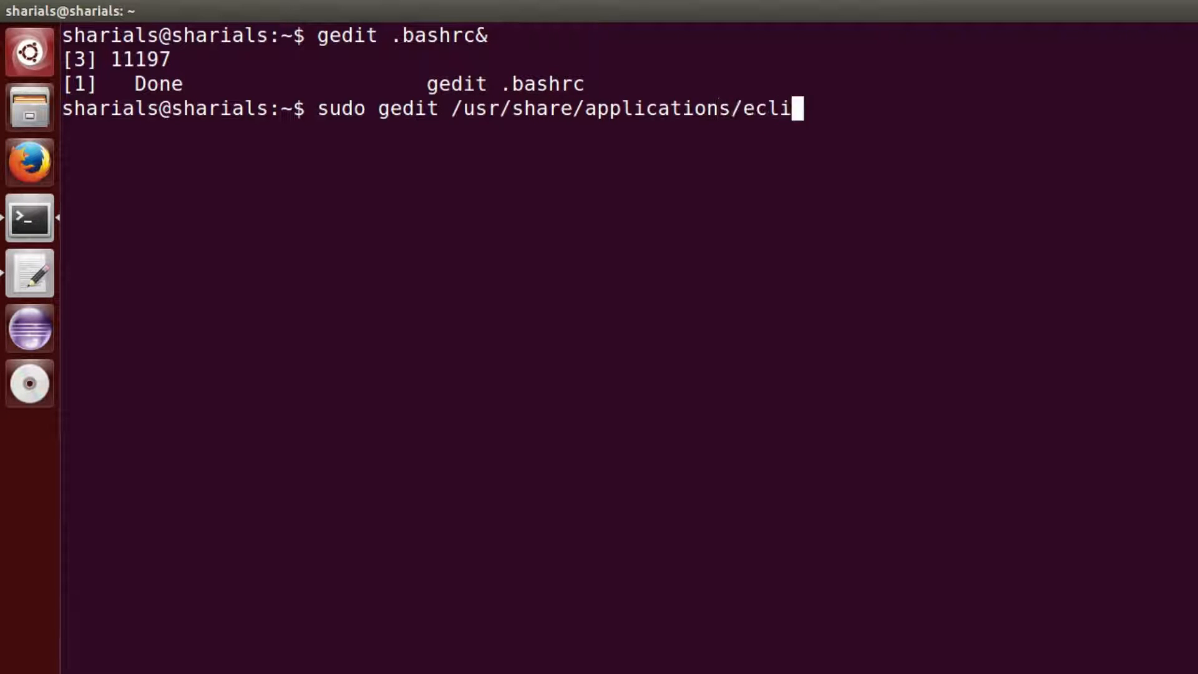
pyautogui.press('Return')
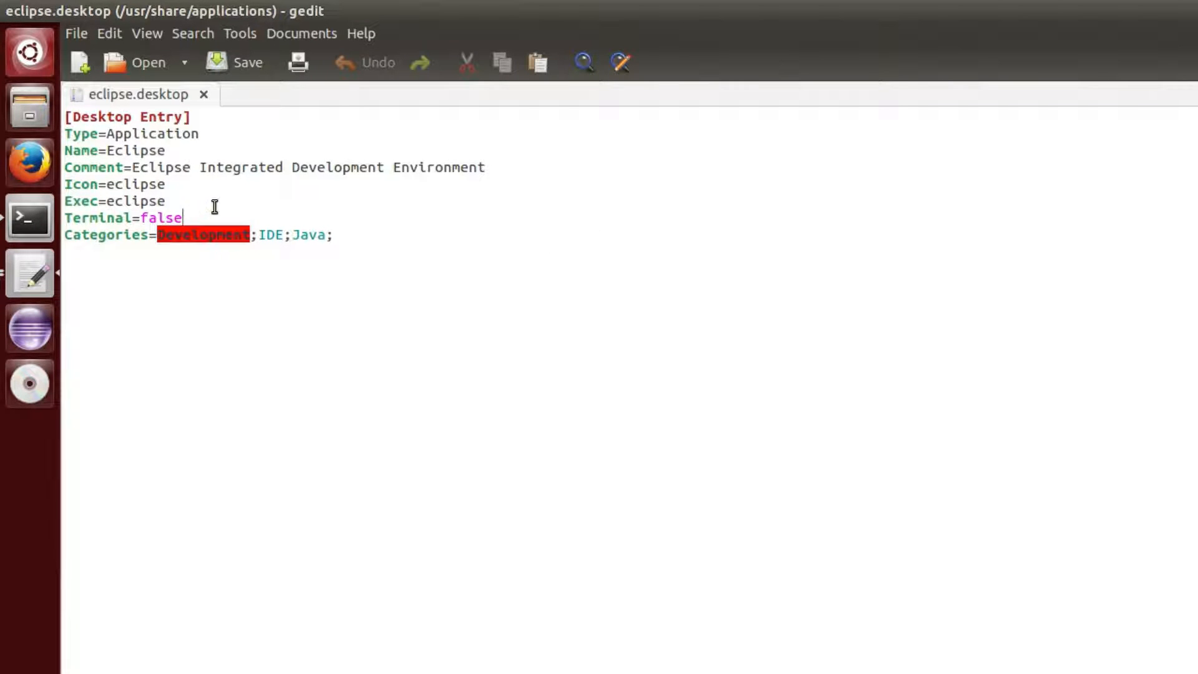
pyautogui.write('true')
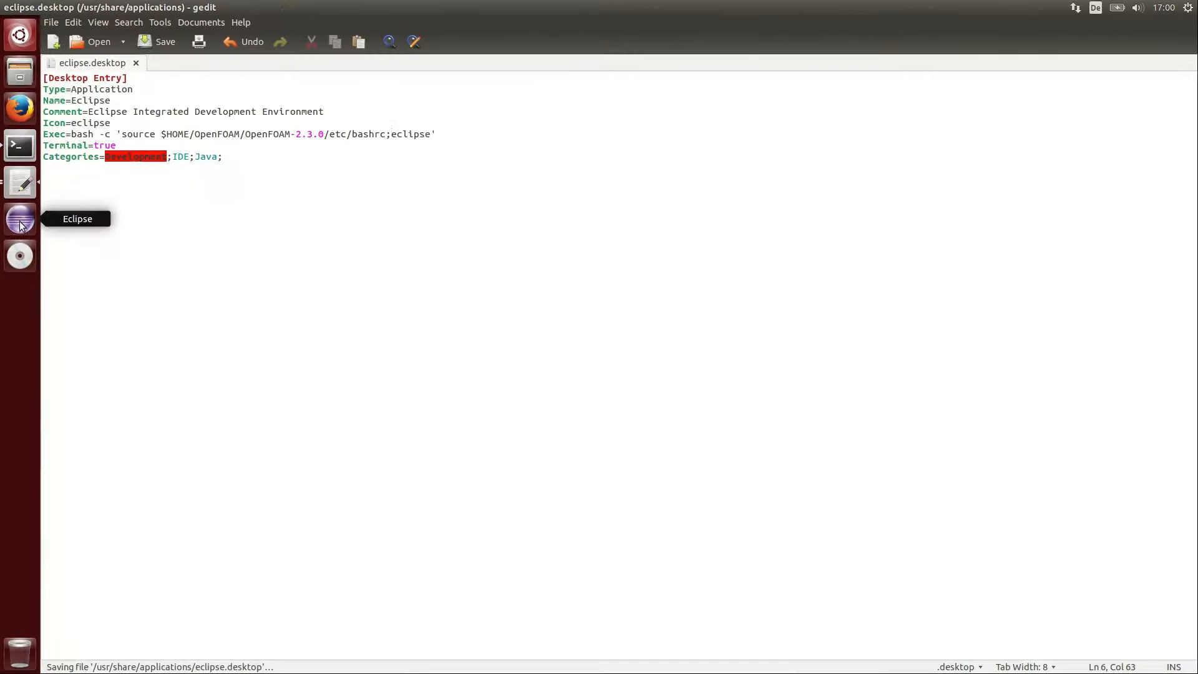
pyautogui.click(19, 220)
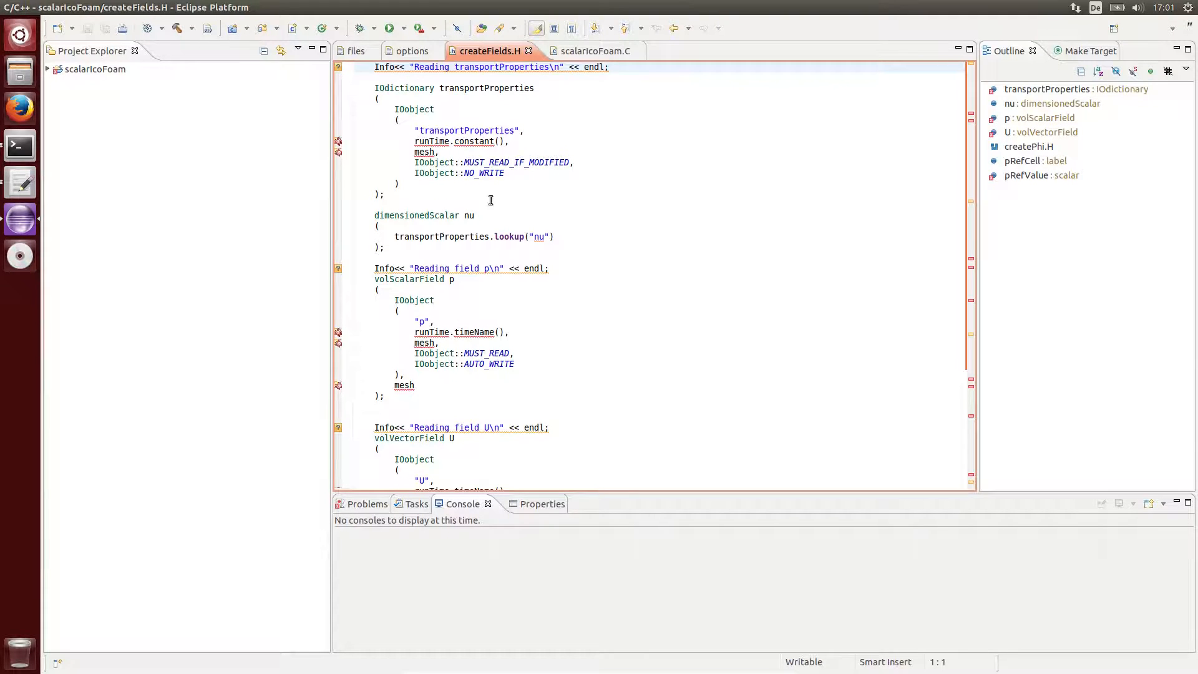
# Step: In createFields.H add a volScalarField T copied from p and a DT lookup copied from nu
pyautogui.click(208, 33)
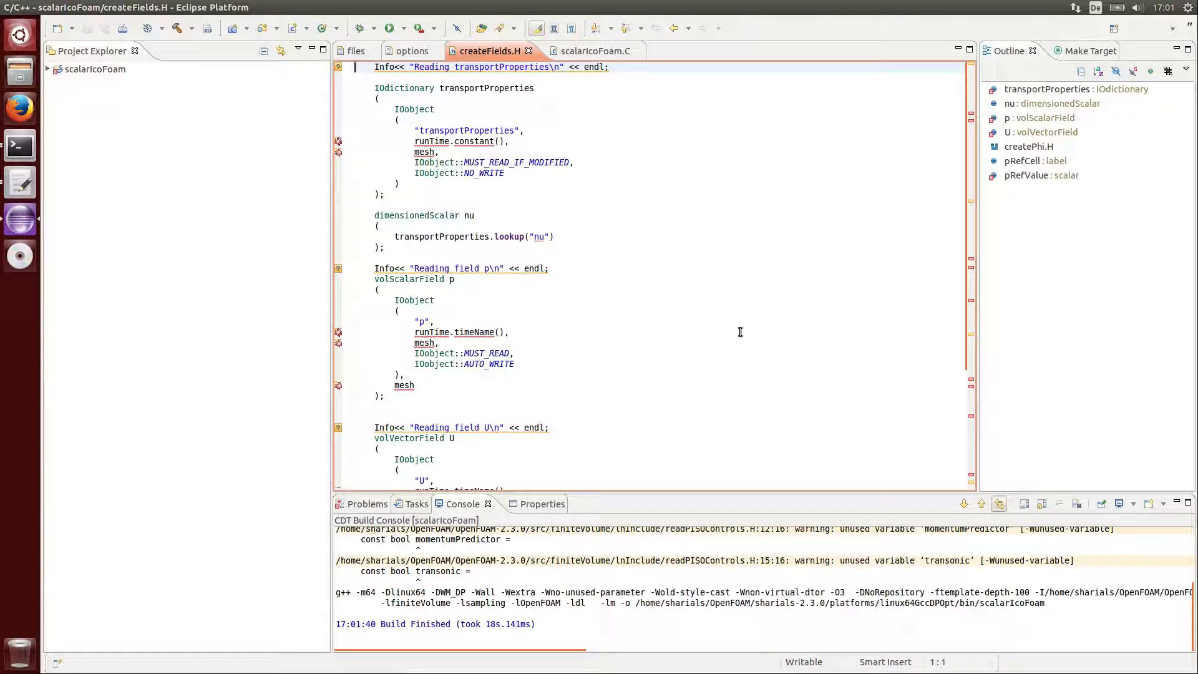
pyautogui.moveTo(678, 229)
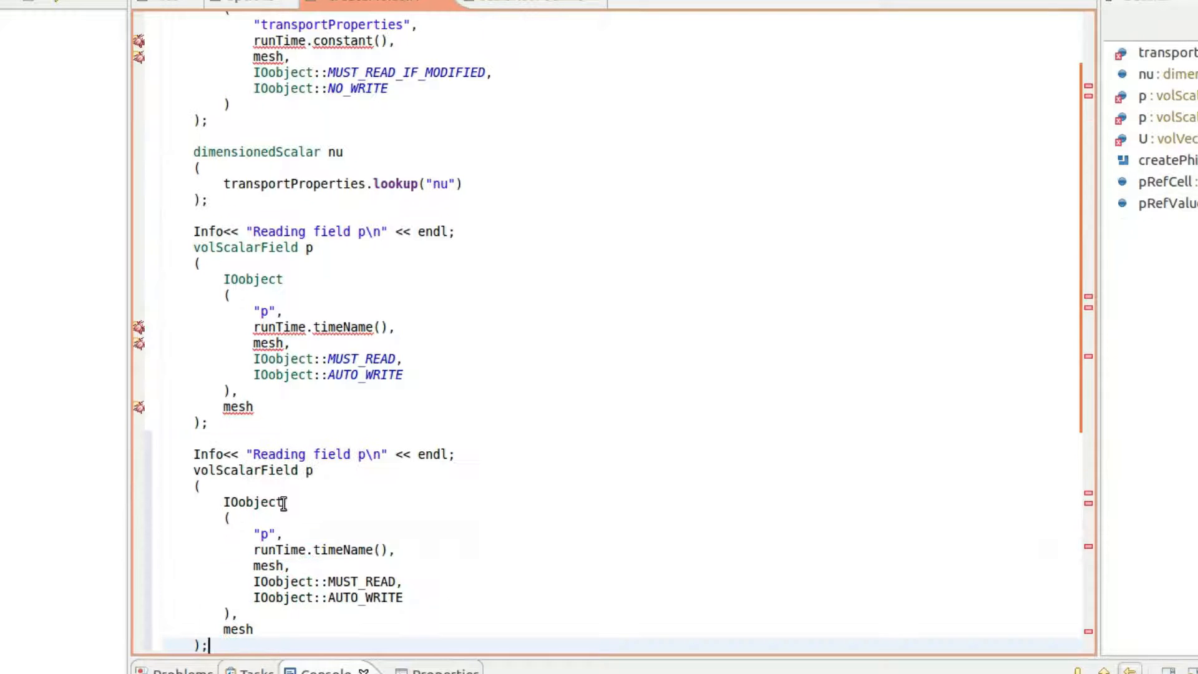
pyautogui.click(365, 454)
pyautogui.write('T')
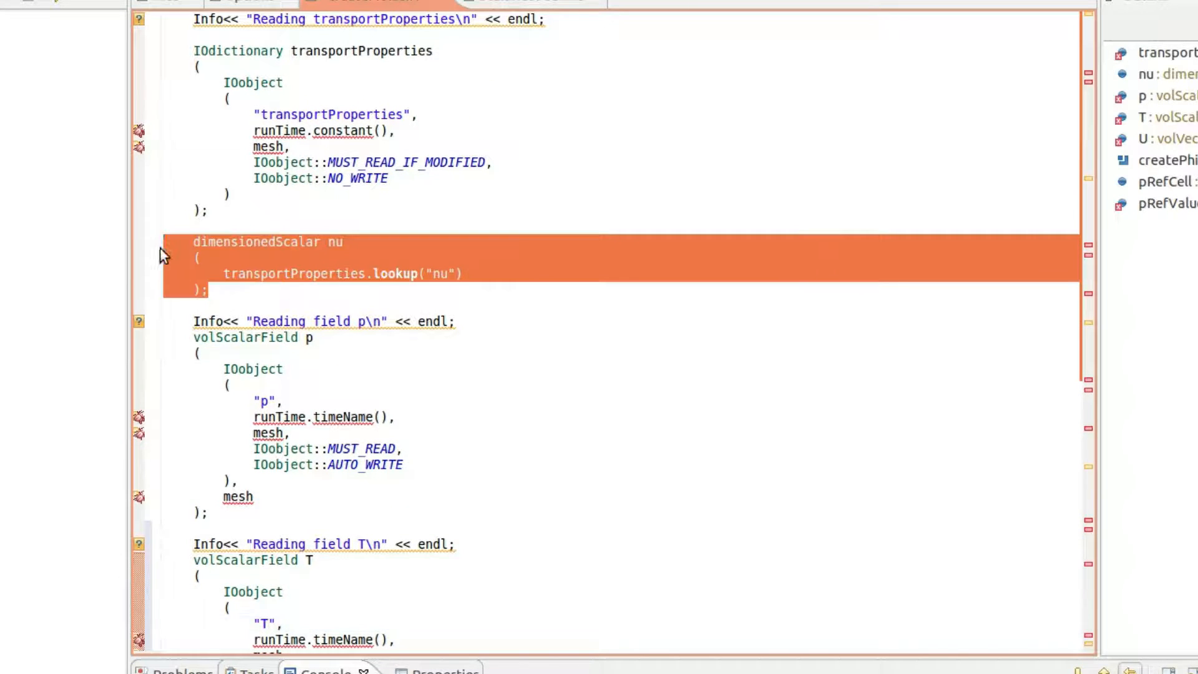
pyautogui.click(256, 306)
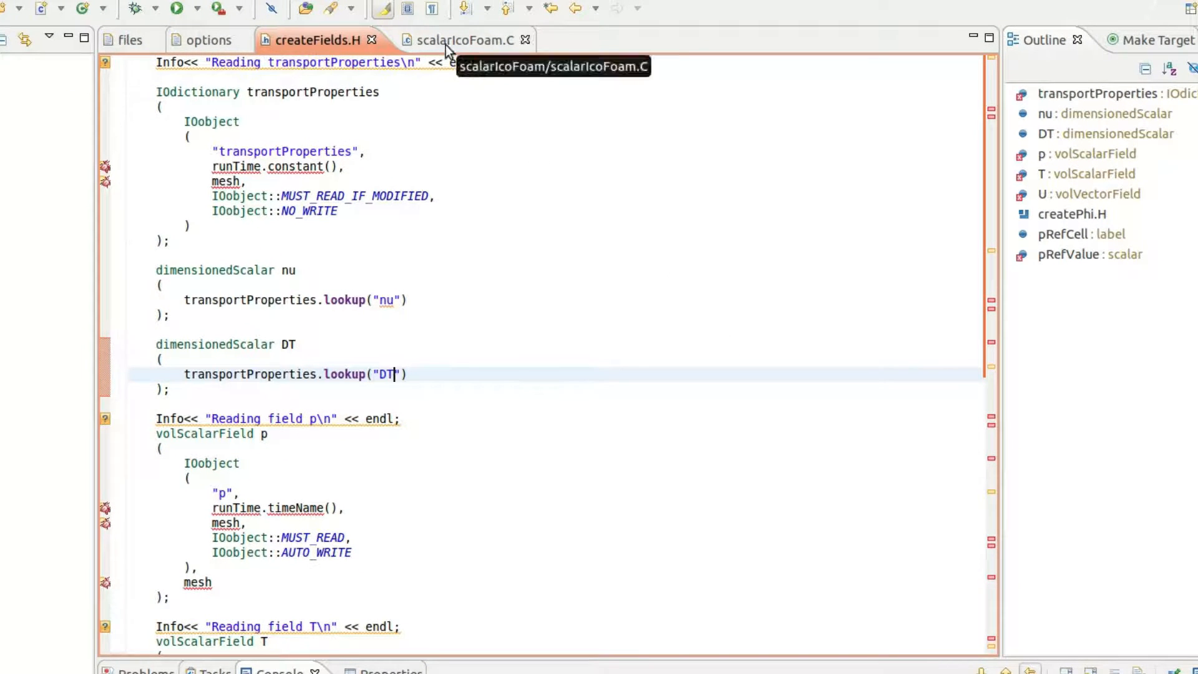
pyautogui.click(458, 40)
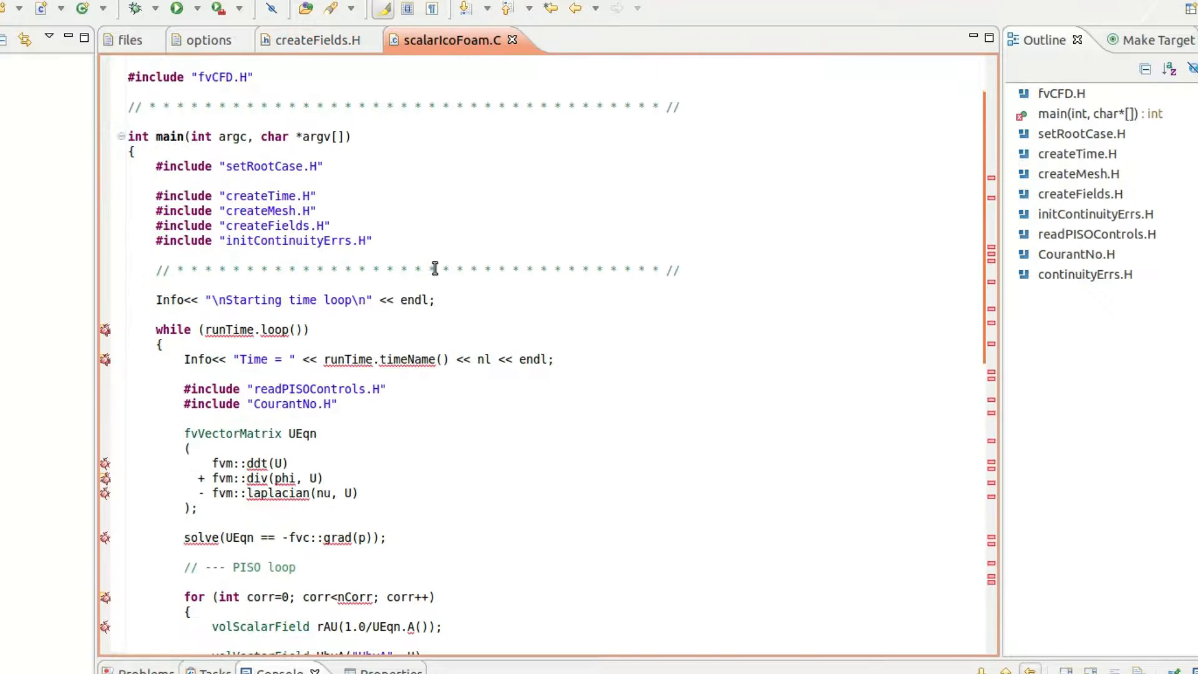
# Step: Declare an fvScalarMatrix TEqn after the PISO loop in scalarIcoFoam.C
pyautogui.scroll(-3)
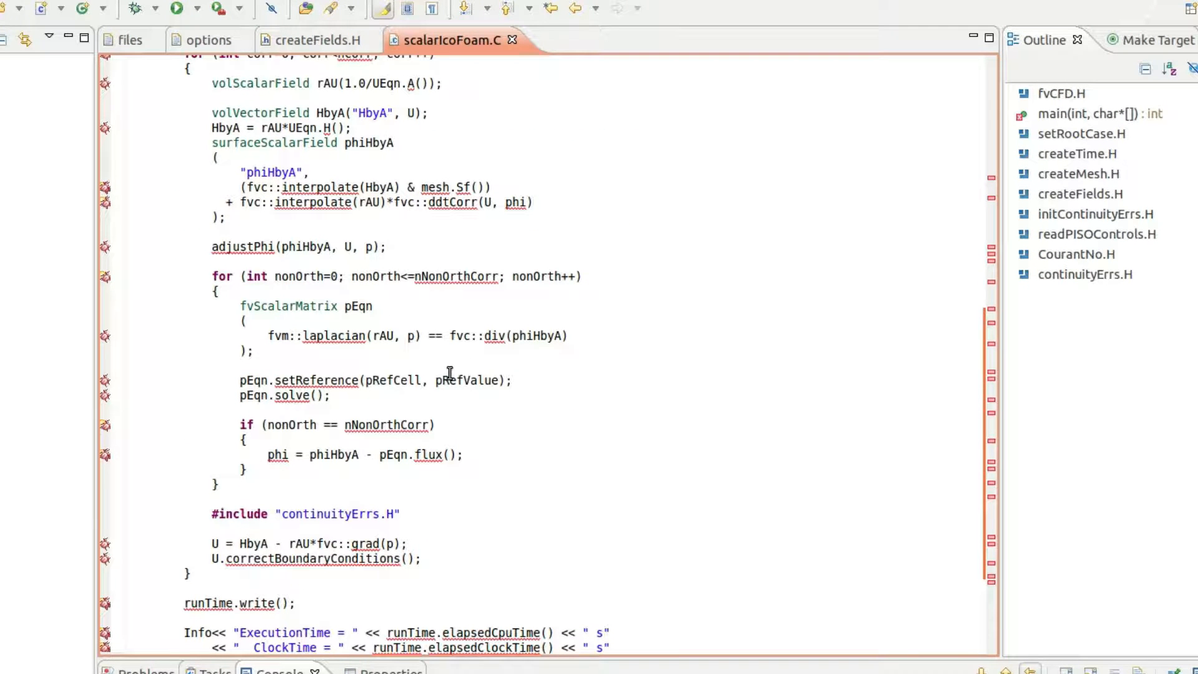
pyautogui.moveTo(241, 503)
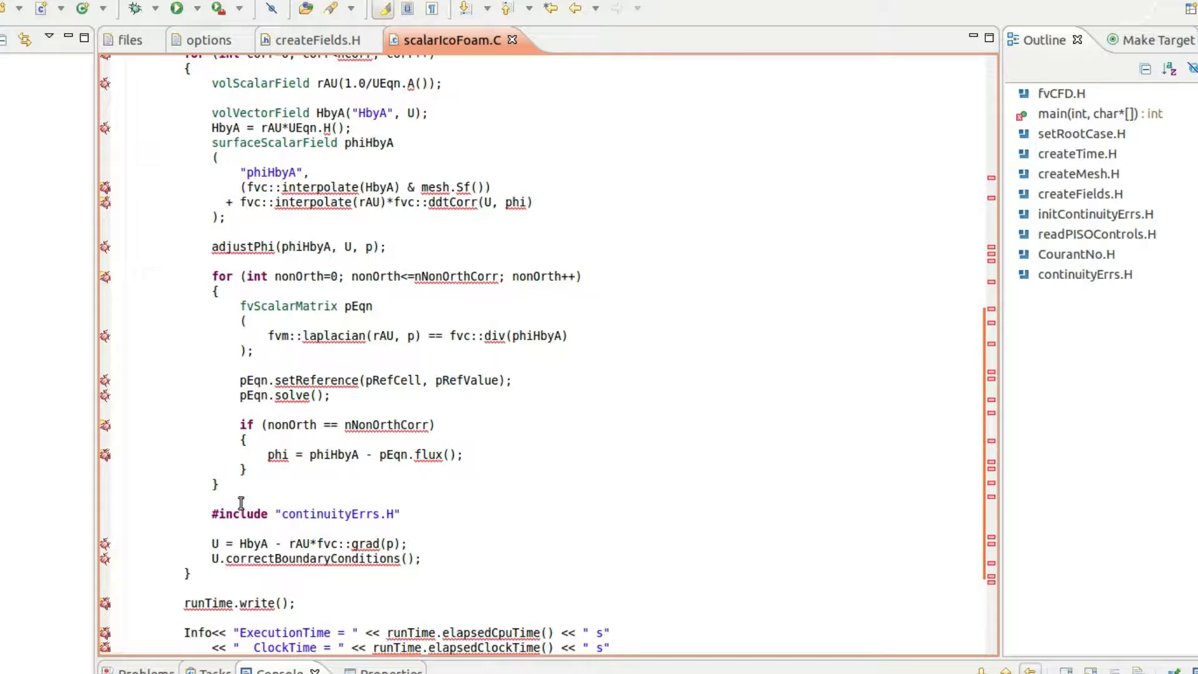
pyautogui.scroll(-3)
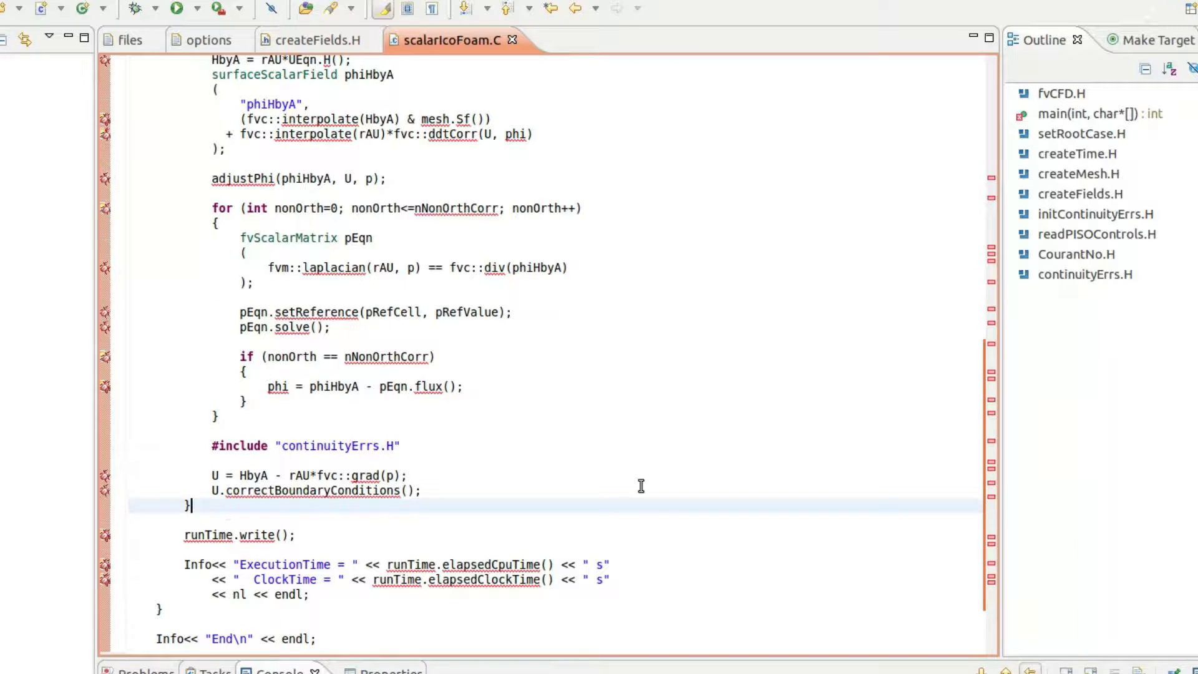
pyautogui.write('fv')
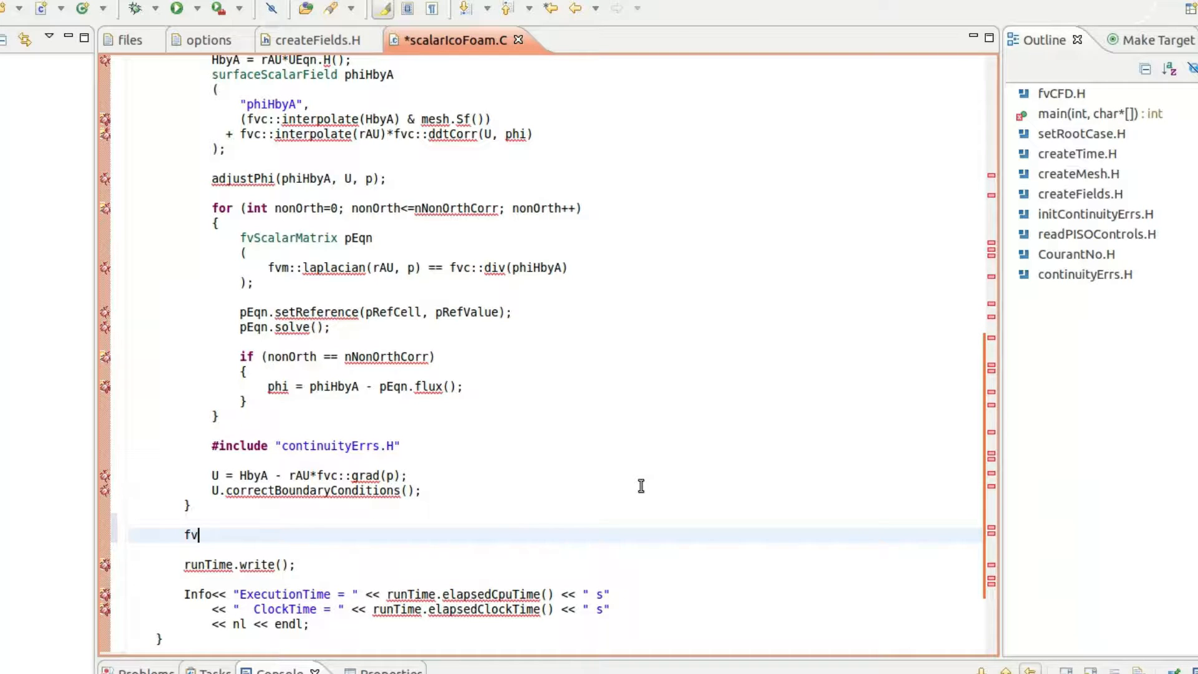
pyautogui.write('Sc')
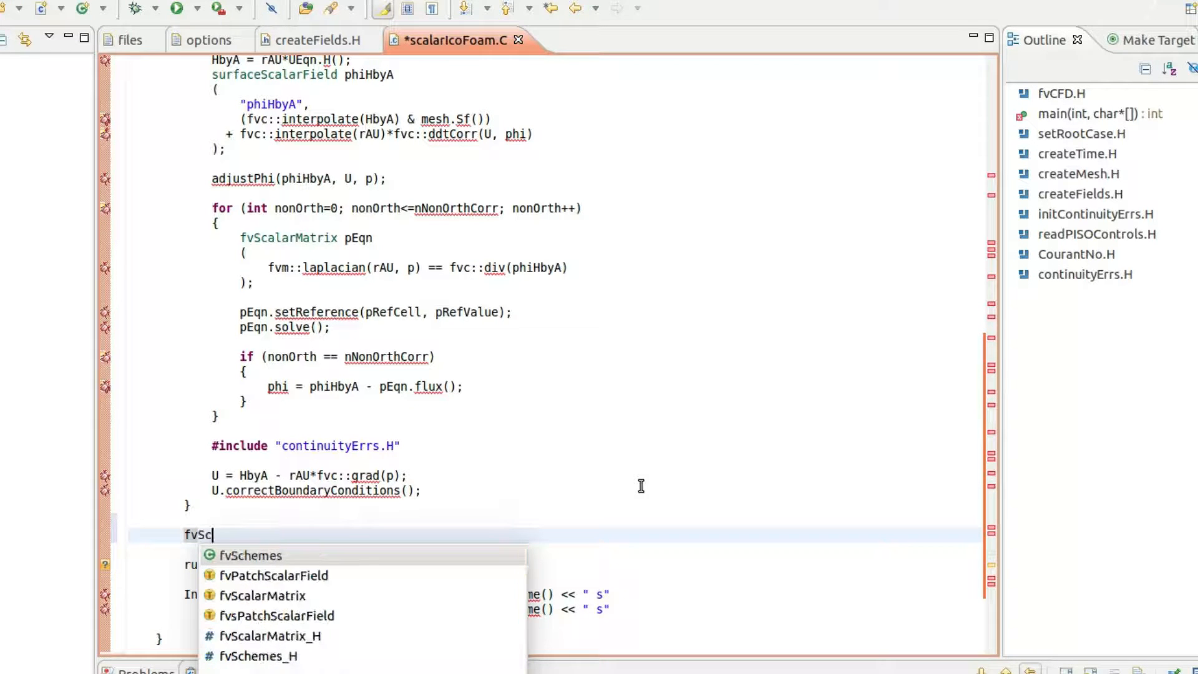
pyautogui.click(262, 595)
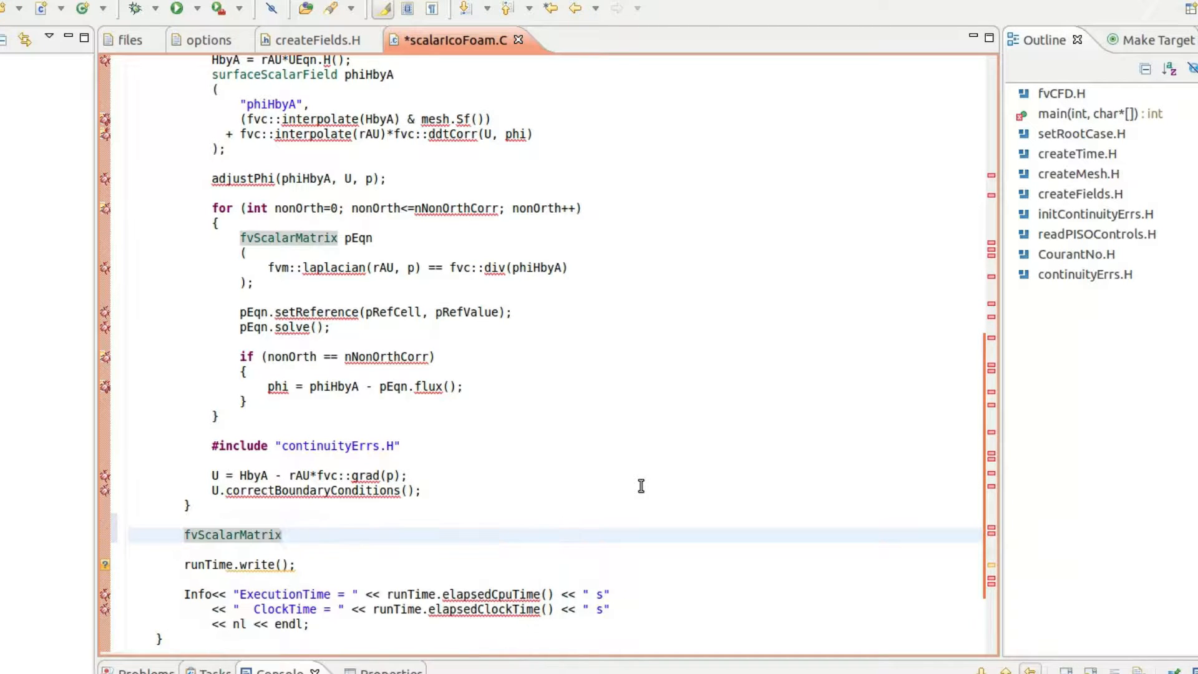
pyautogui.write('TEqn')
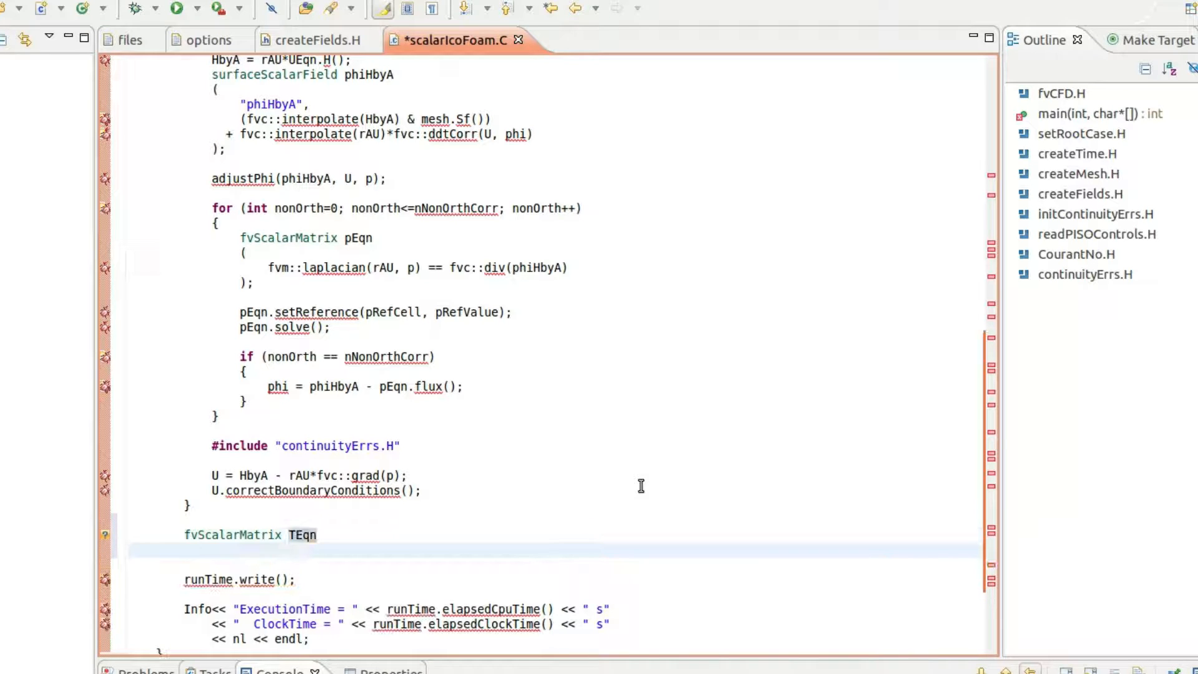
pyautogui.write('();')
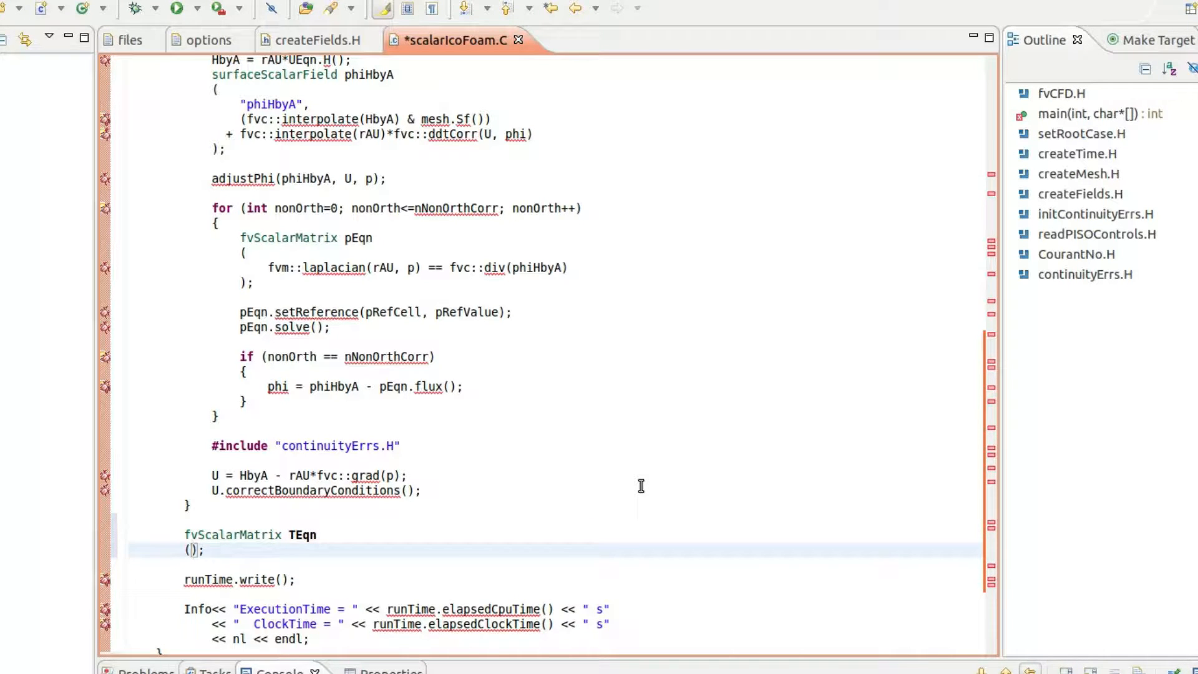
pyautogui.press('Return')
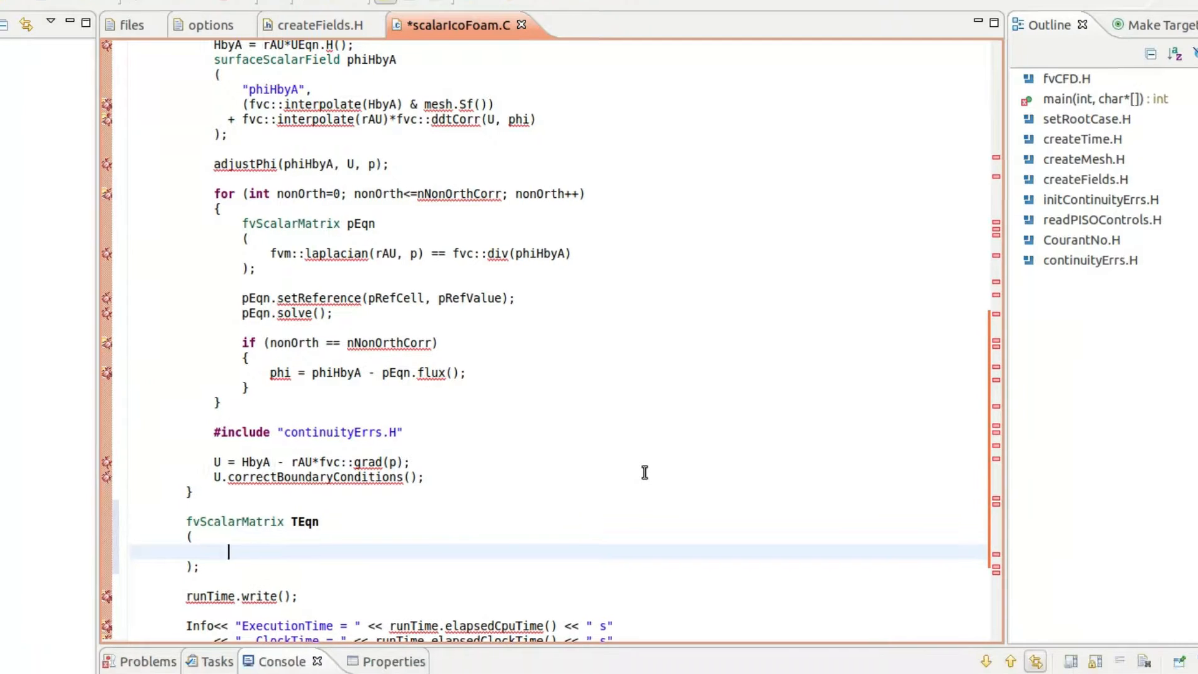
# Step: Fill TEqn with fvm::ddt(T) + fvm::div(phi,T) - fvm::laplacian(DT,T)
pyautogui.write('fvm::dd')
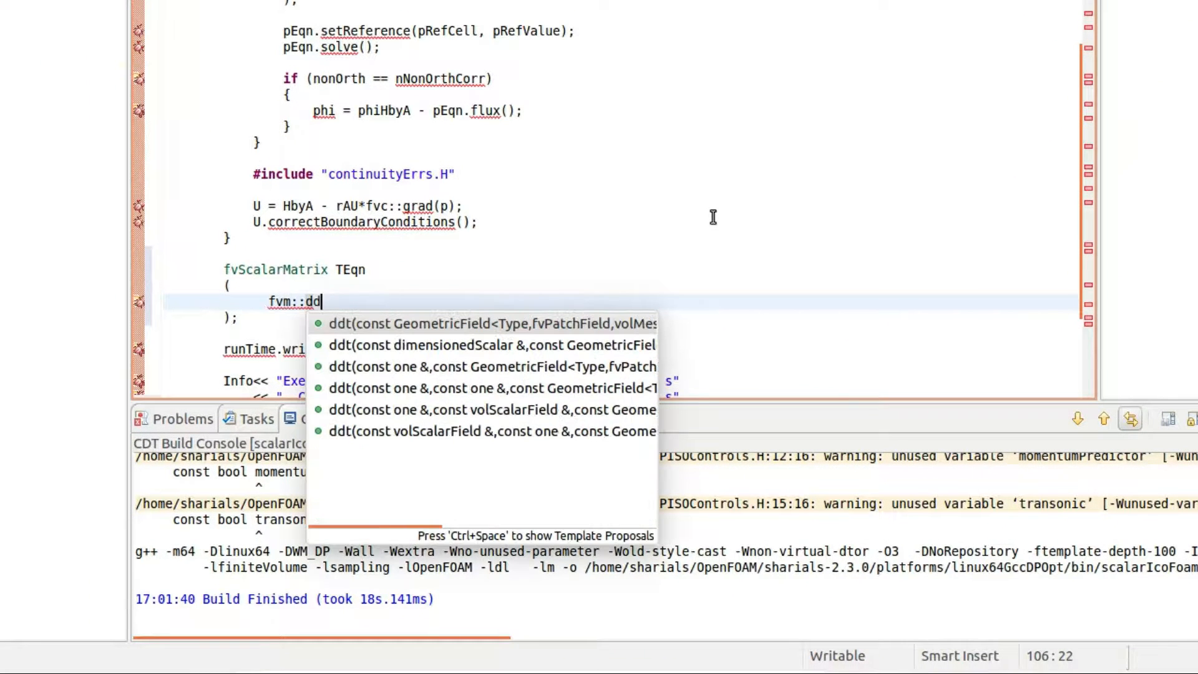
pyautogui.click(489, 323)
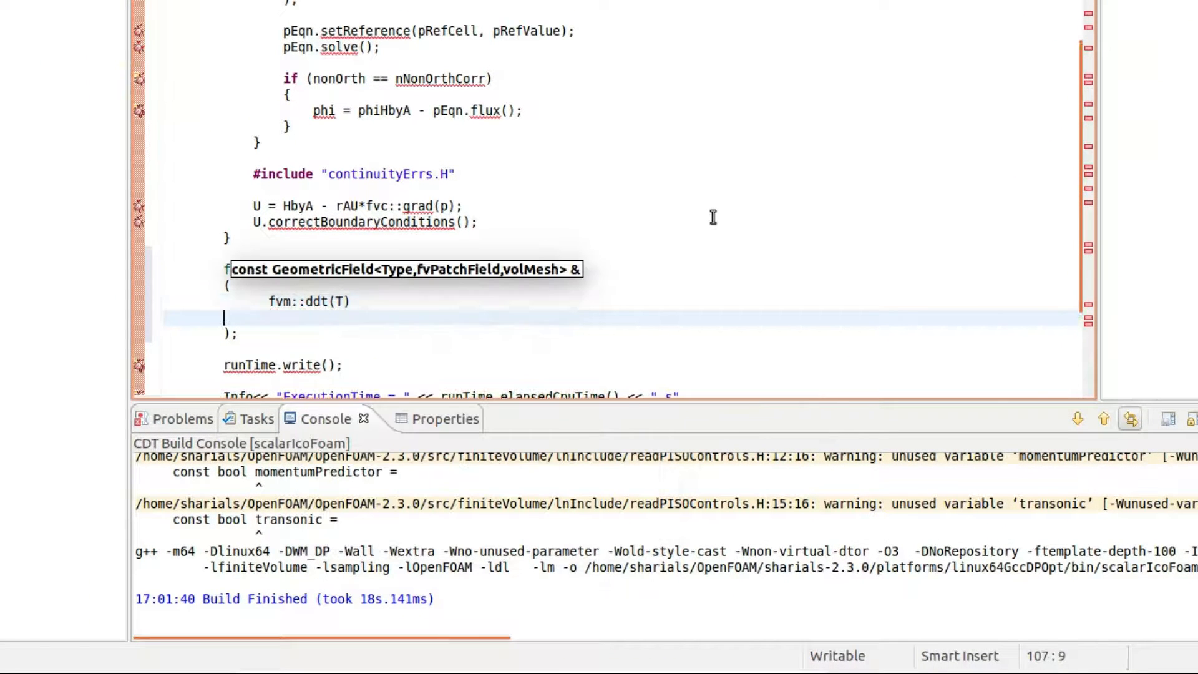
pyautogui.write('+ fvm')
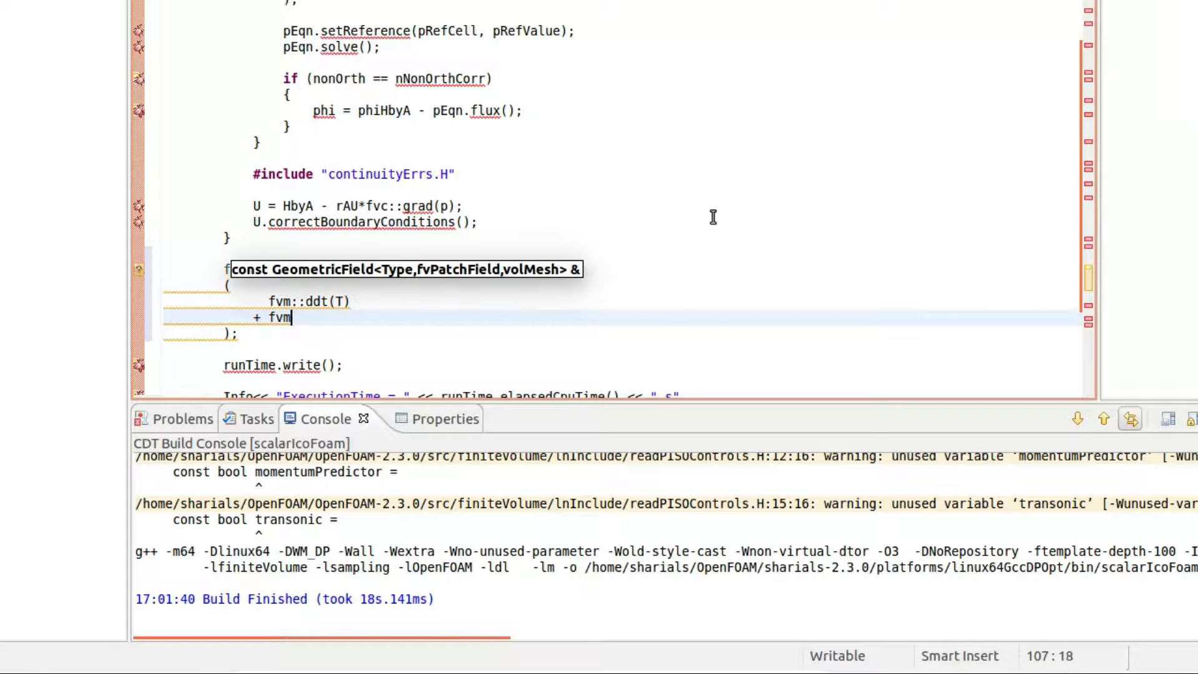
pyautogui.write('::div(phi,T')
pyautogui.write('-')
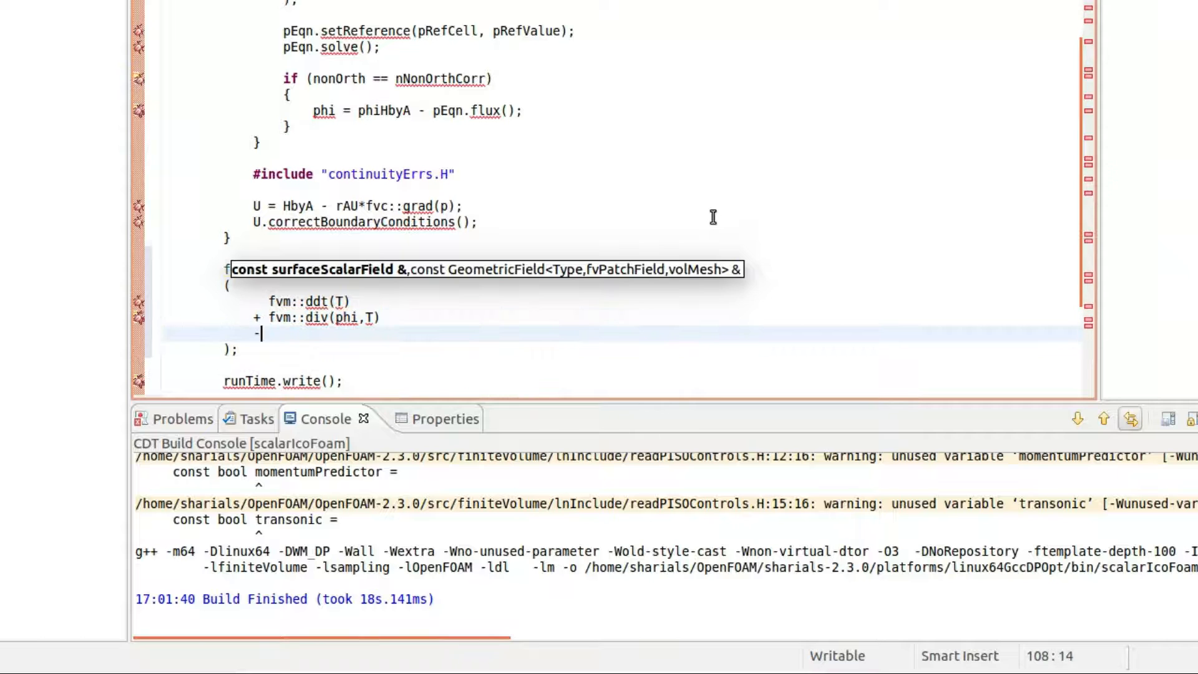
pyautogui.write('fvm::laplacian(DT,T')
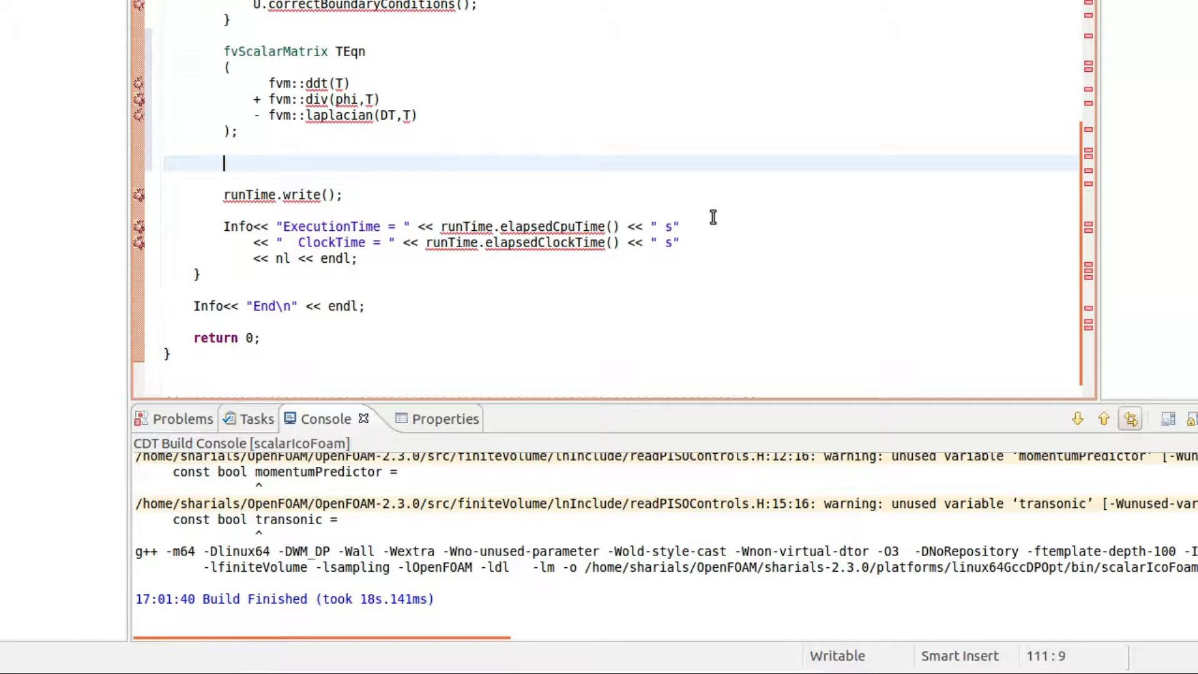
# Step: Add the TEqn.solve() call after the equation
pyautogui.write('TEqn.')
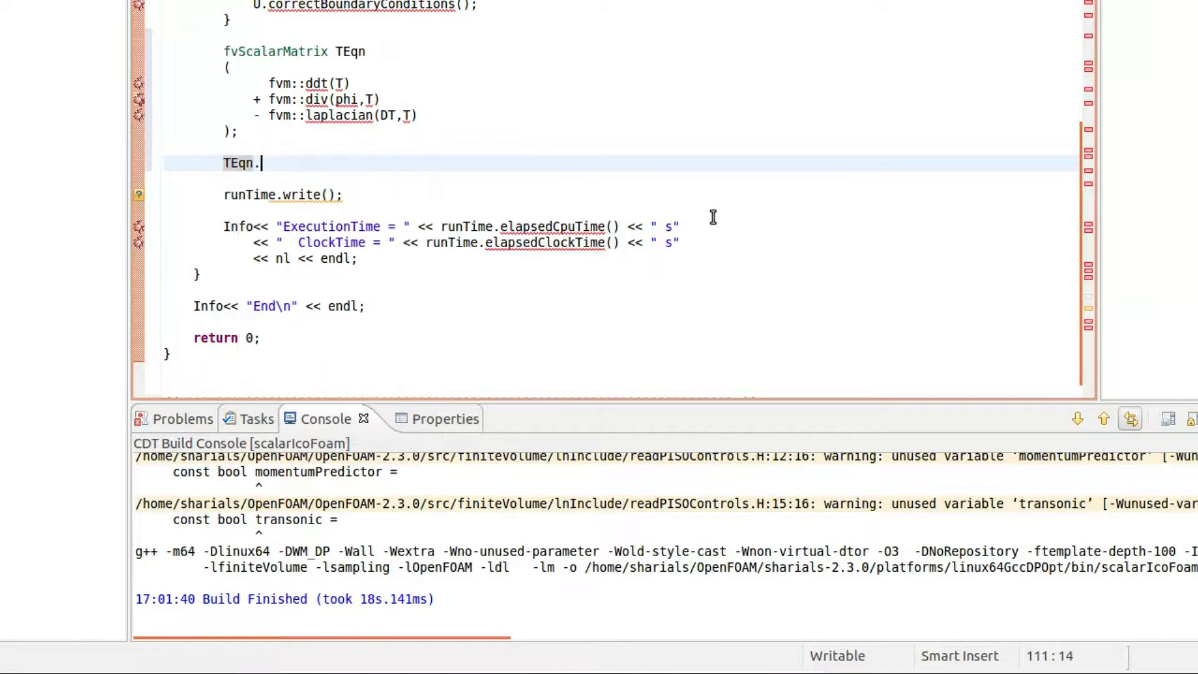
pyautogui.write('.')
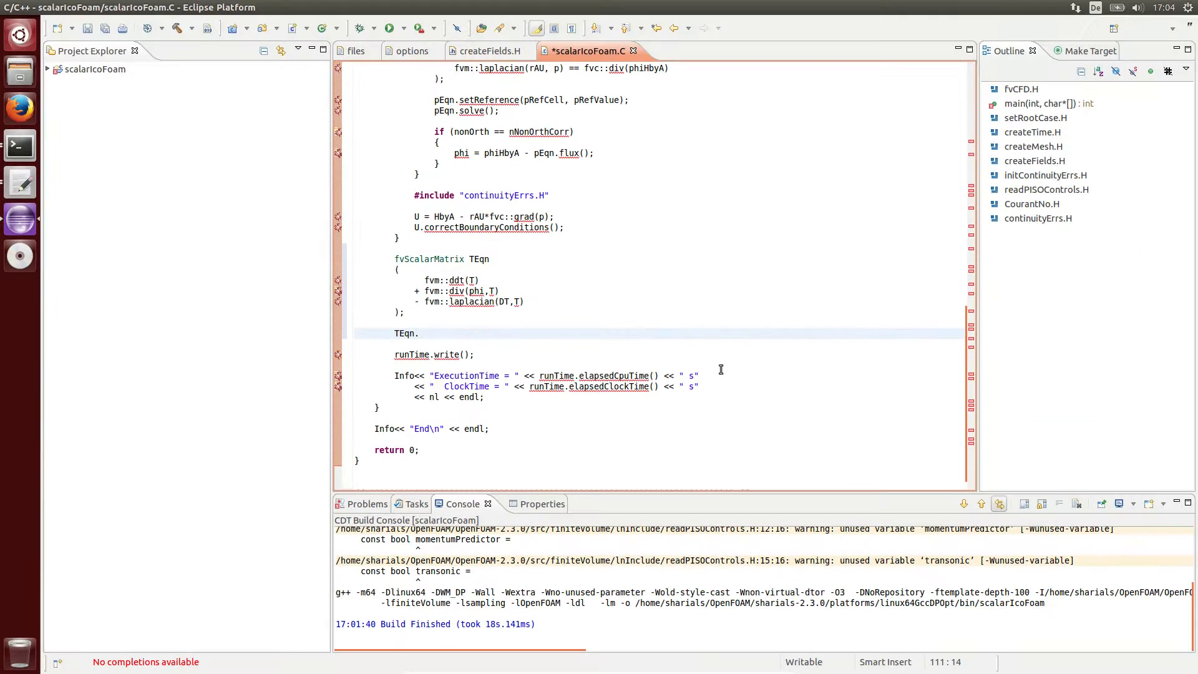
pyautogui.write('solv')
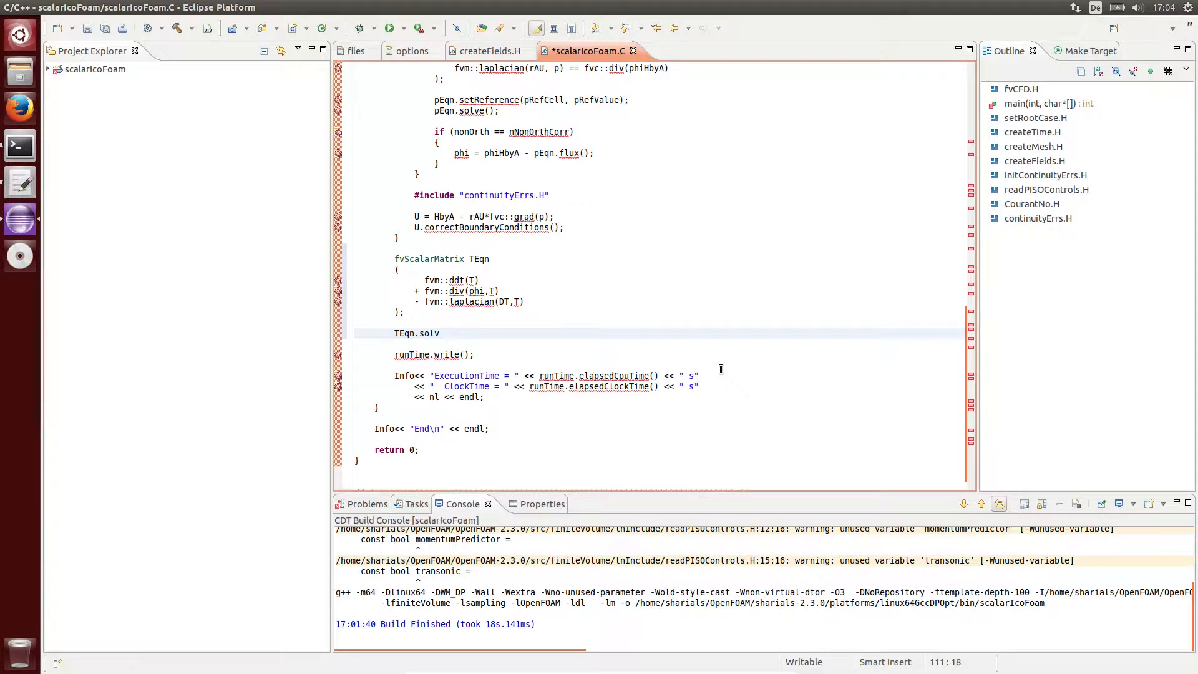
pyautogui.write('e()')
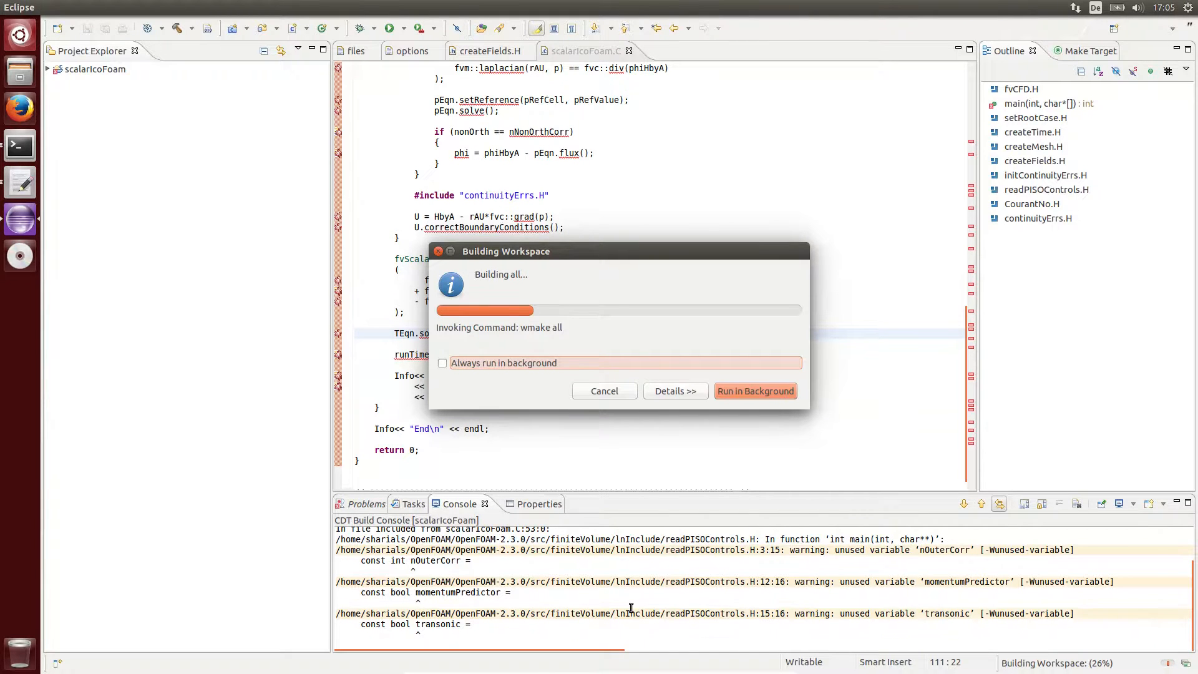
# Step: Run the Building Workspace job in the background and return to the TEqn solve line
pyautogui.click(755, 391)
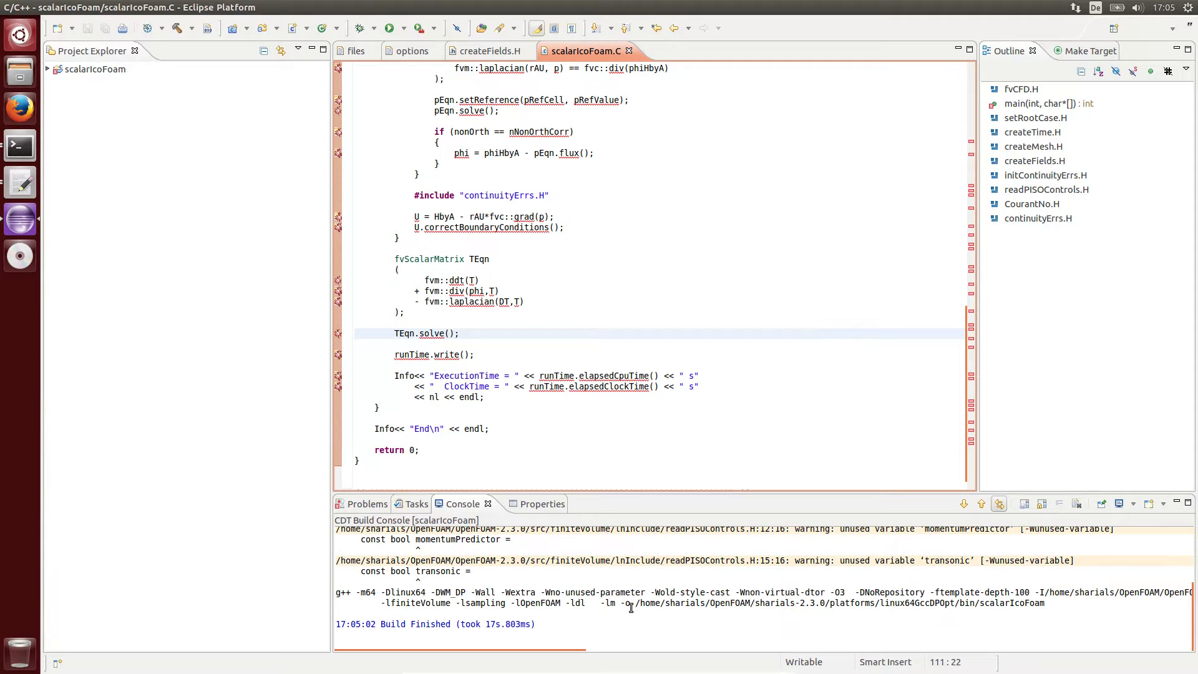
pyautogui.click(459, 333)
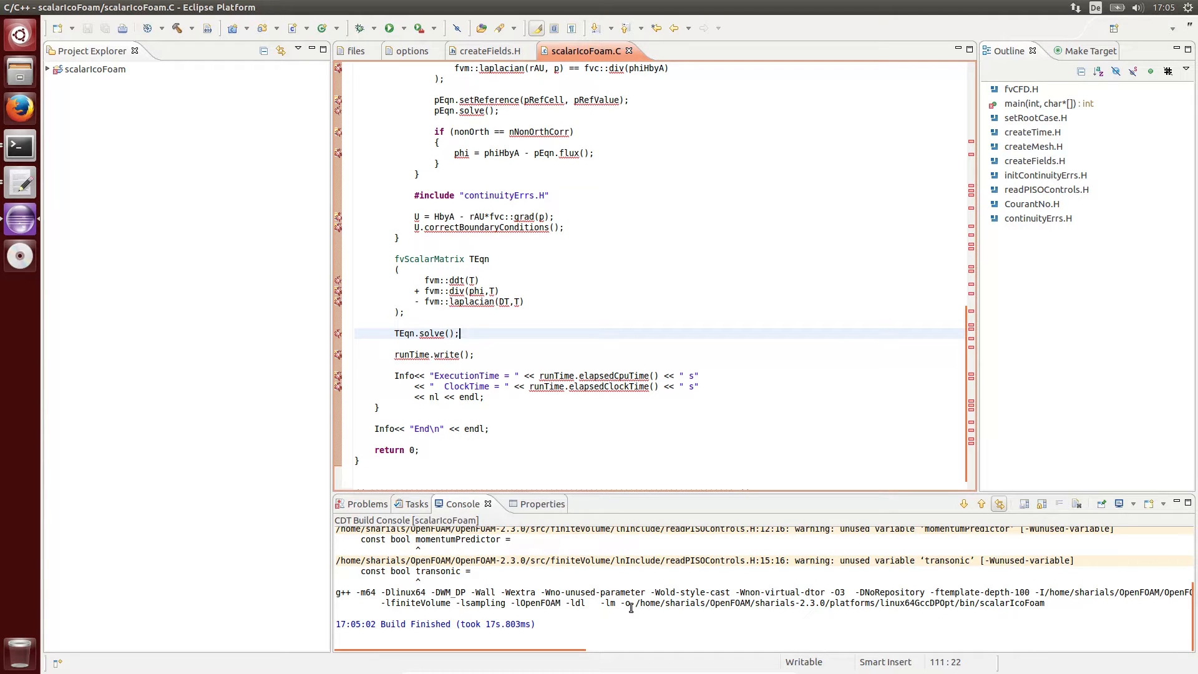